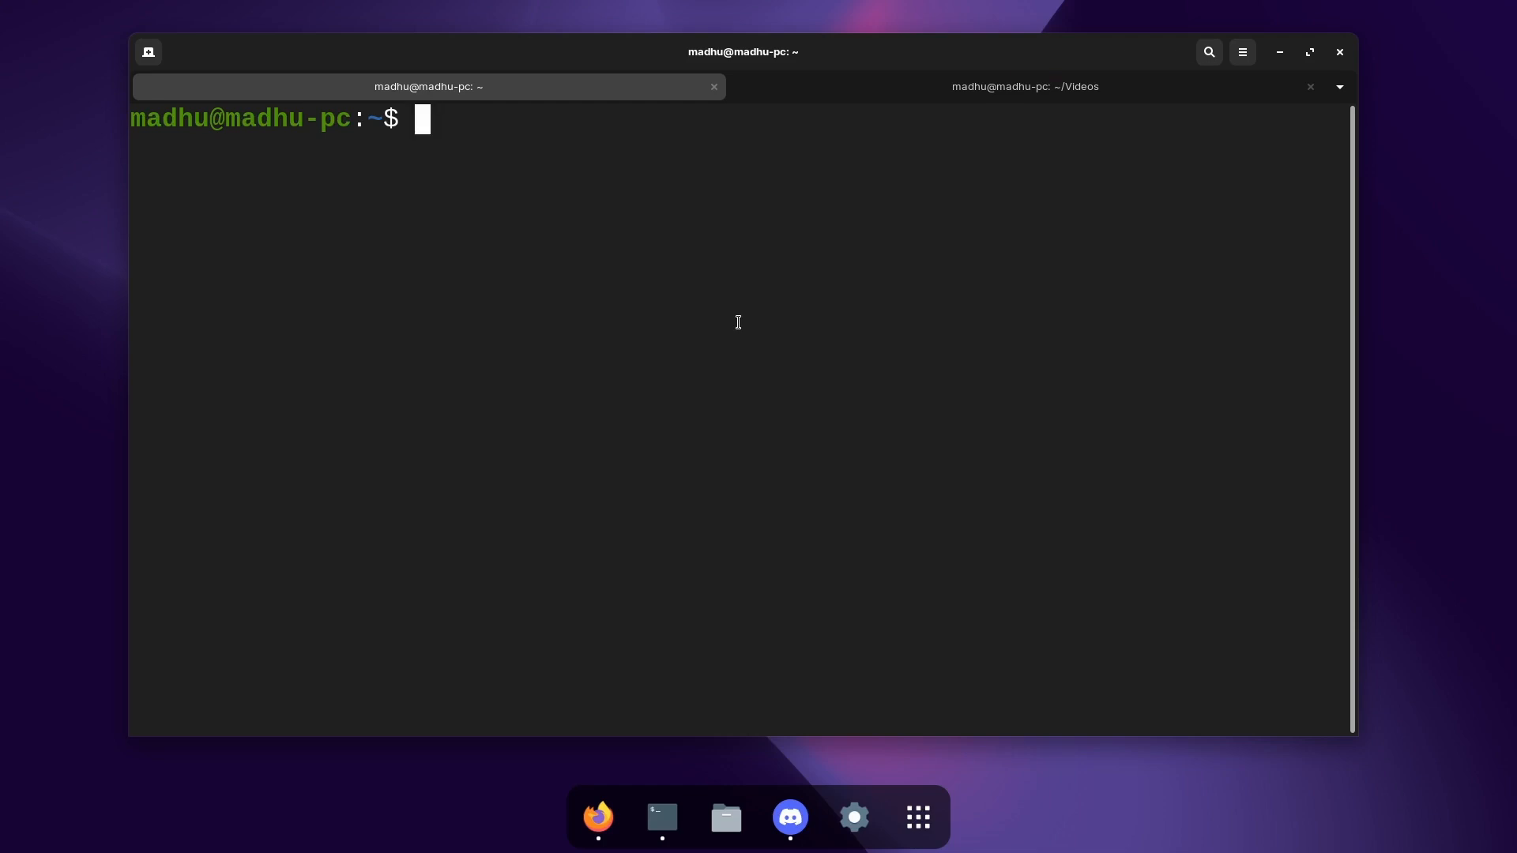
Step: Change into /opt/website and list its contents, showing the html folder
text(cd /)
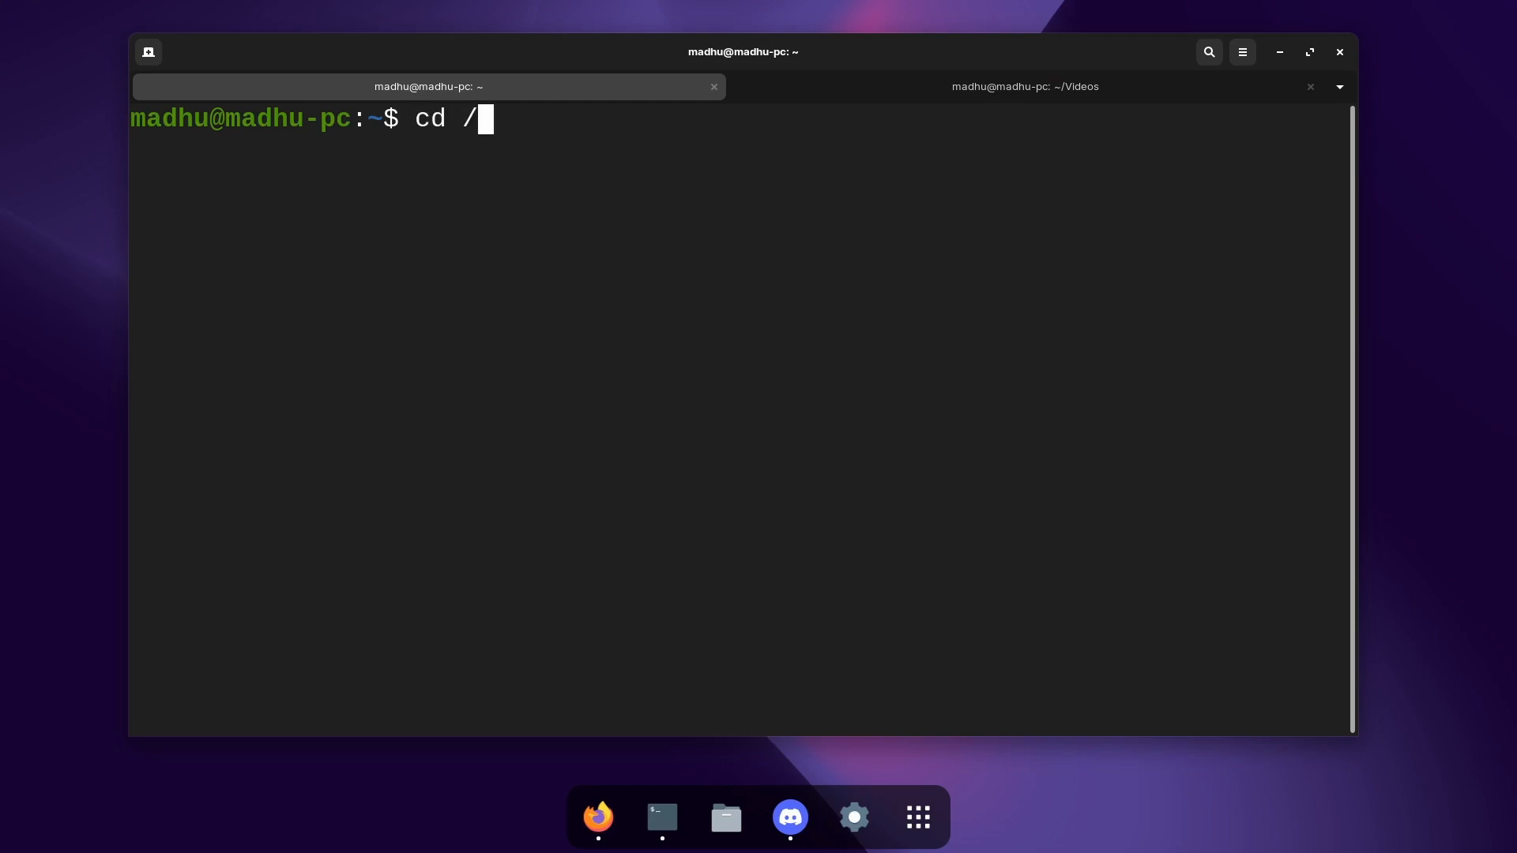
text(opt/website/)
text(ls)
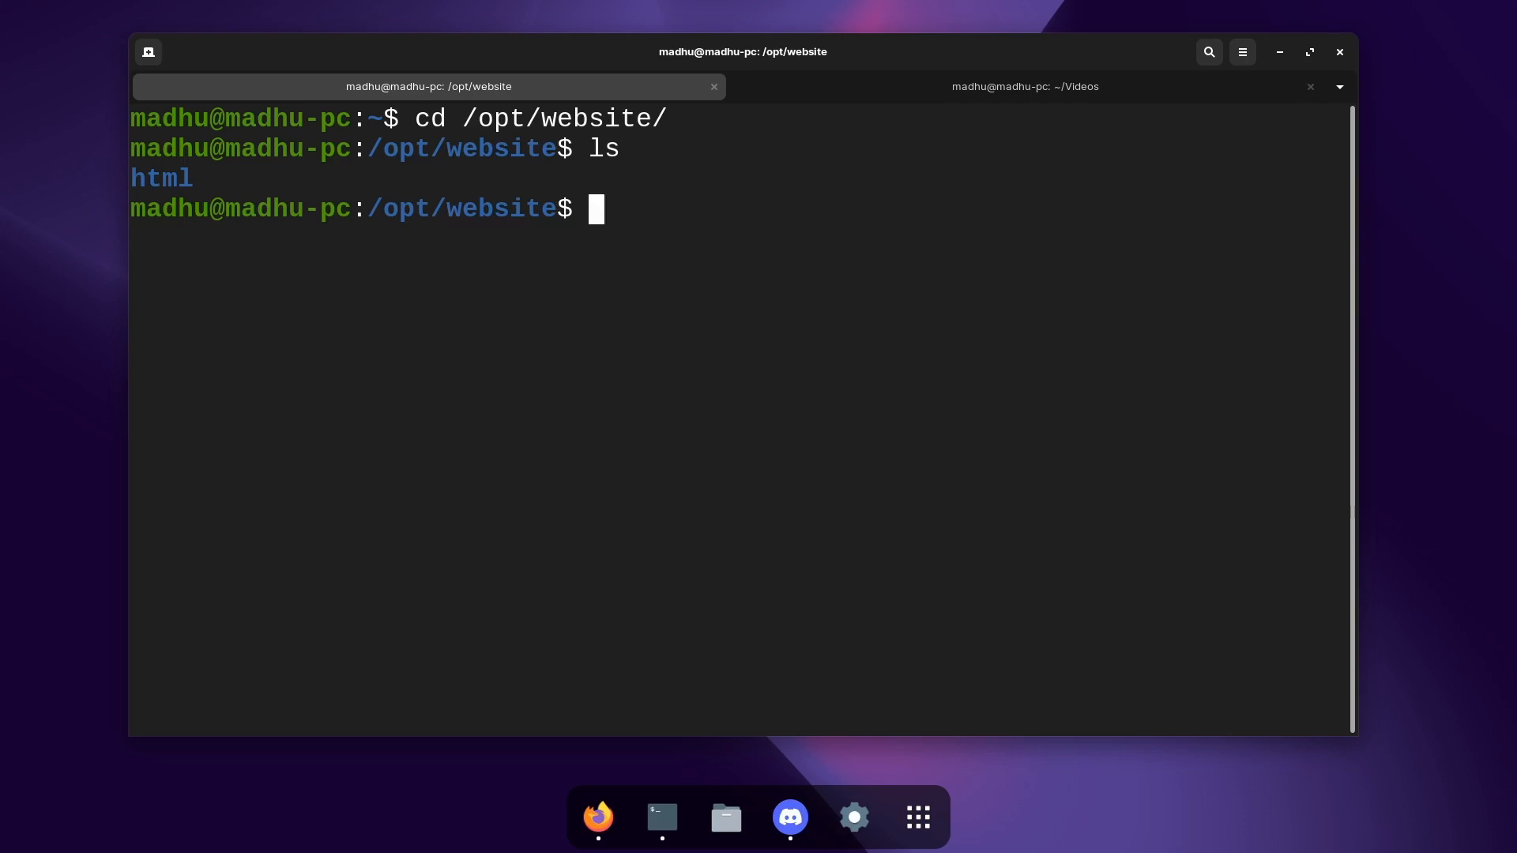
mouse_move(712, 299)
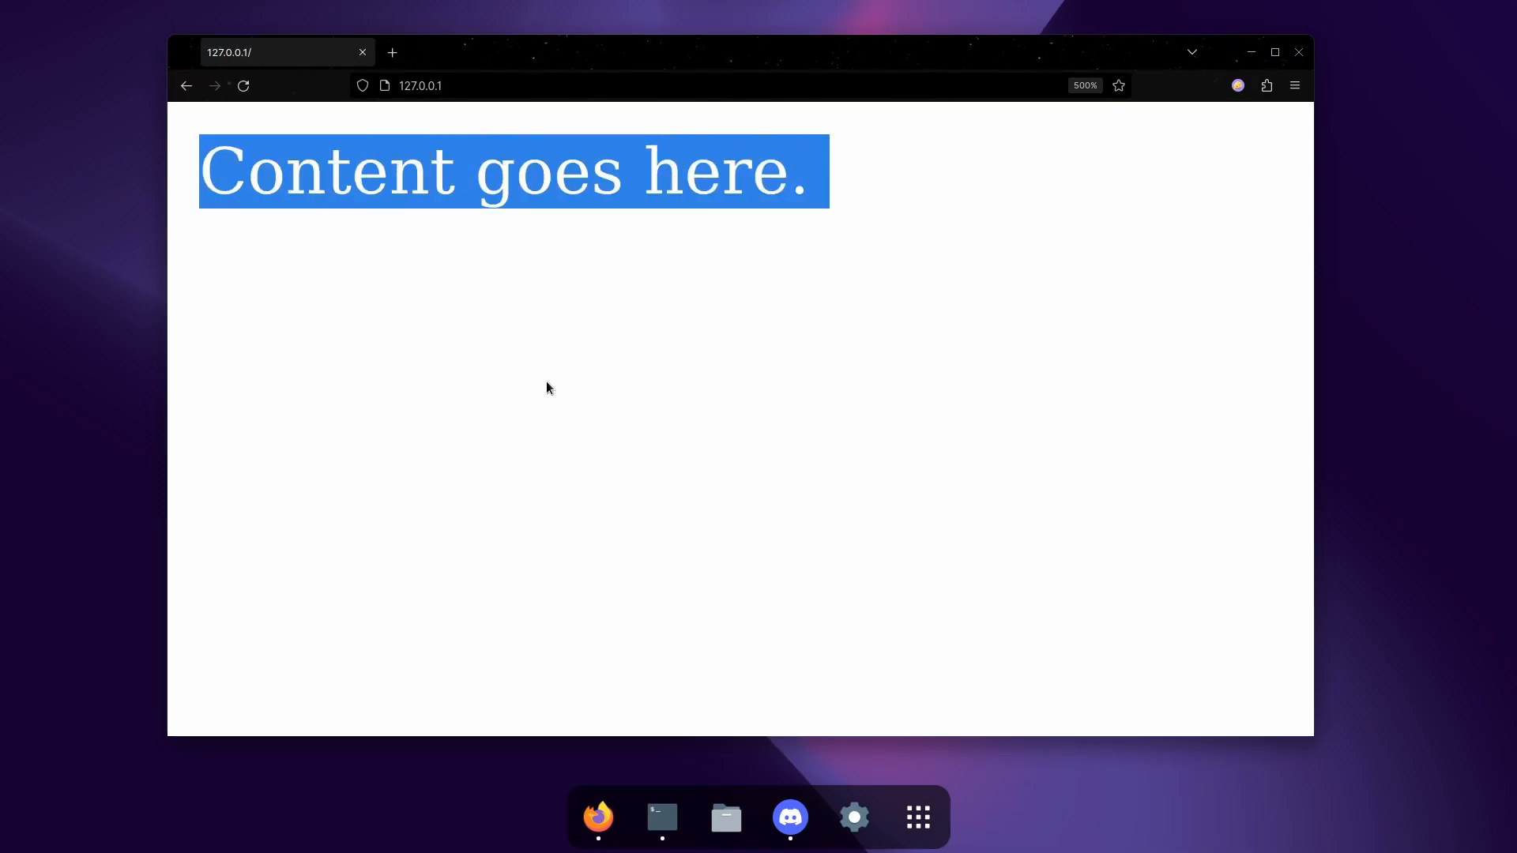
Step: View the 'Content goes here.' page at 127.0.0.1 in Firefox
click(576, 345)
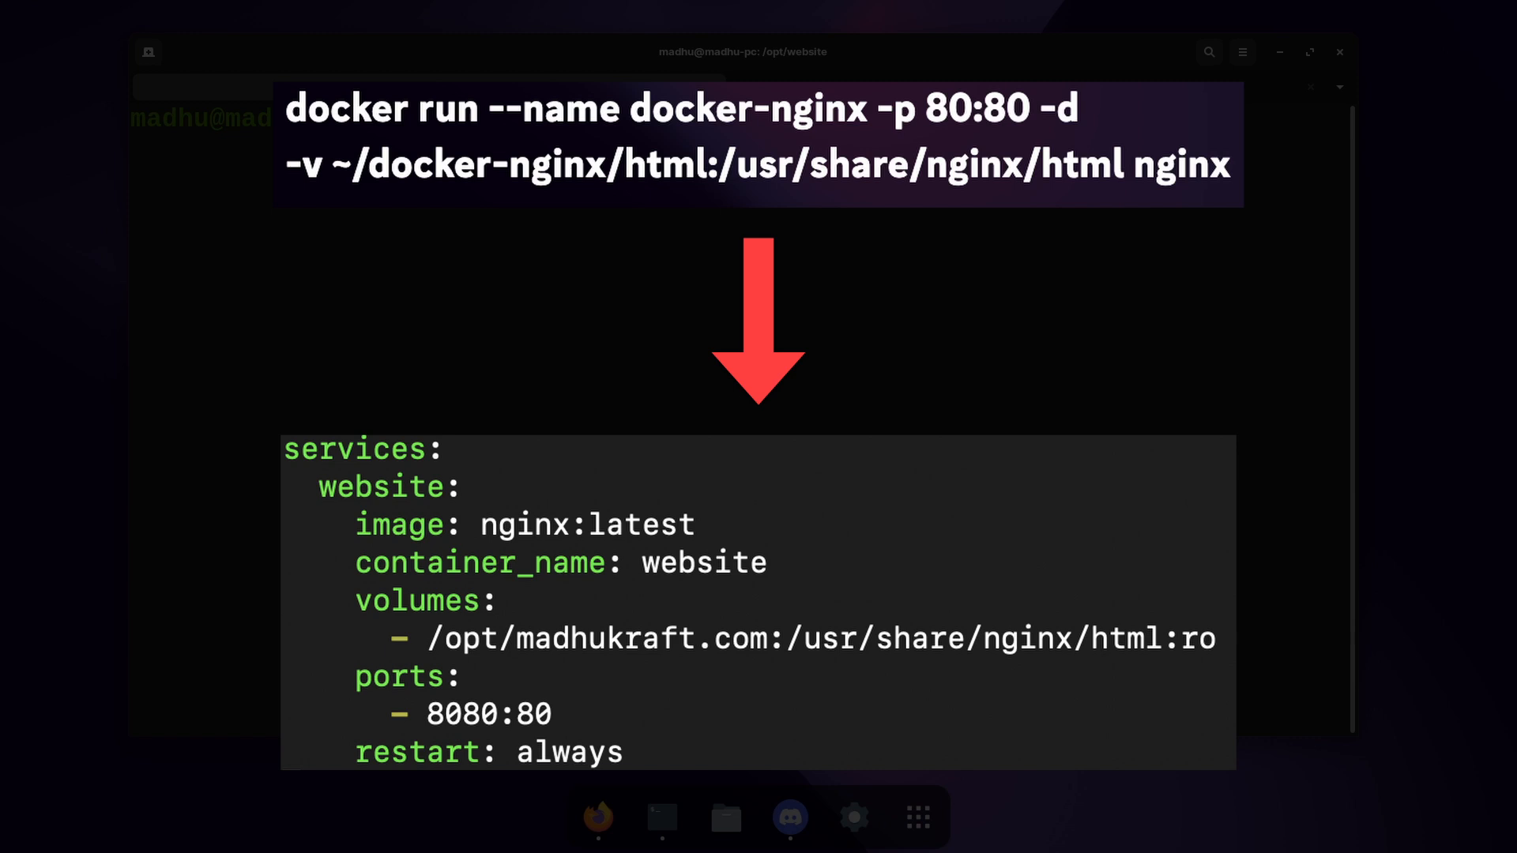
Step: Run sudo nano docker-compose.yaml to create the compose file
text(sud)
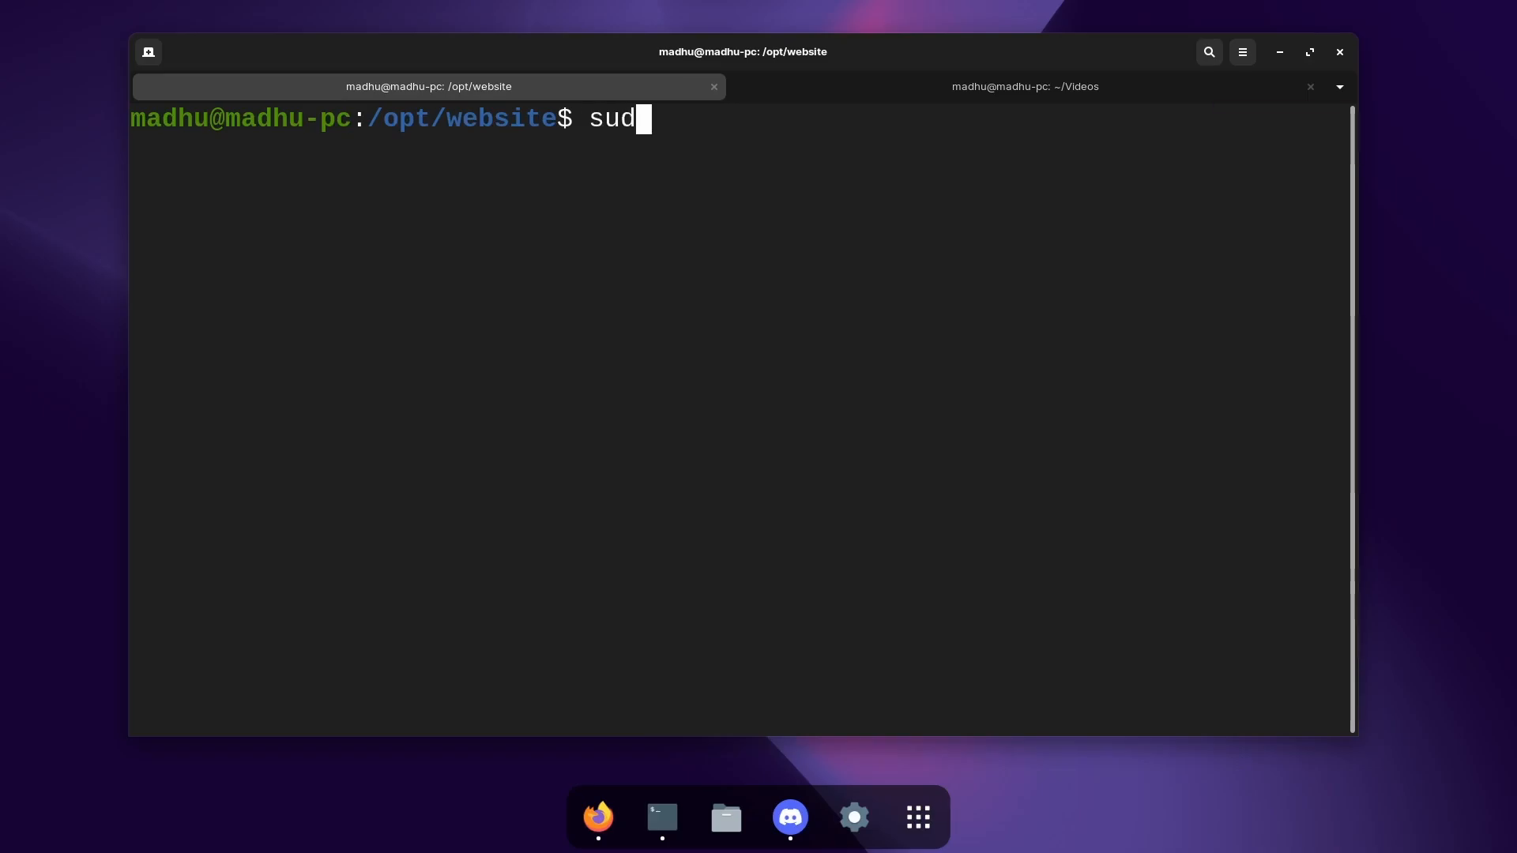
text(o nan)
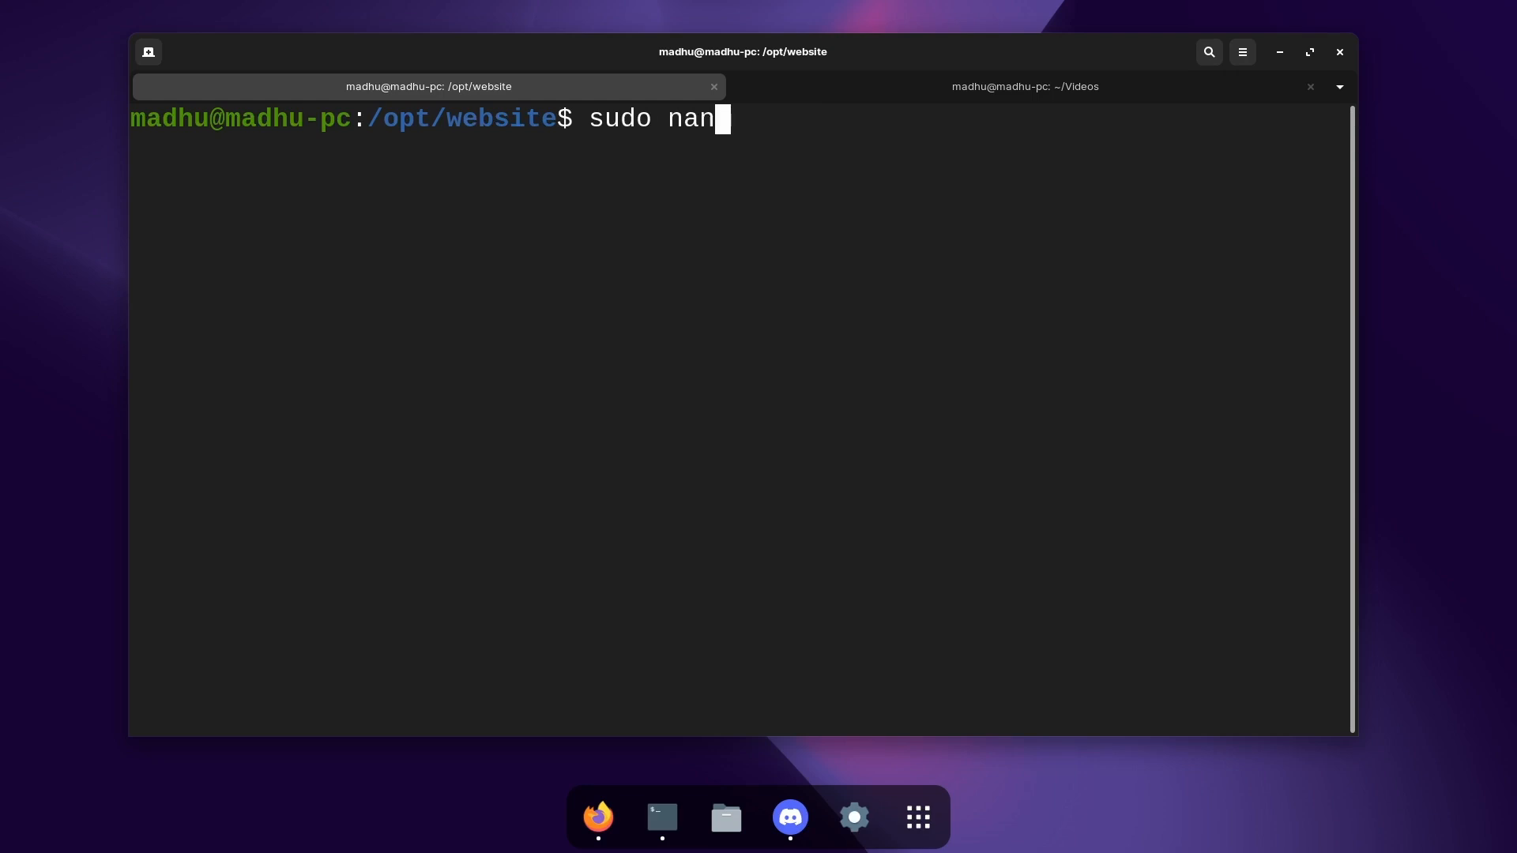
text(o docker-)
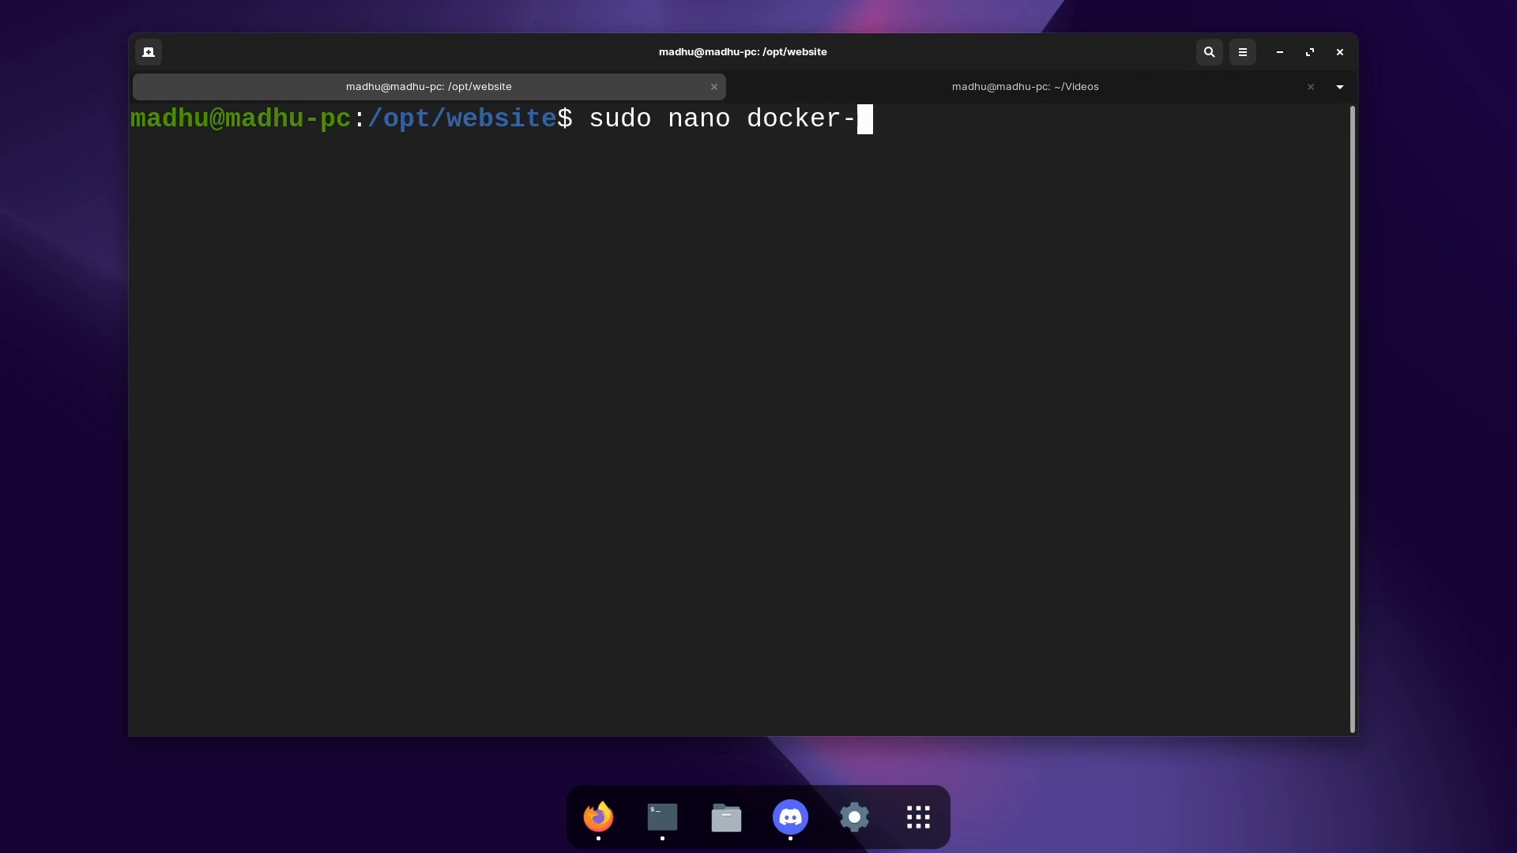
text(compose.y)
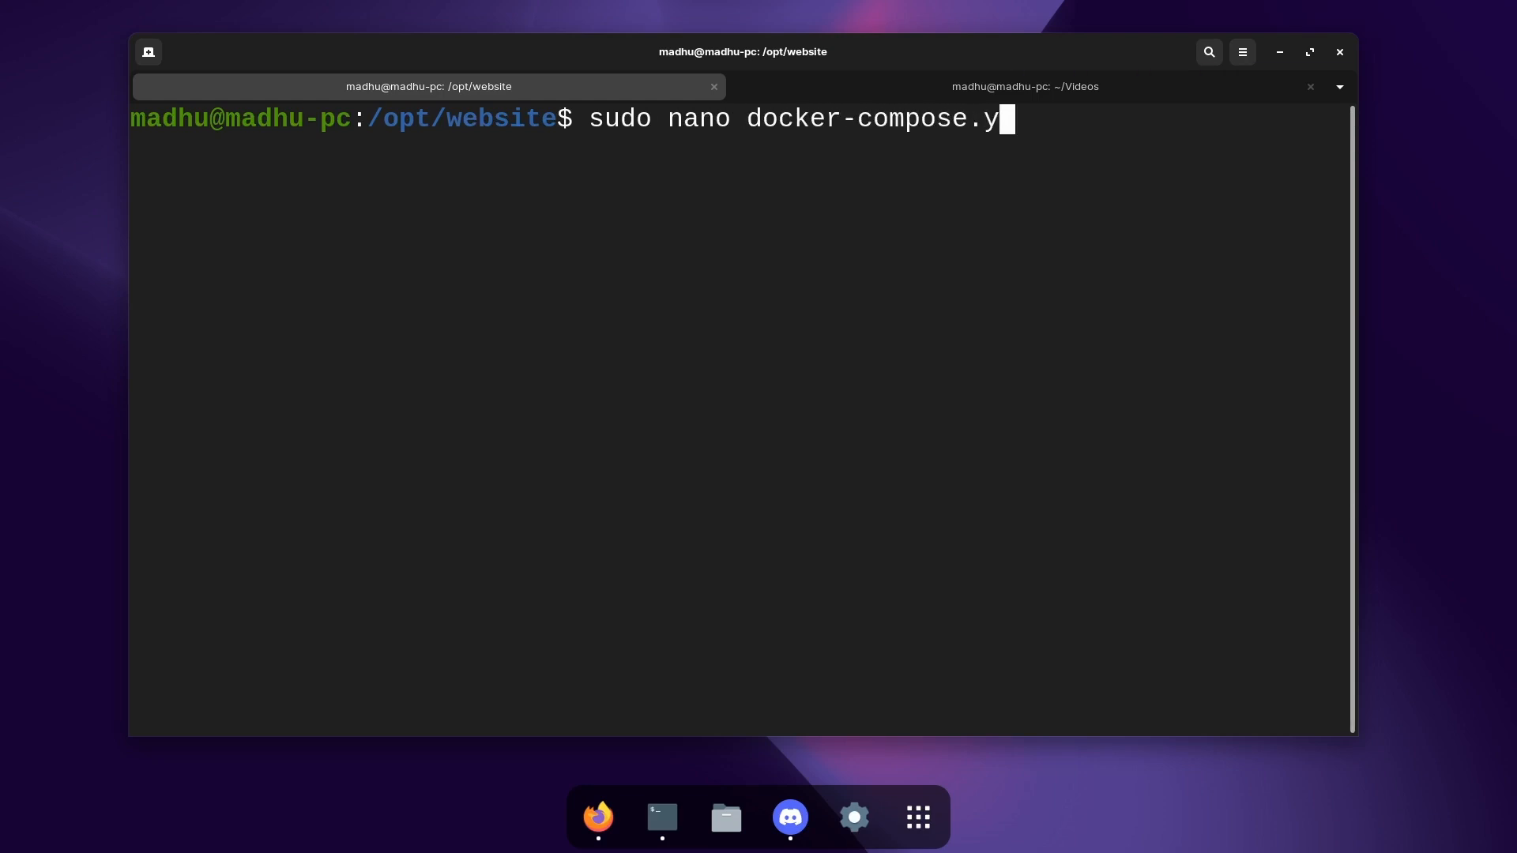
text(aml)
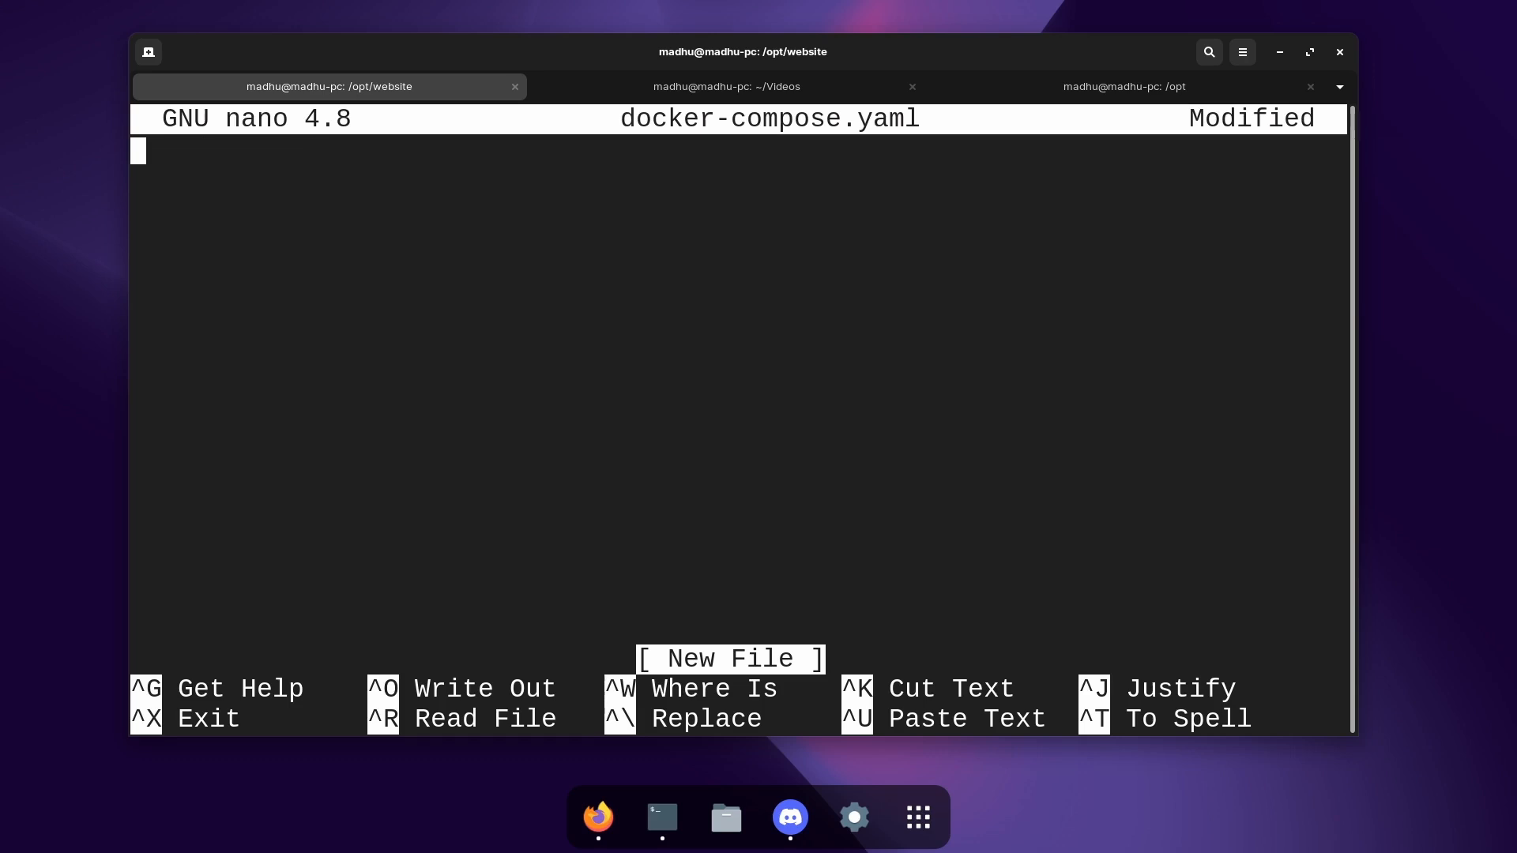
Step: Enter version: '3' and a services: section in the compose file
text(versio)
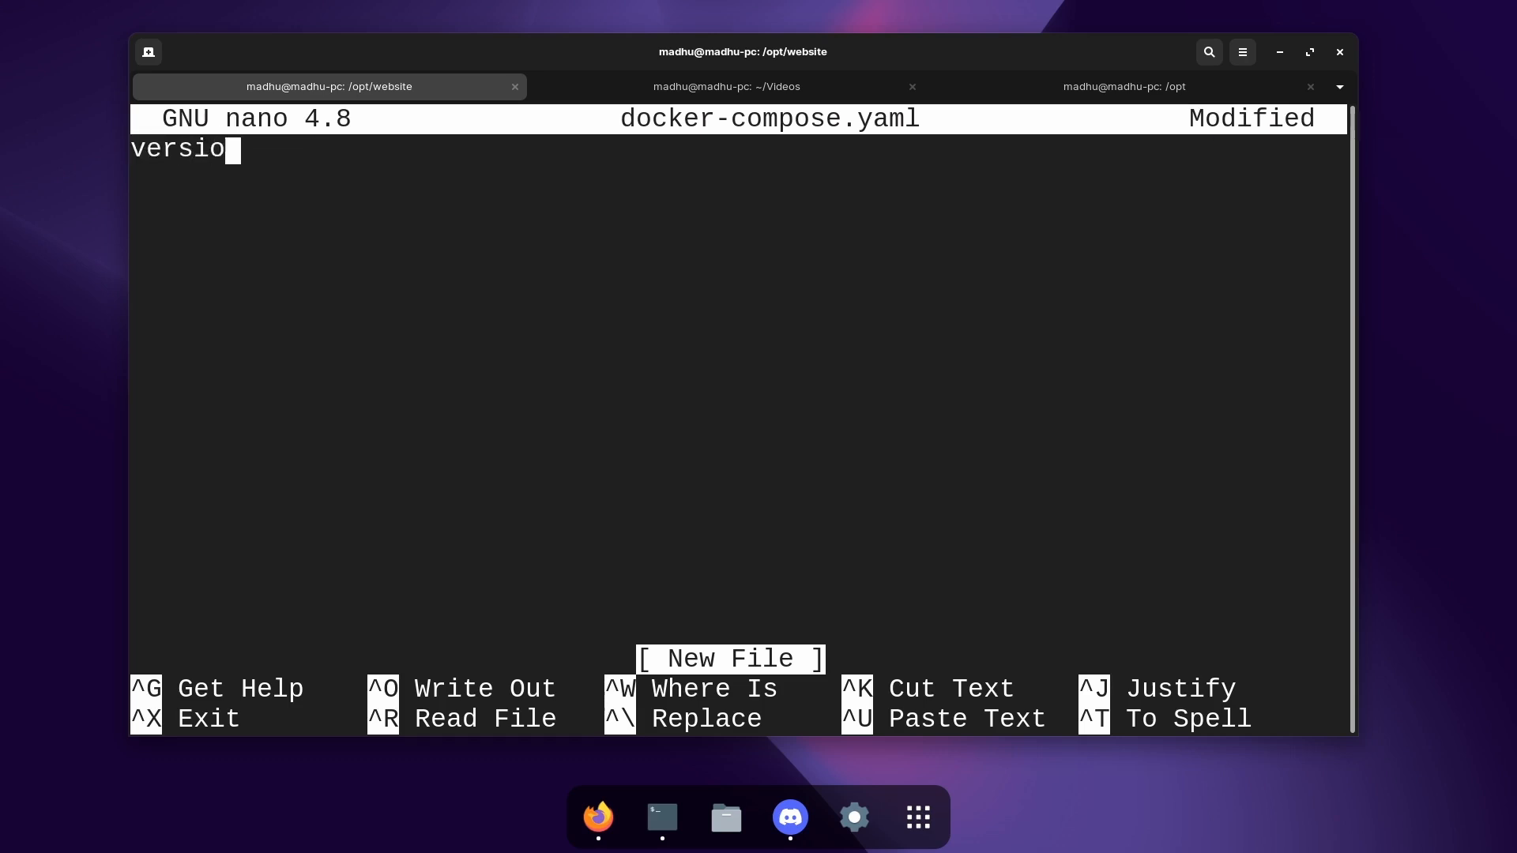
text(n:)
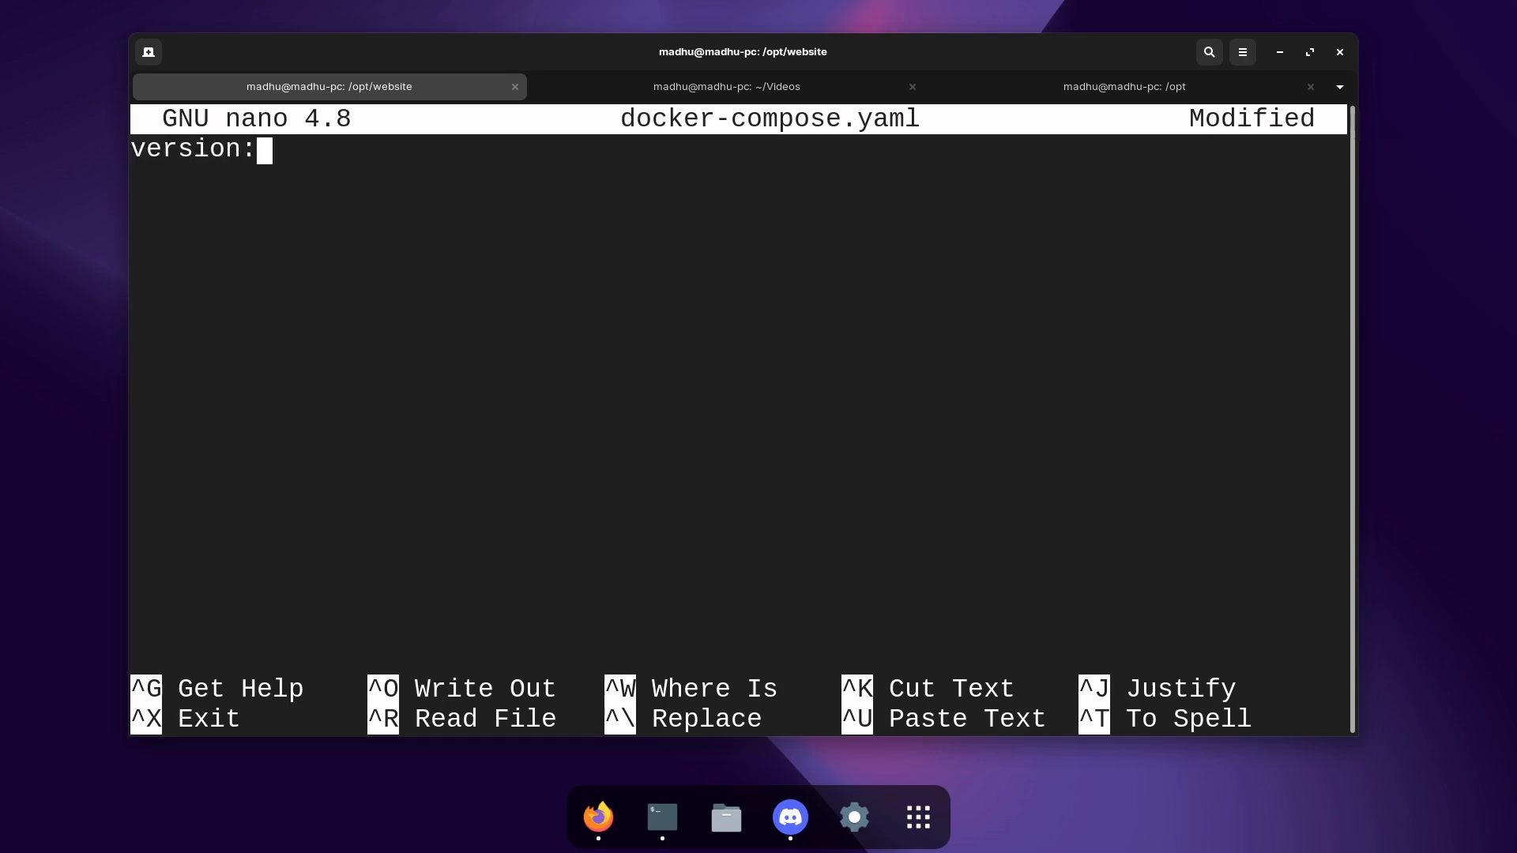
text('3)
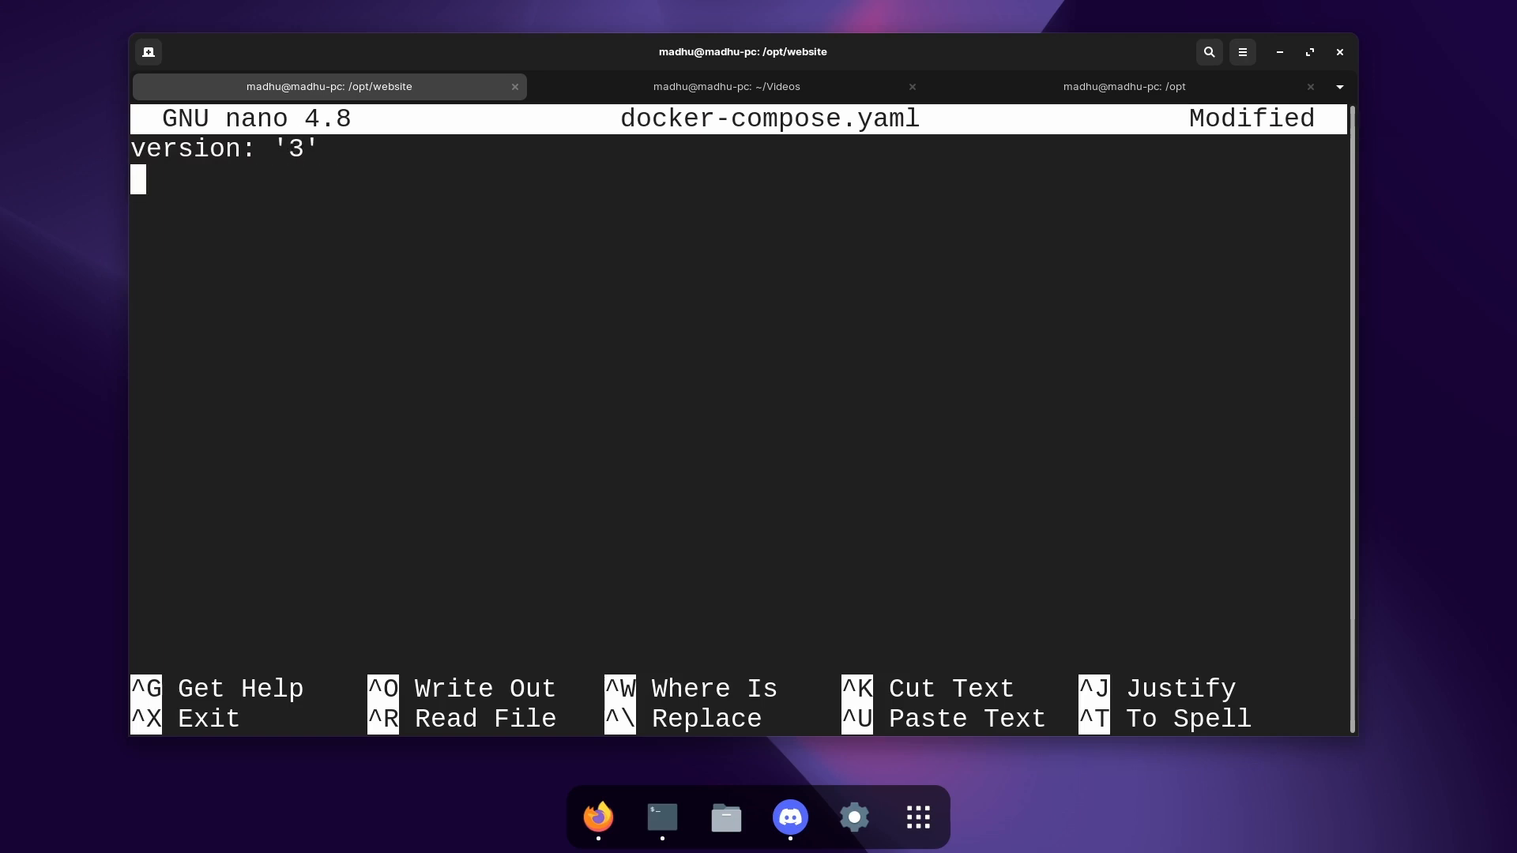
text(services)
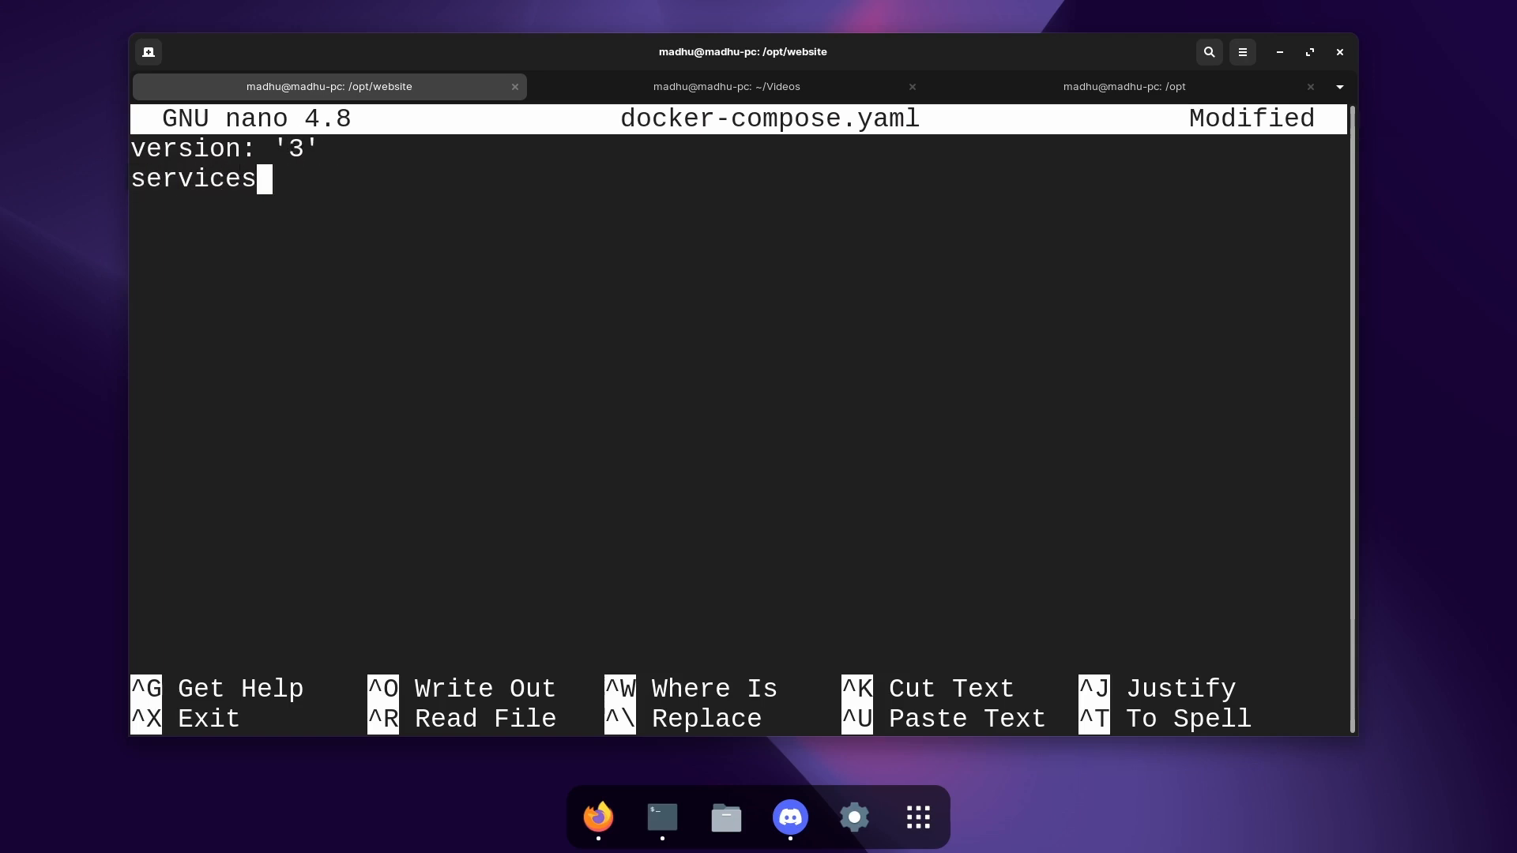
text(:)
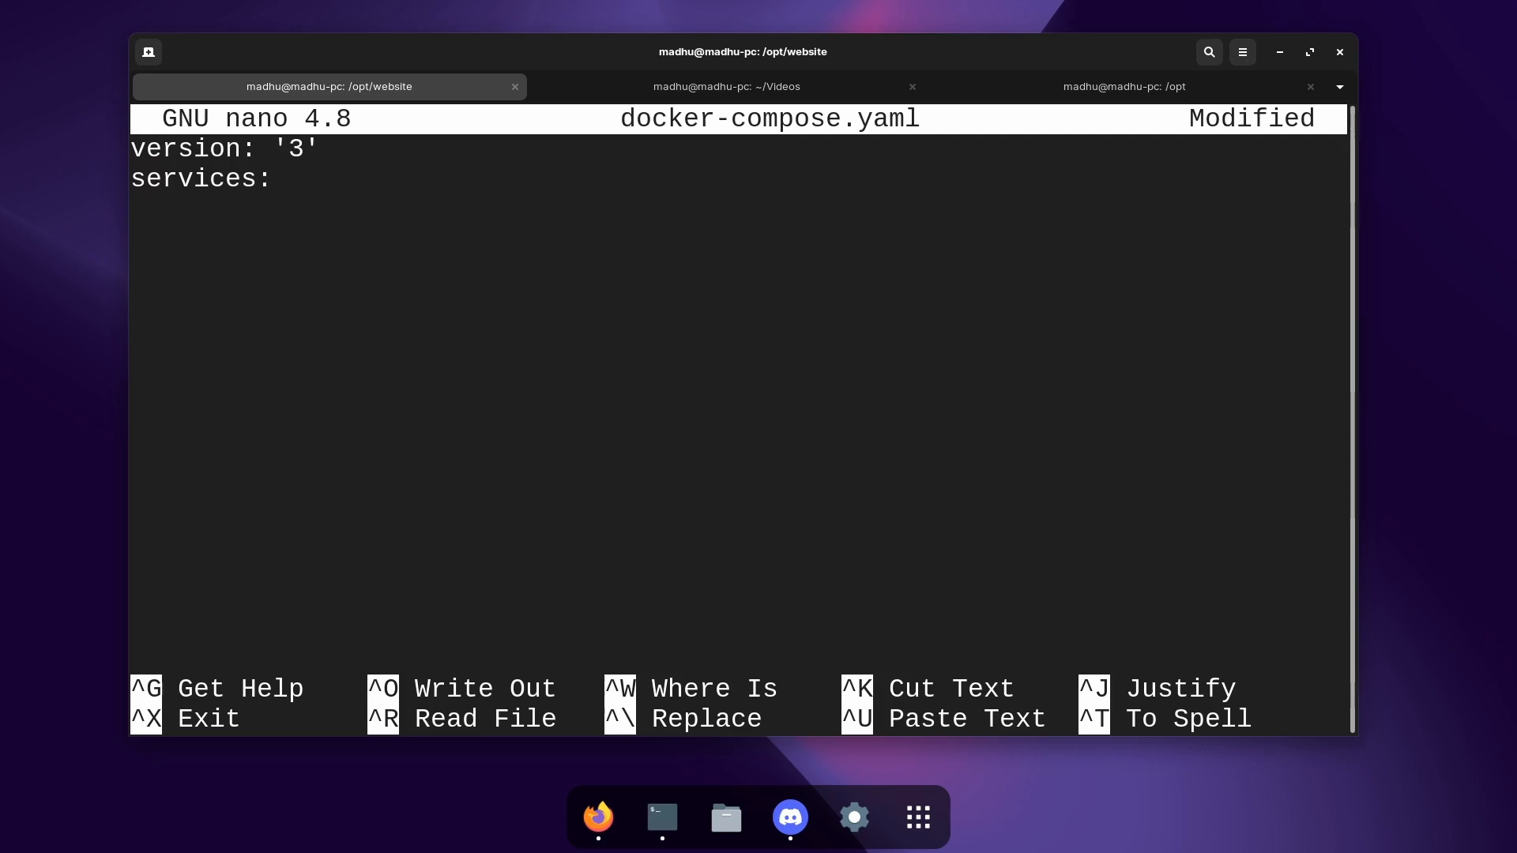
key(Enter)
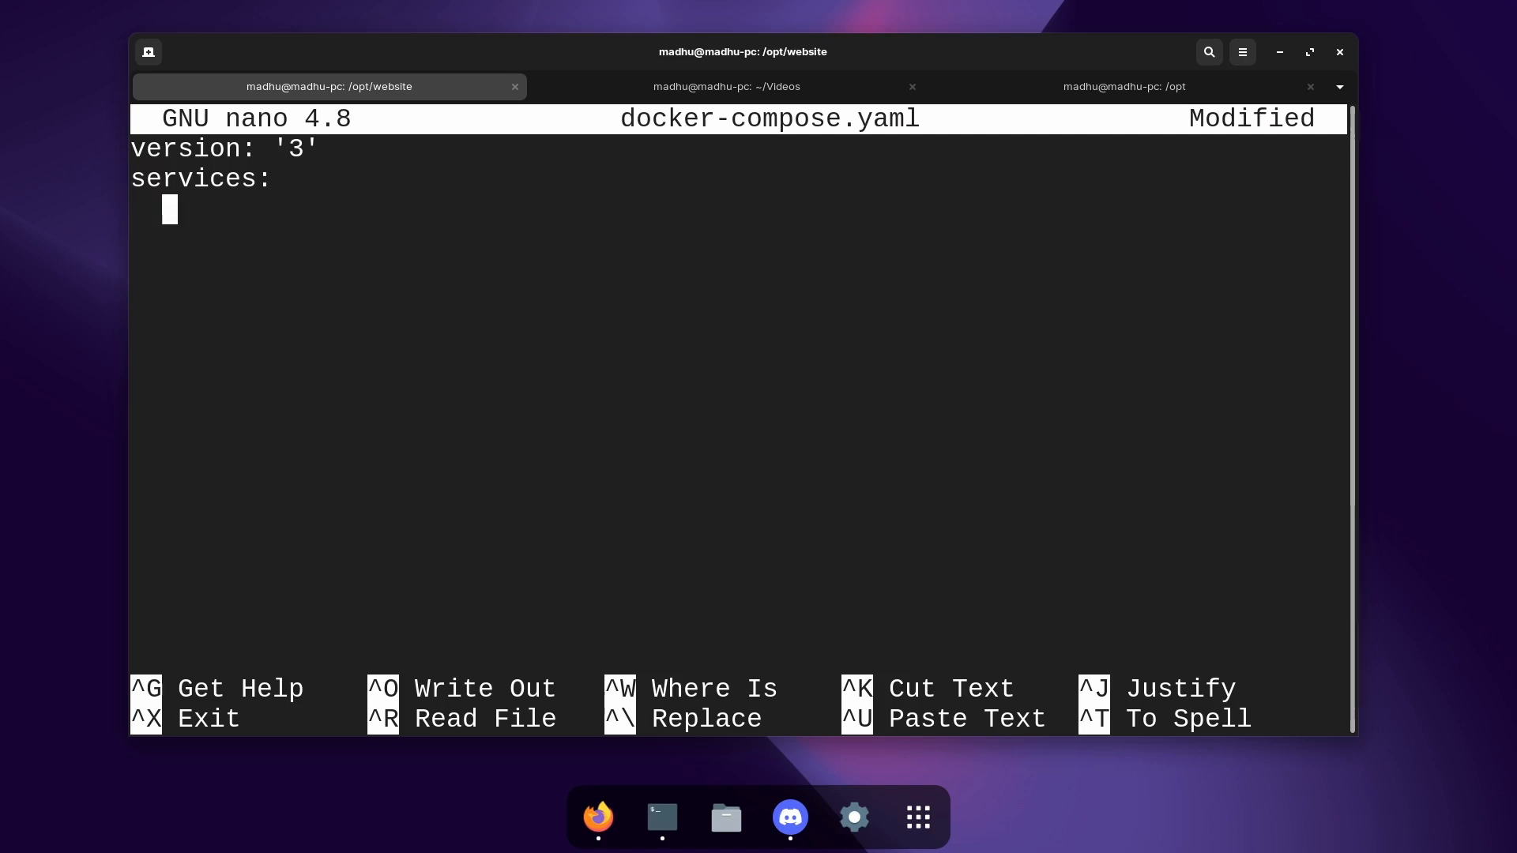
Step: Add the website service using image nginx:latest
text(website)
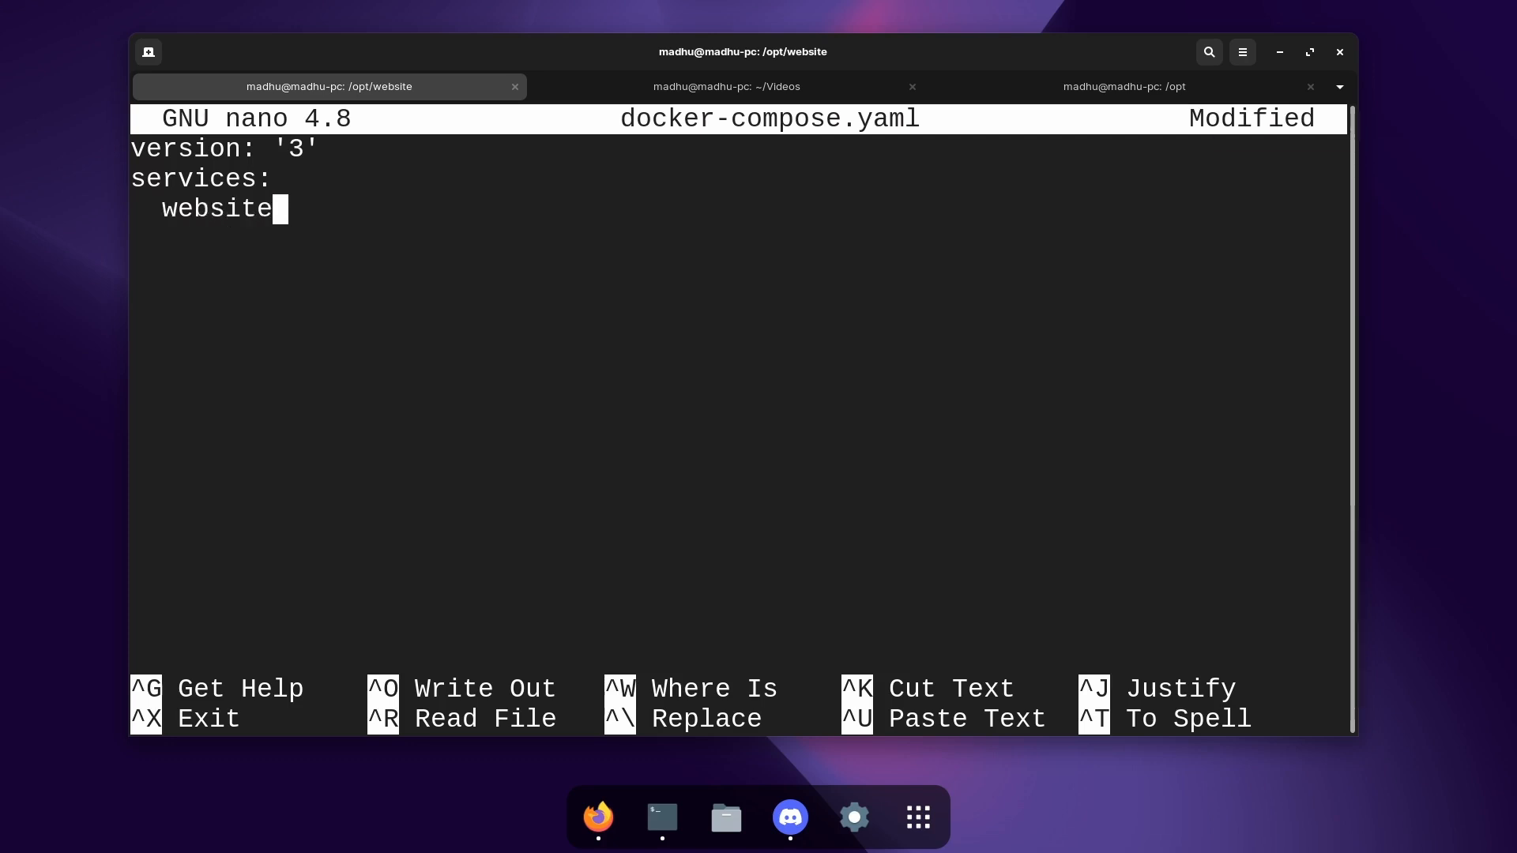
text(:)
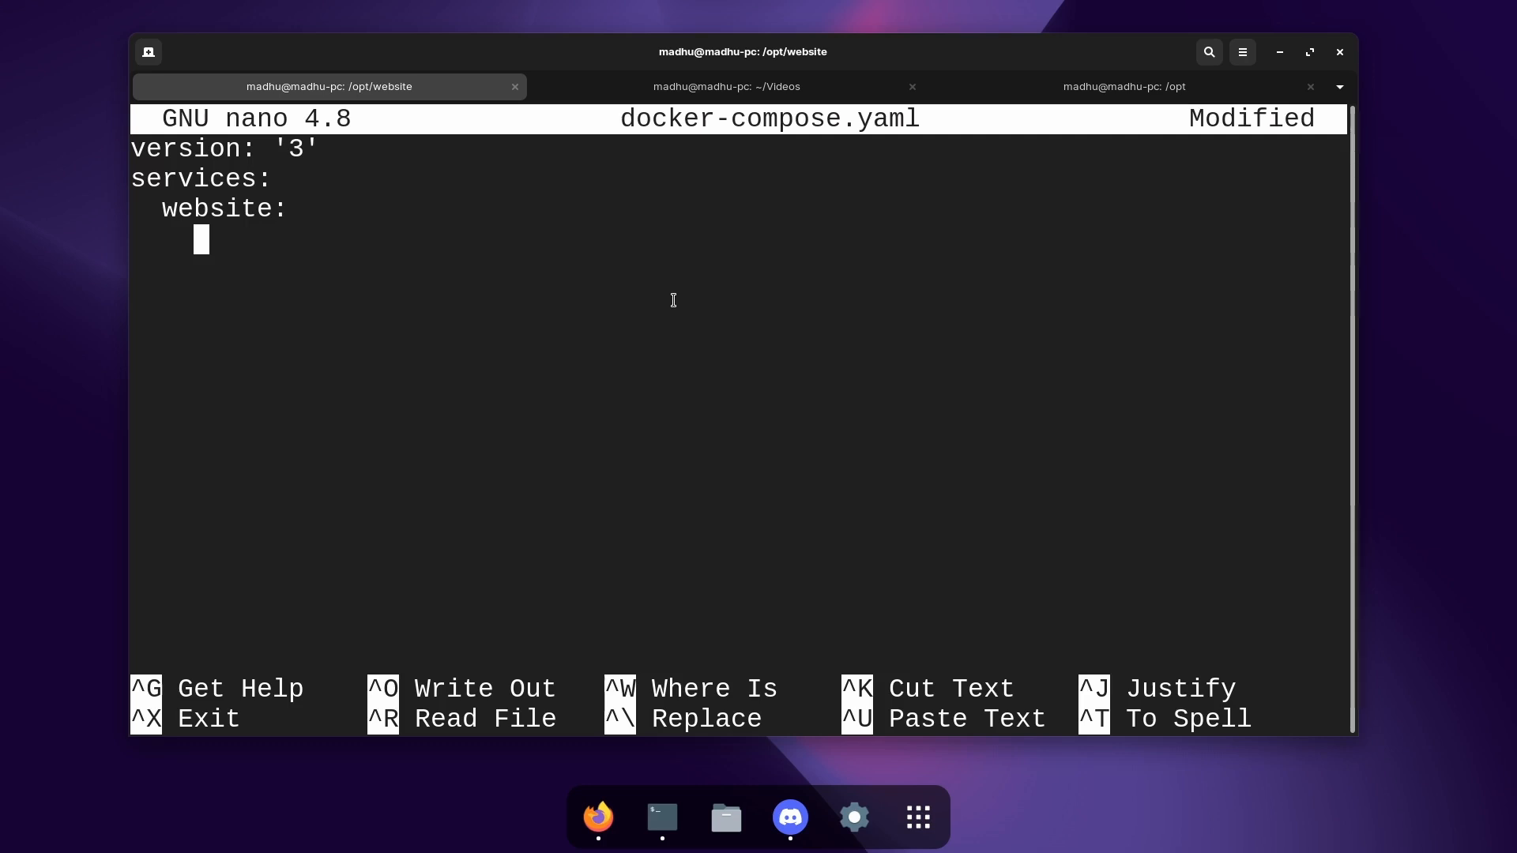
text(ima)
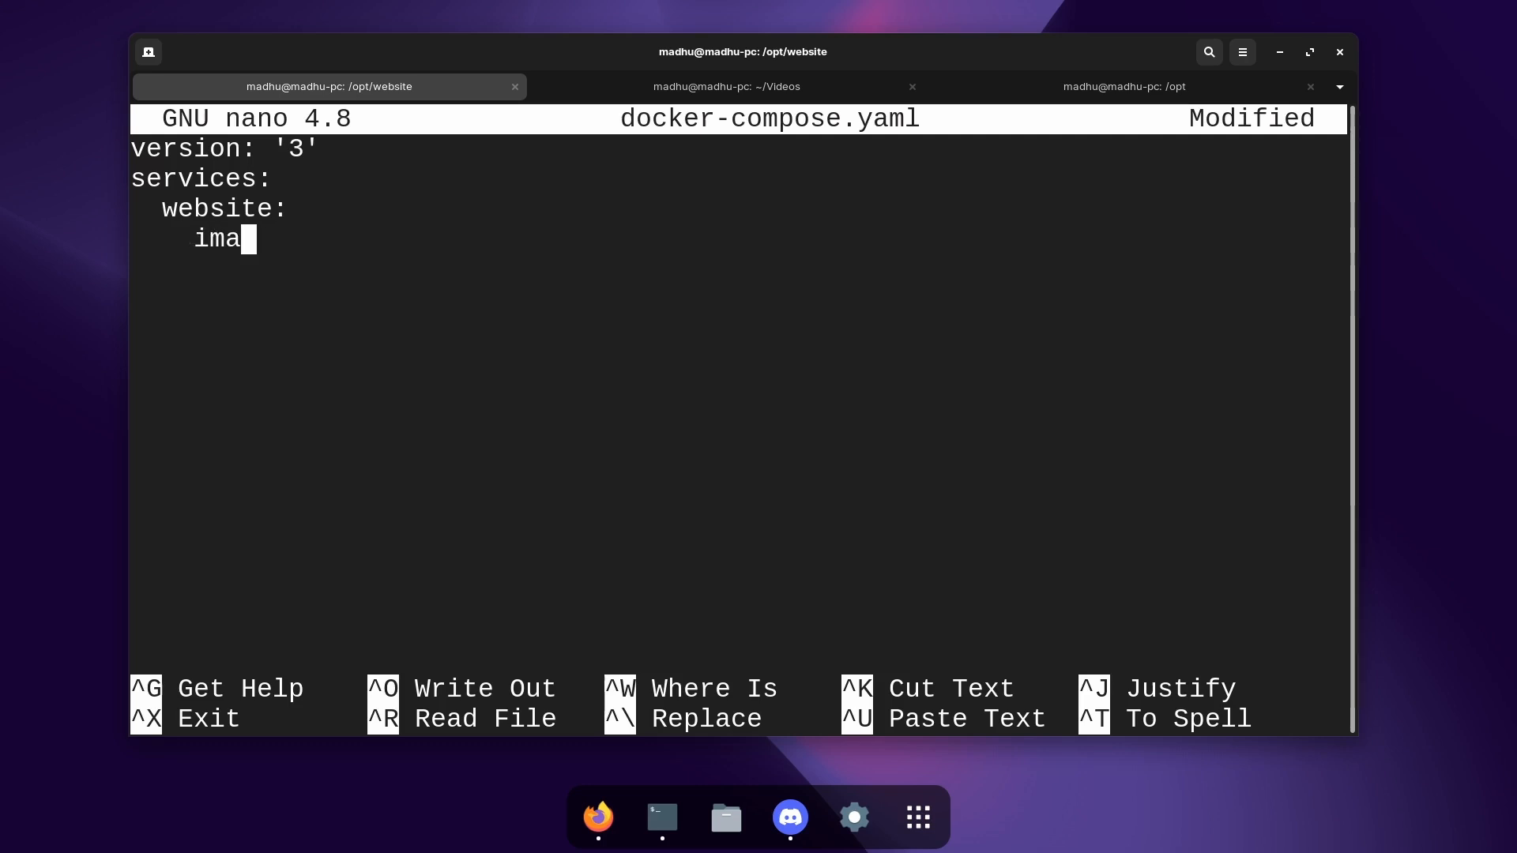
text(ge: ngin)
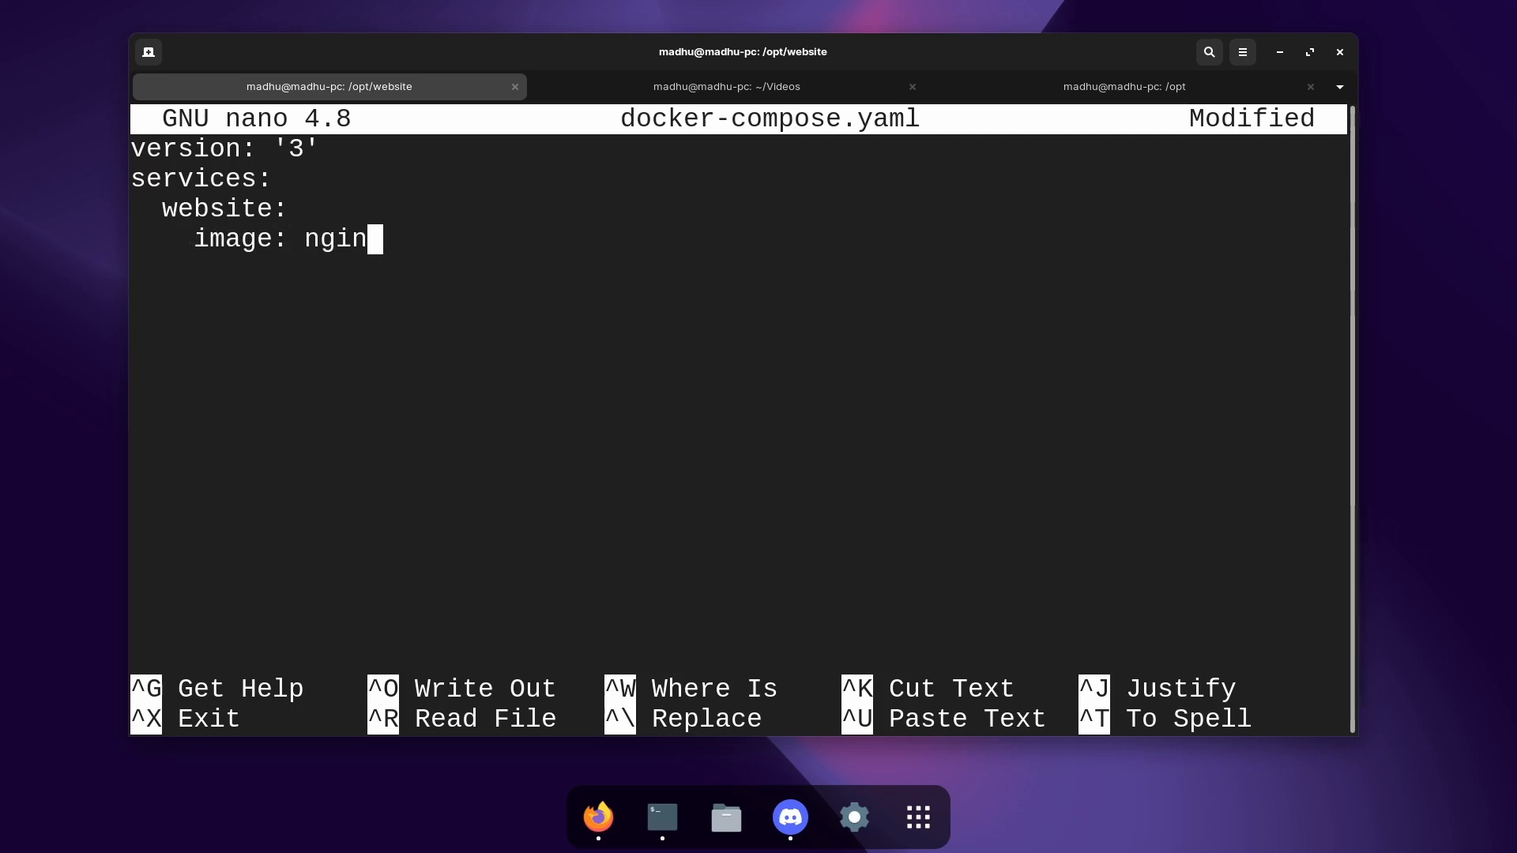
text(x:)
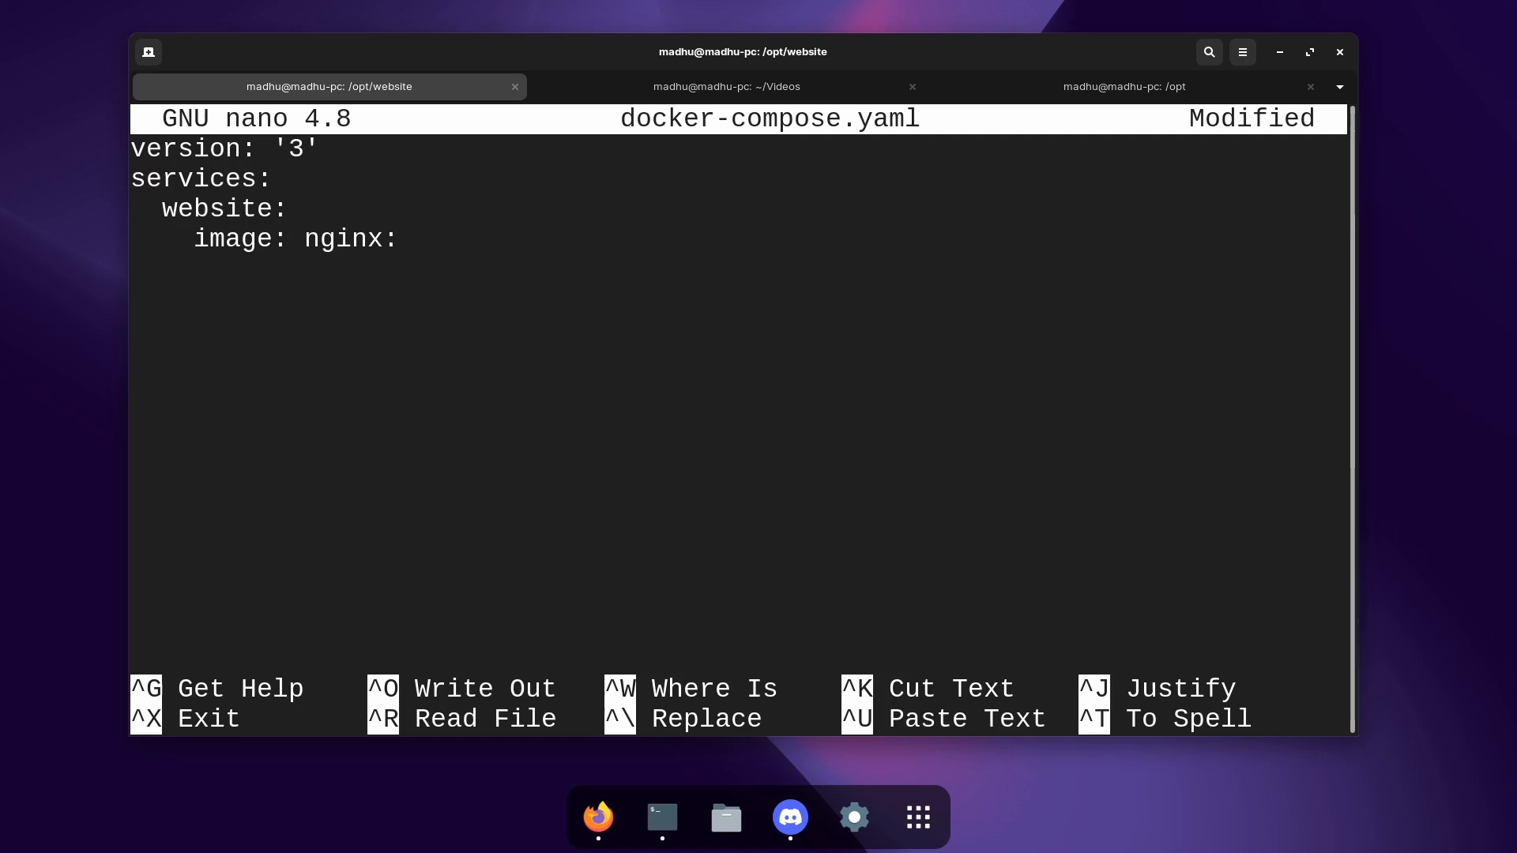
text(latest)
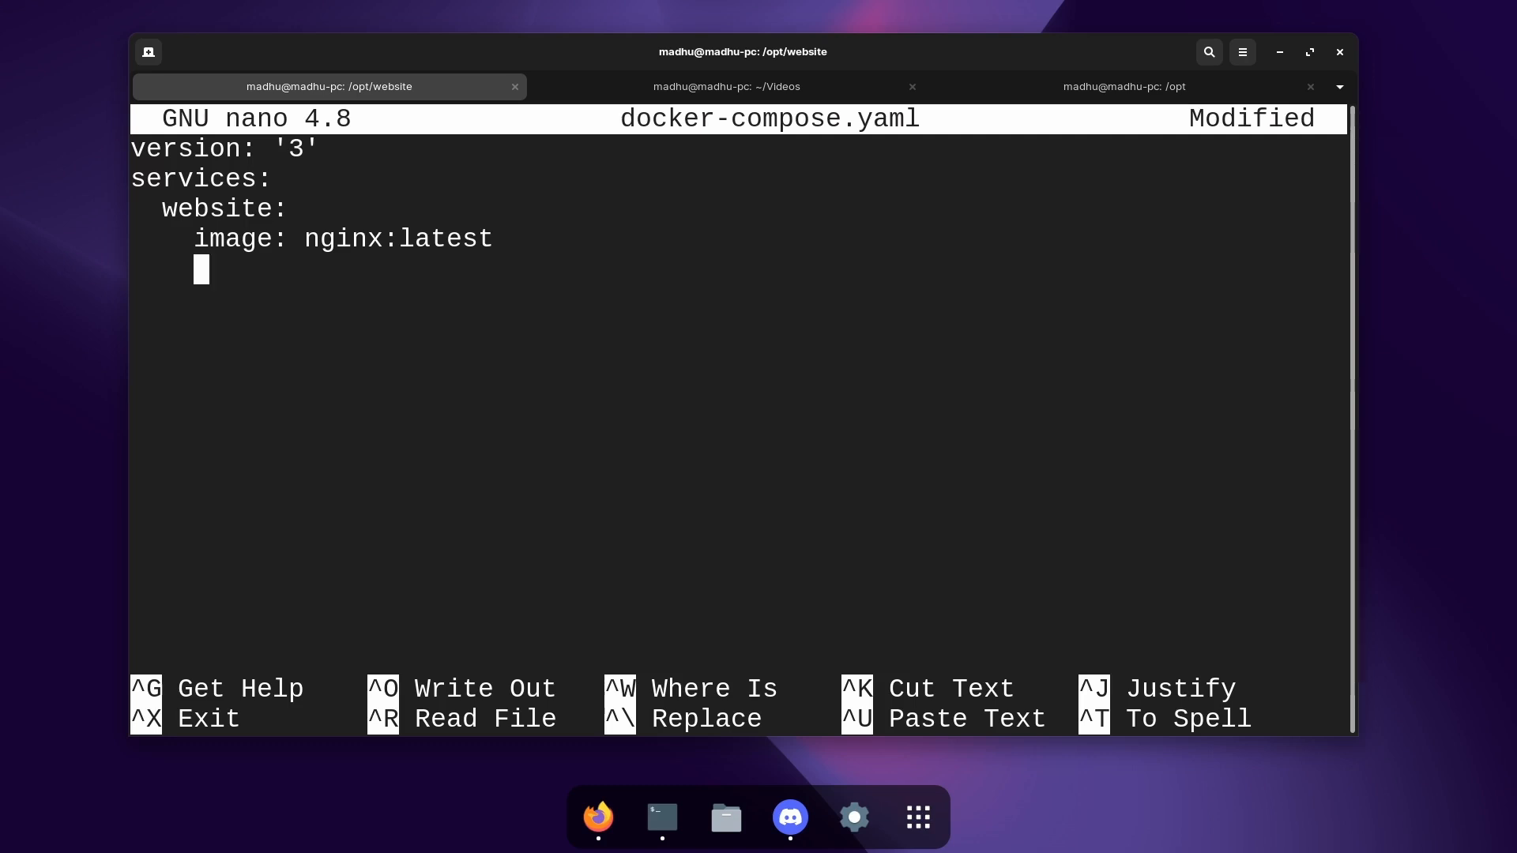
Step: Set container_name to website for the service
text(containe)
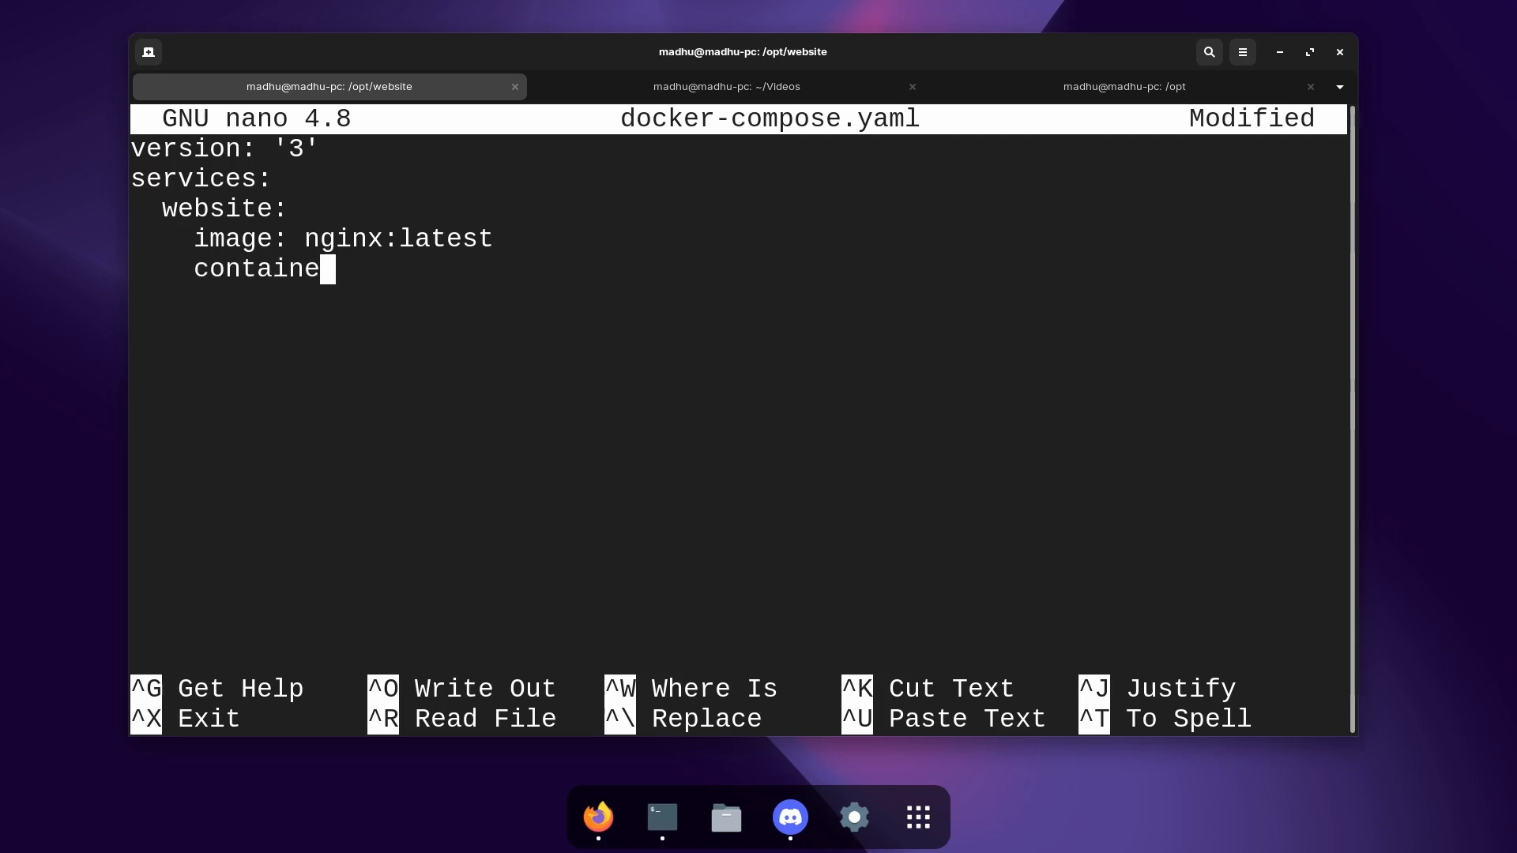
text(r_name:)
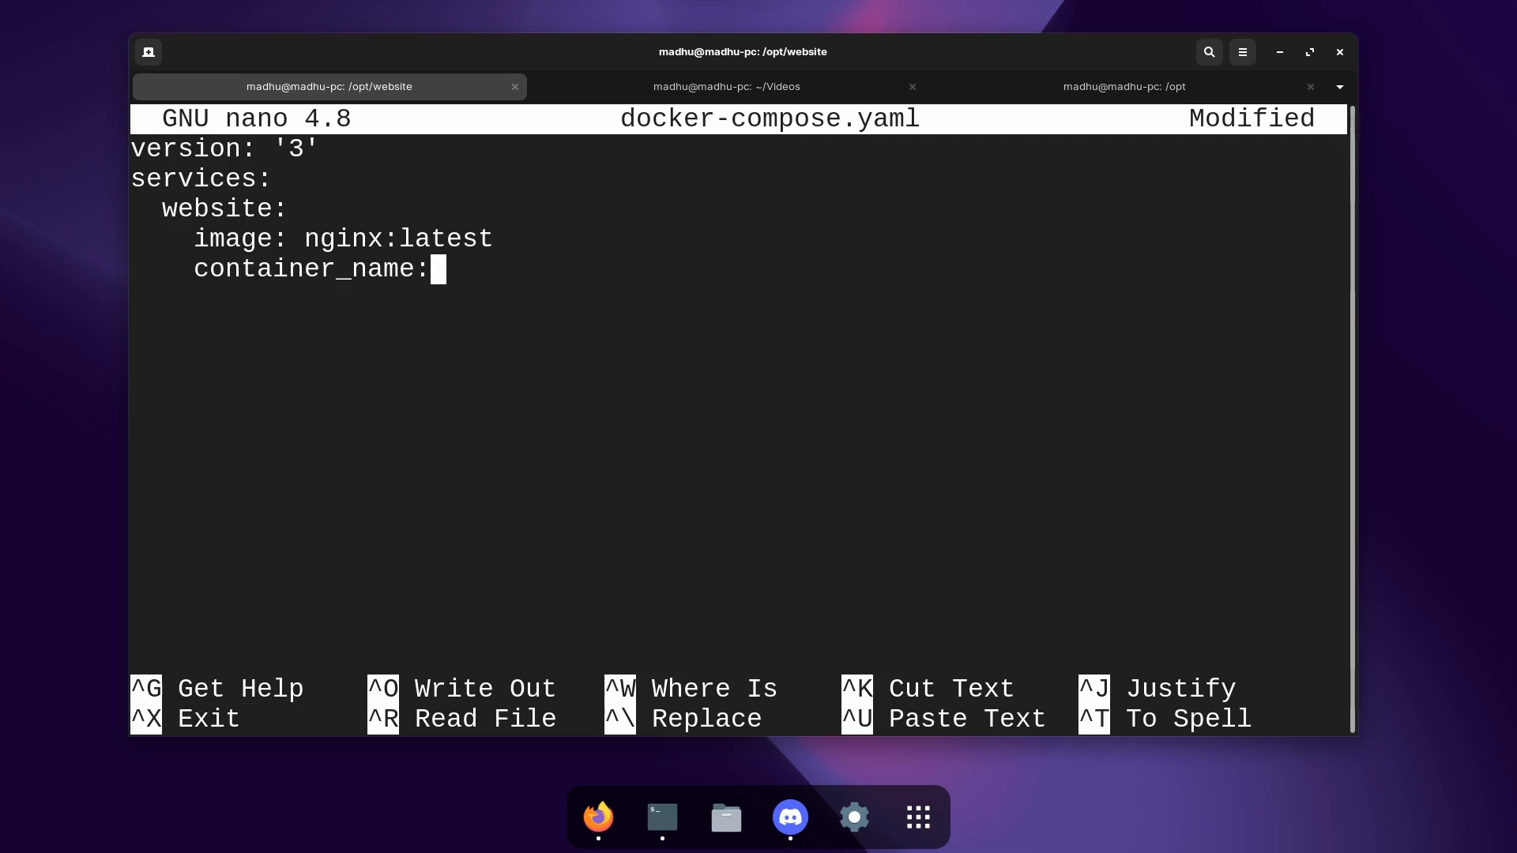
text(website)
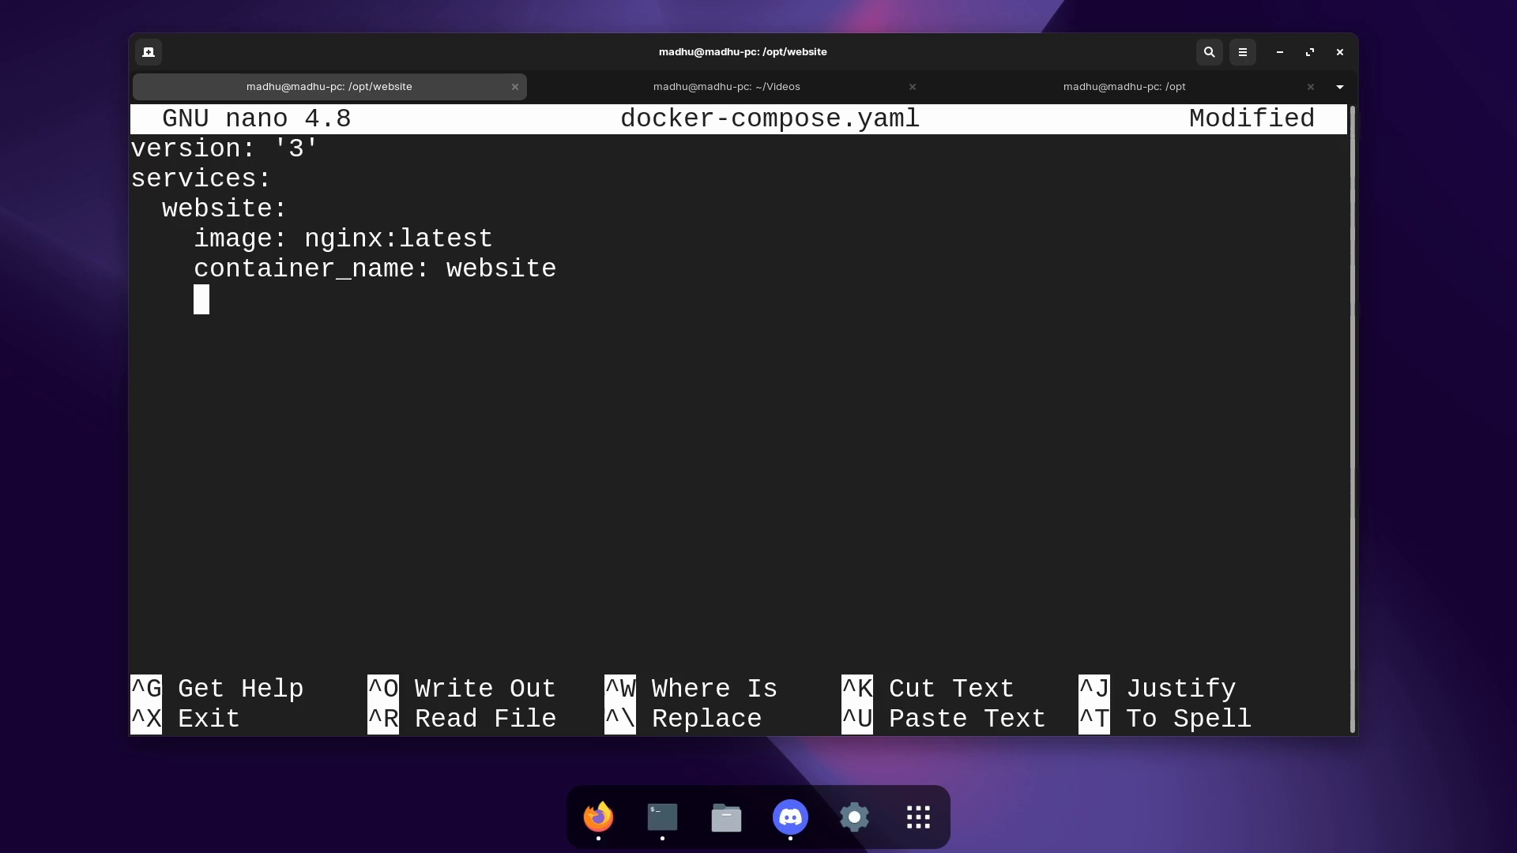
Step: Add a volume mapping /opt/website/html to /usr/share/nginx/html, pasting the container path
text(v)
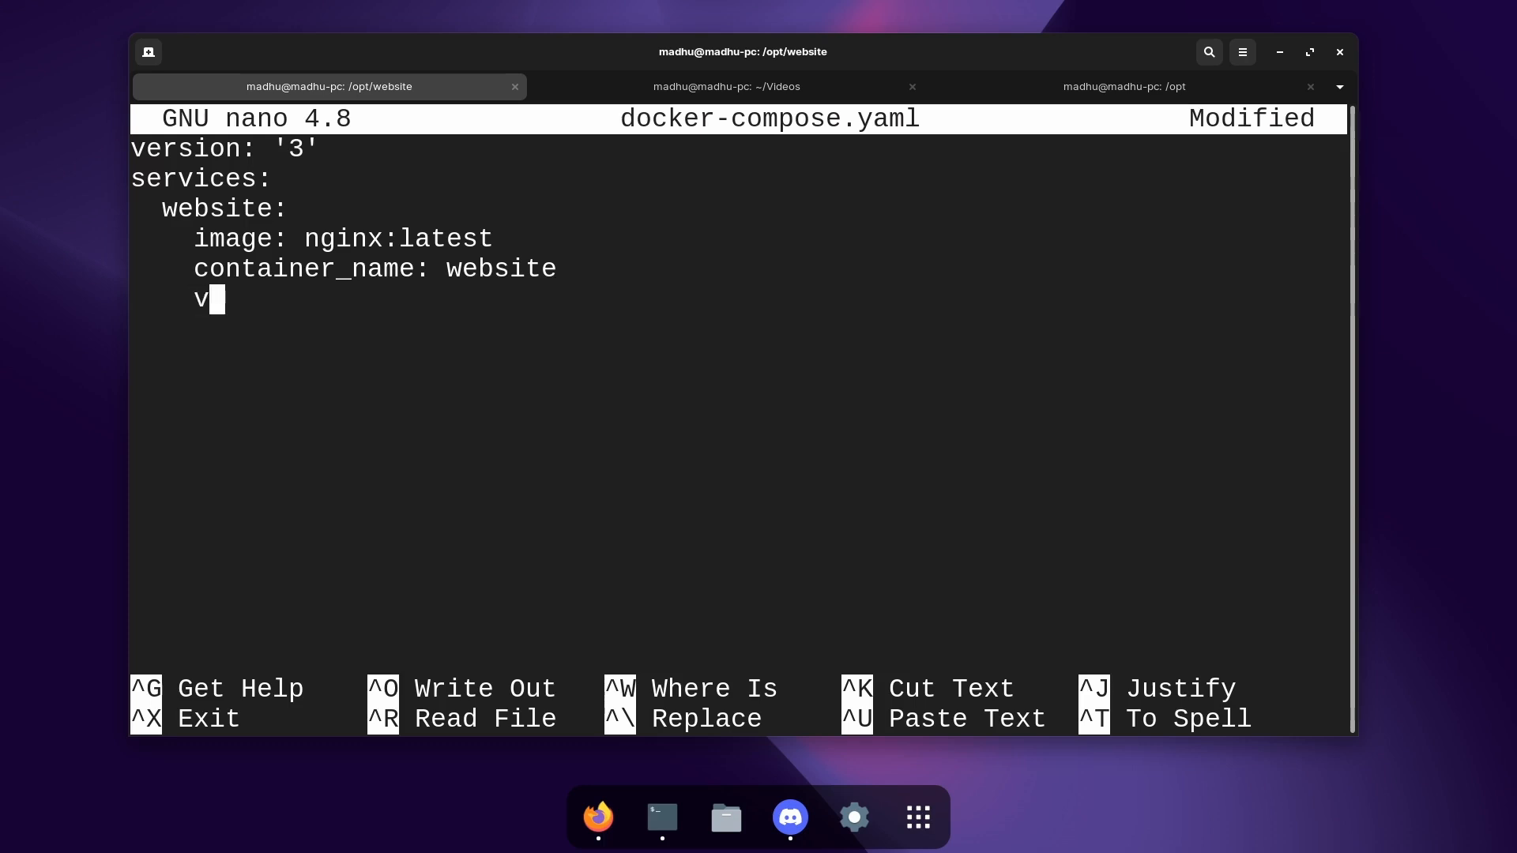
text(olumes)
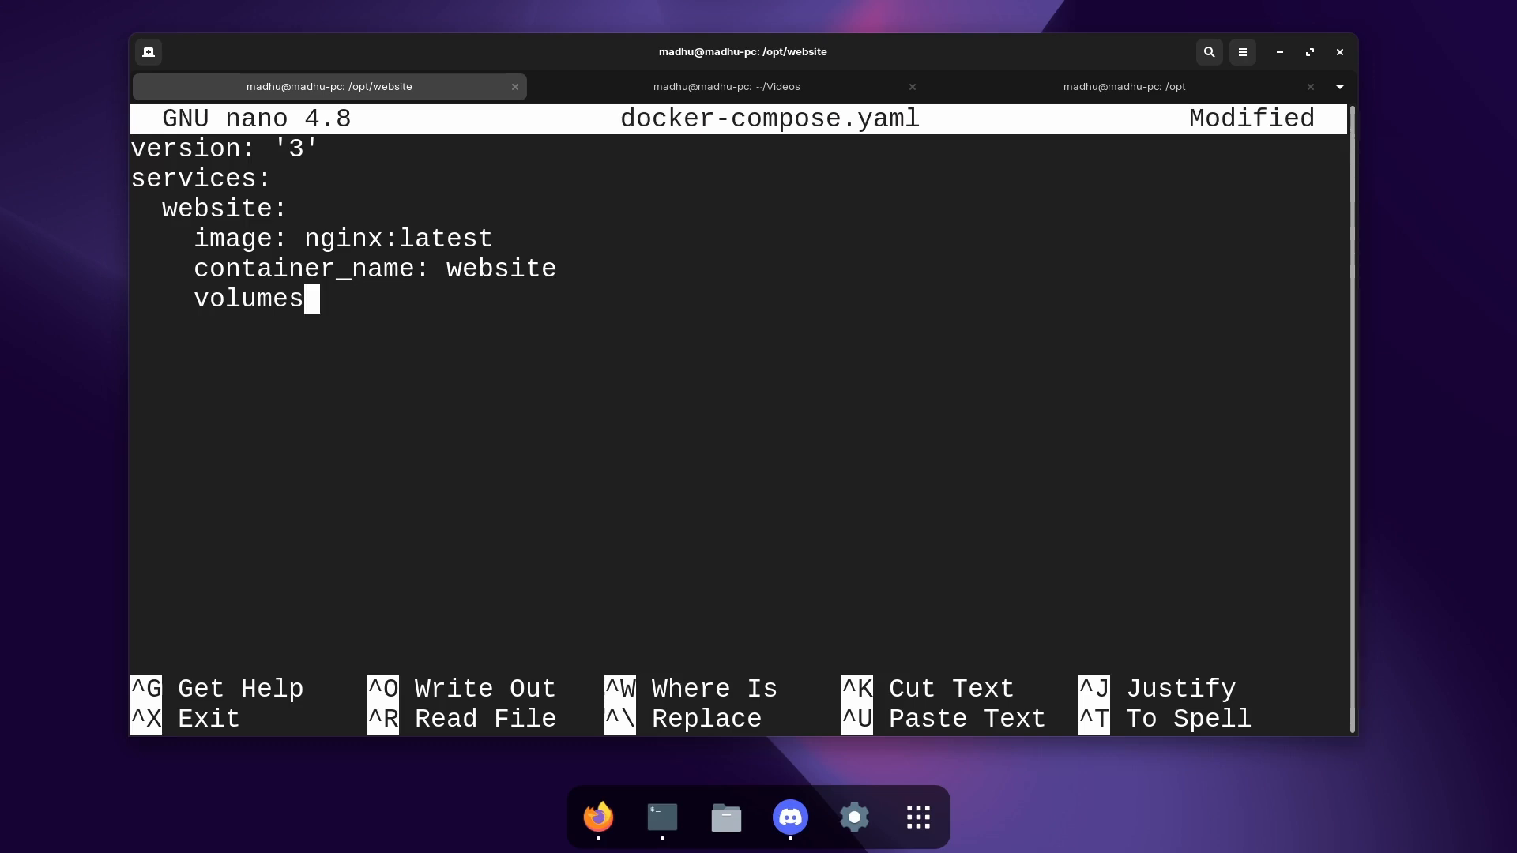
text(:)
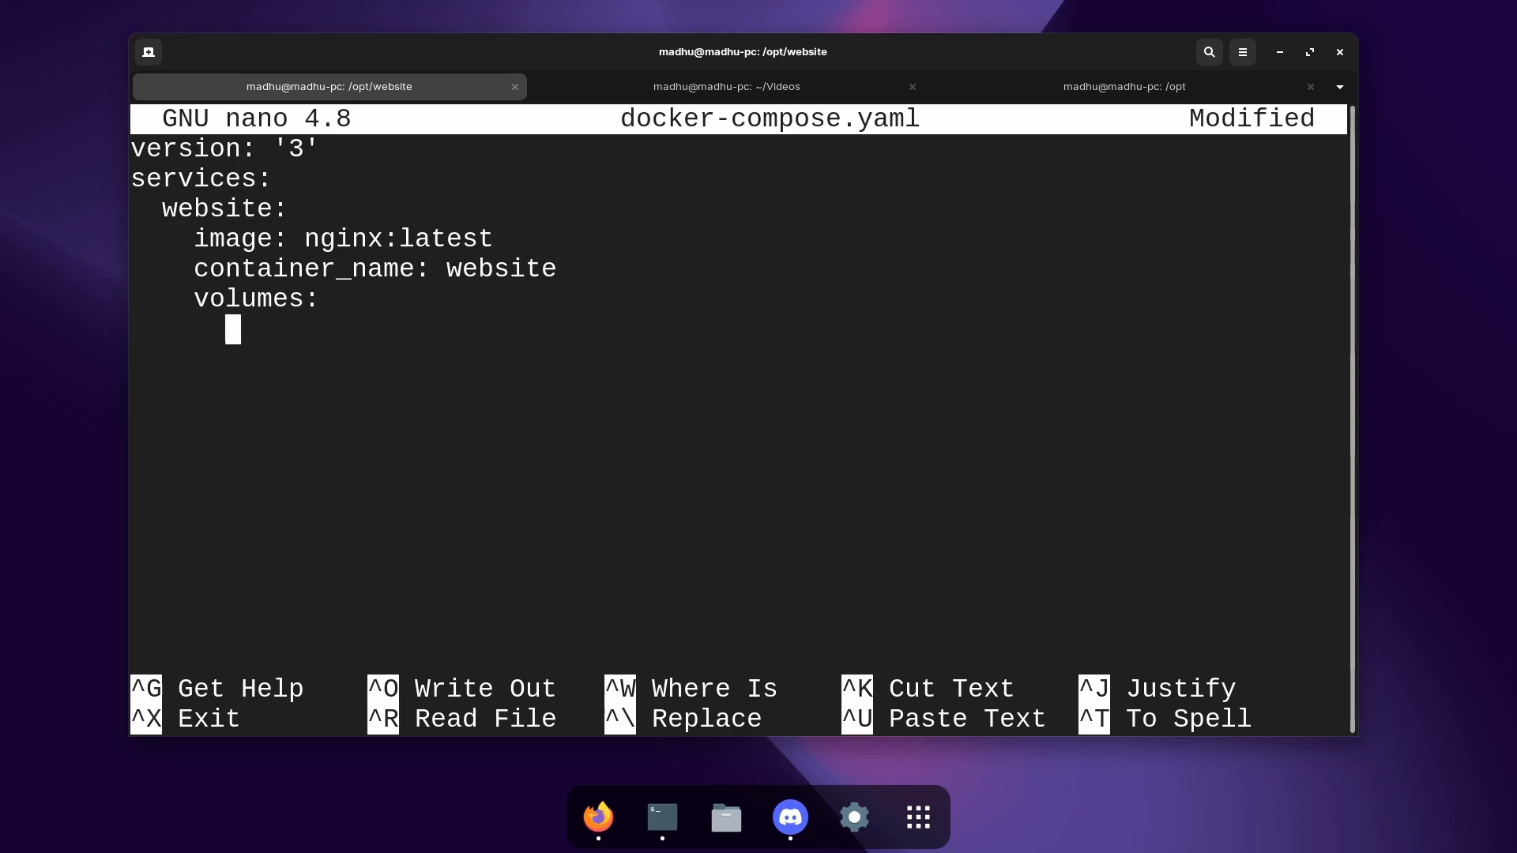
text(-)
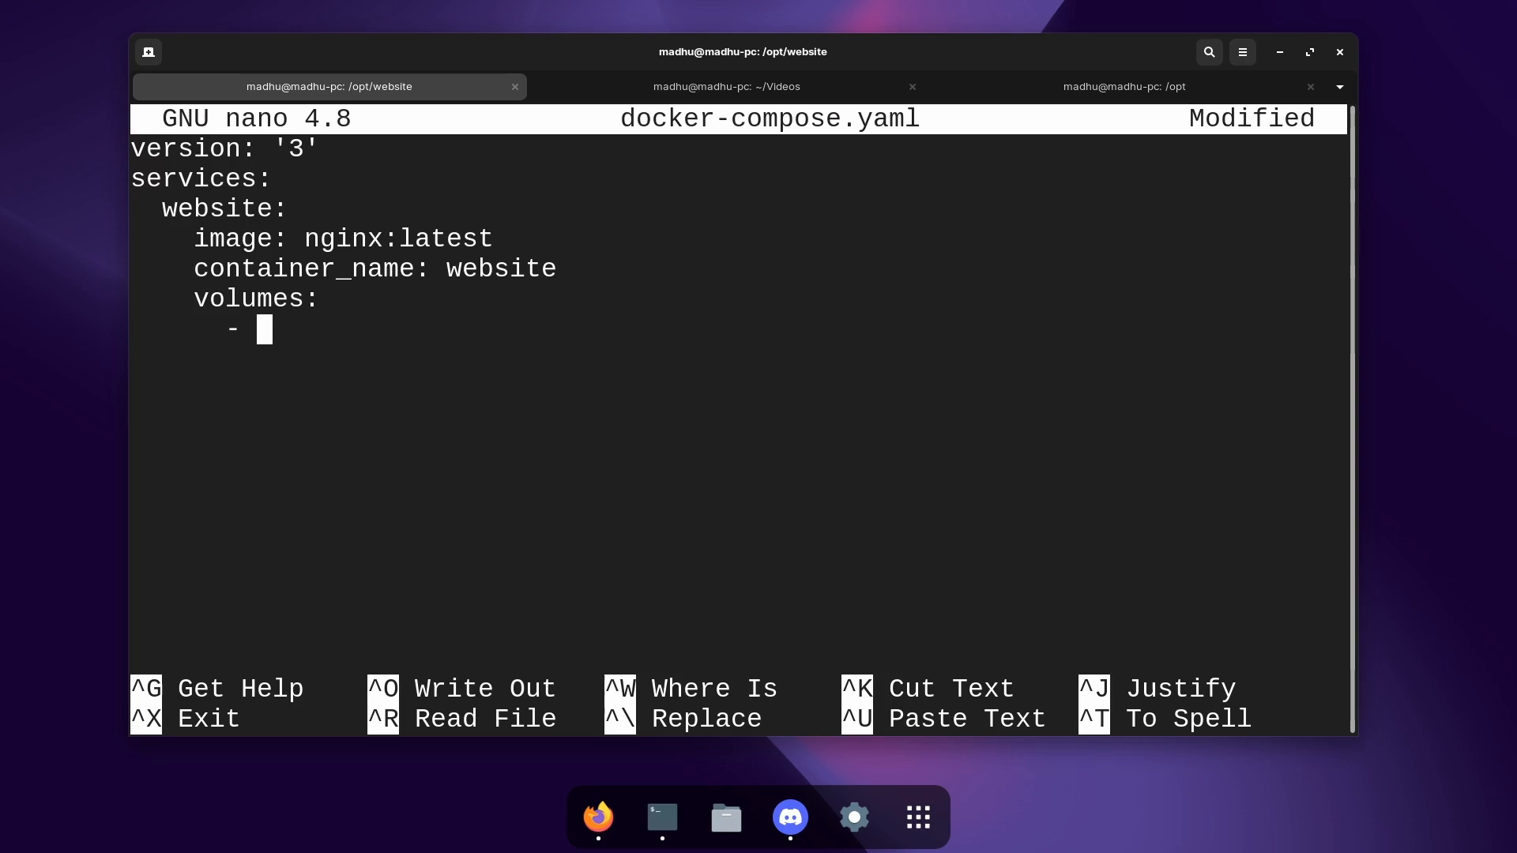
text(/)
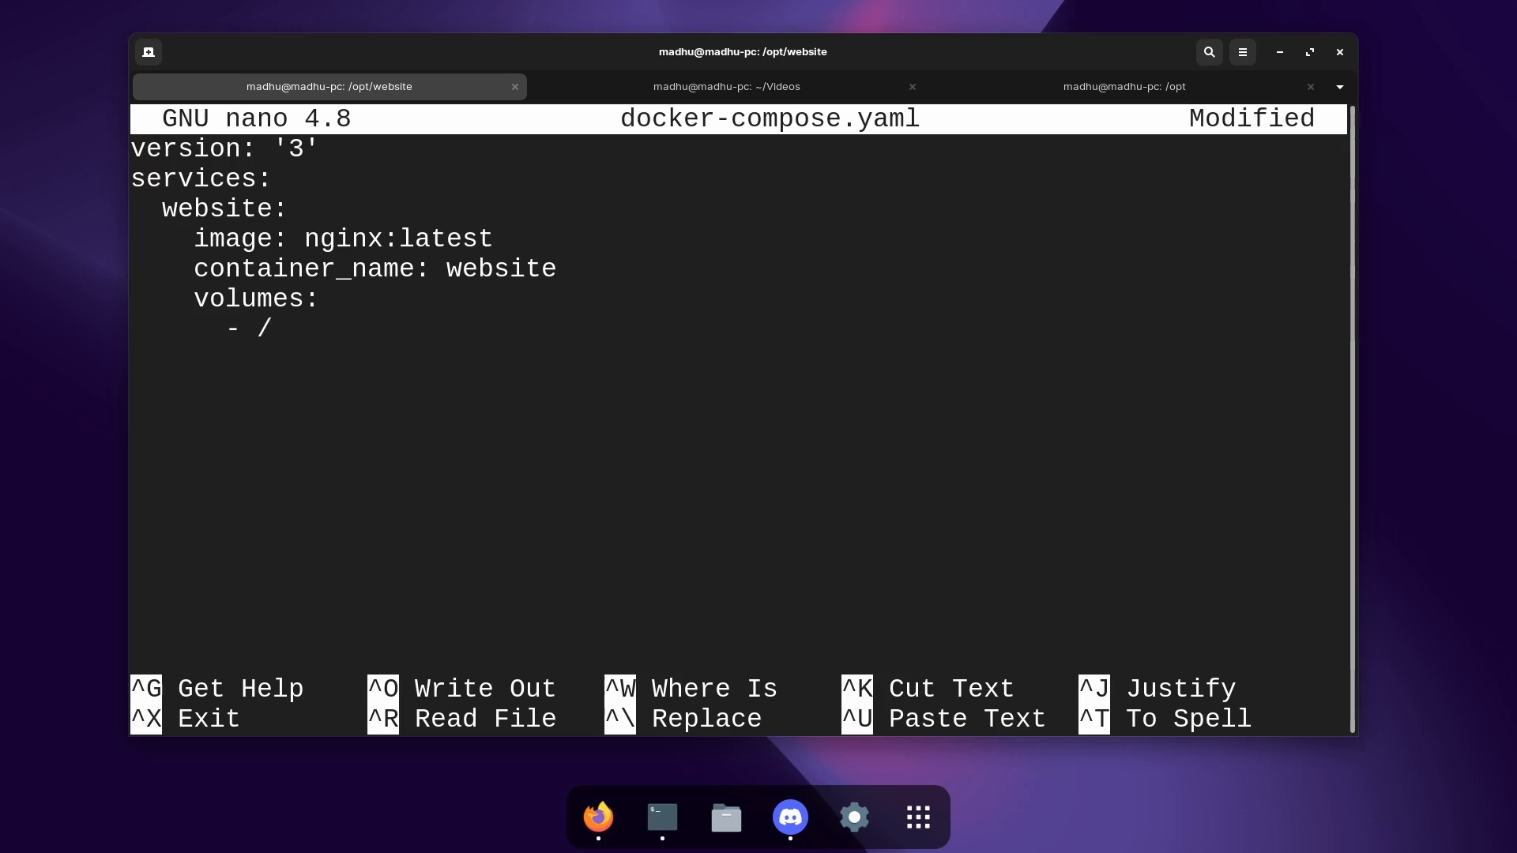
text(opt/websi)
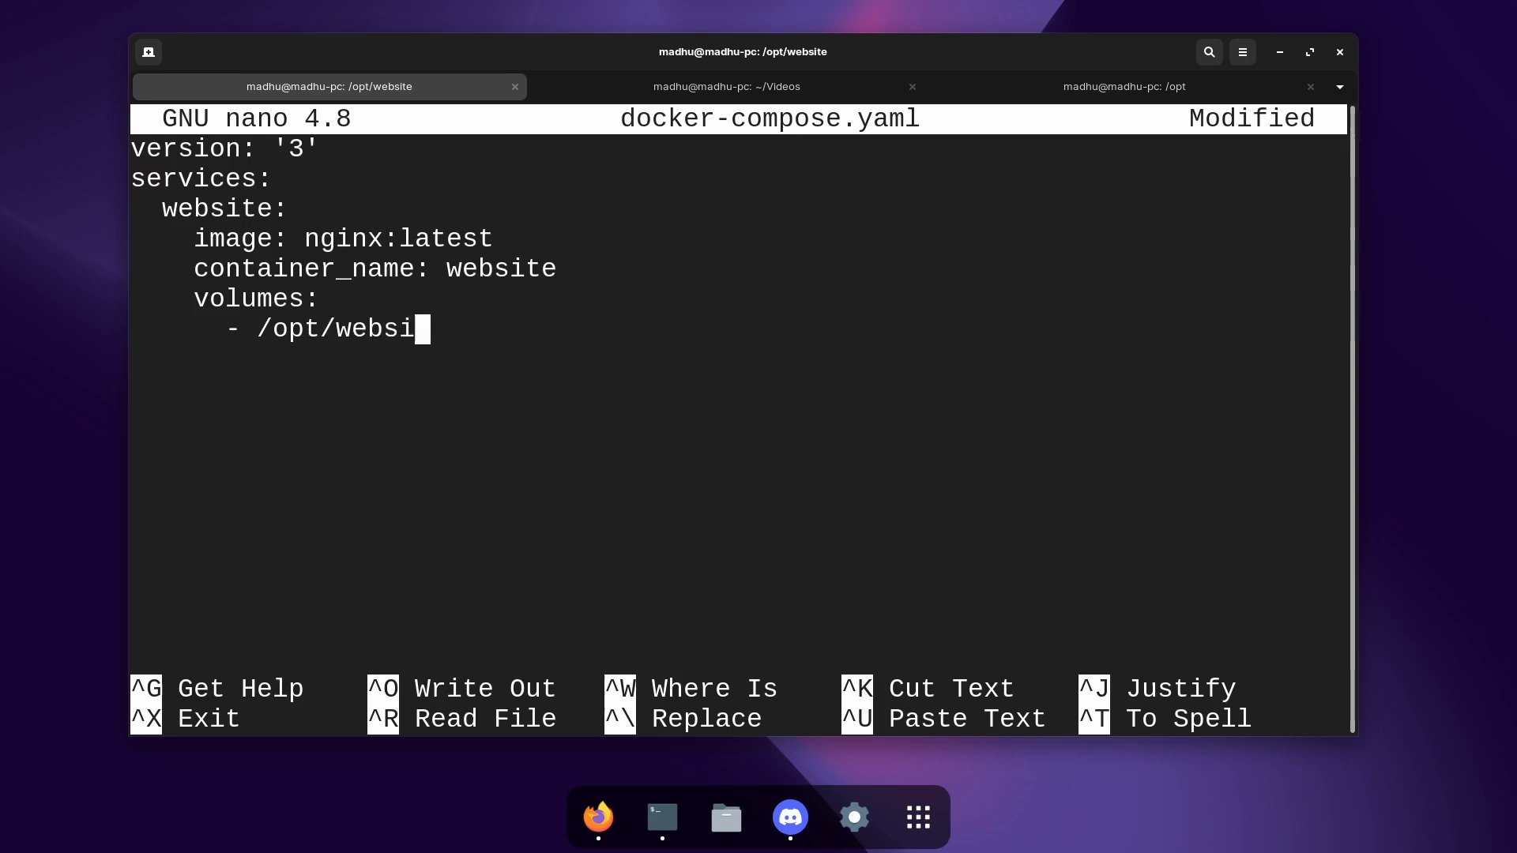
text(te/html)
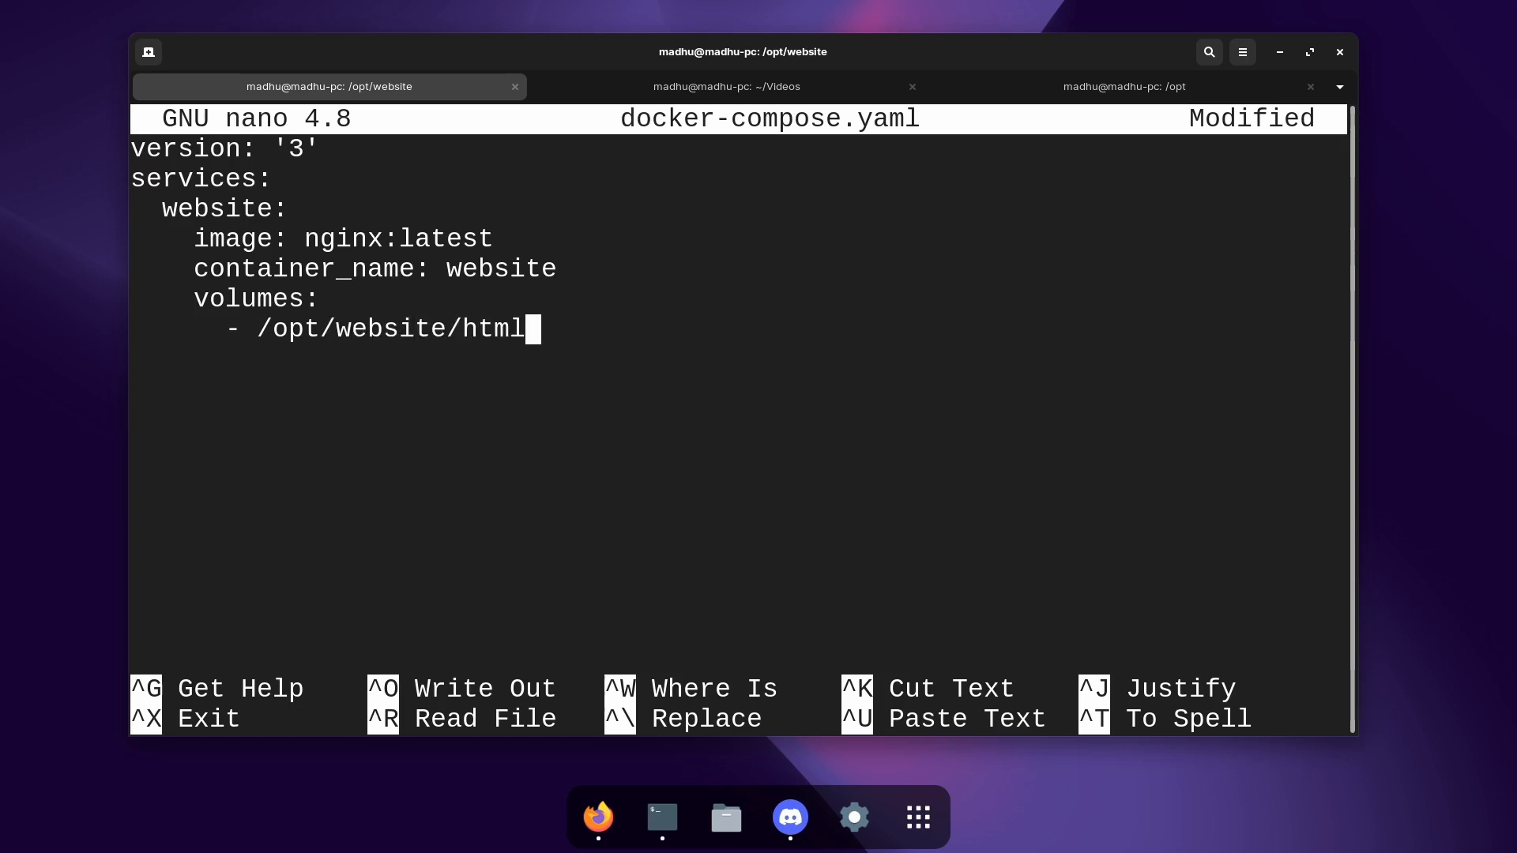
text(:)
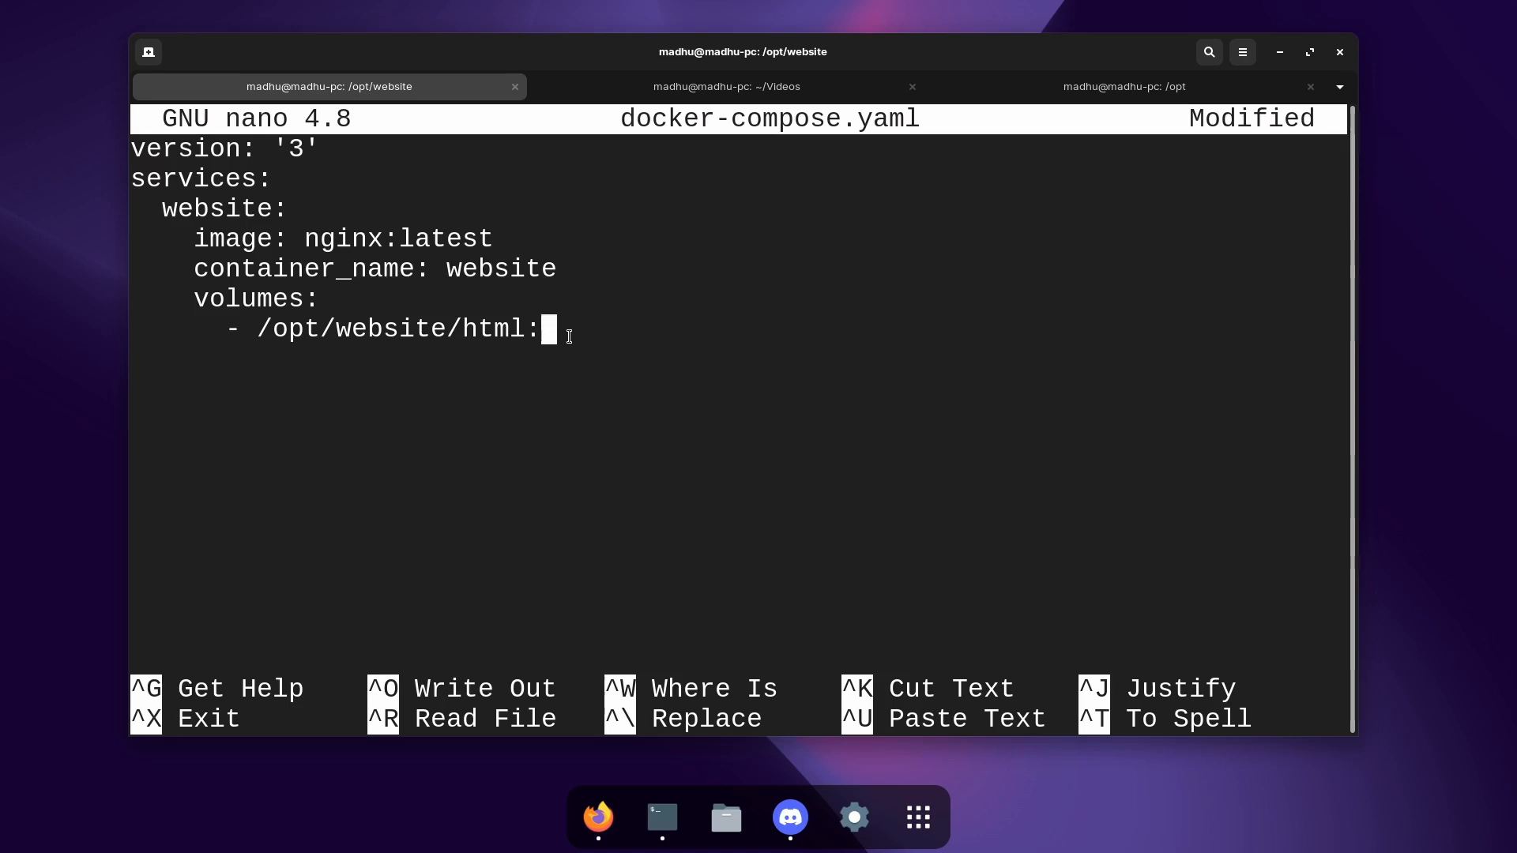
right_click(551, 328)
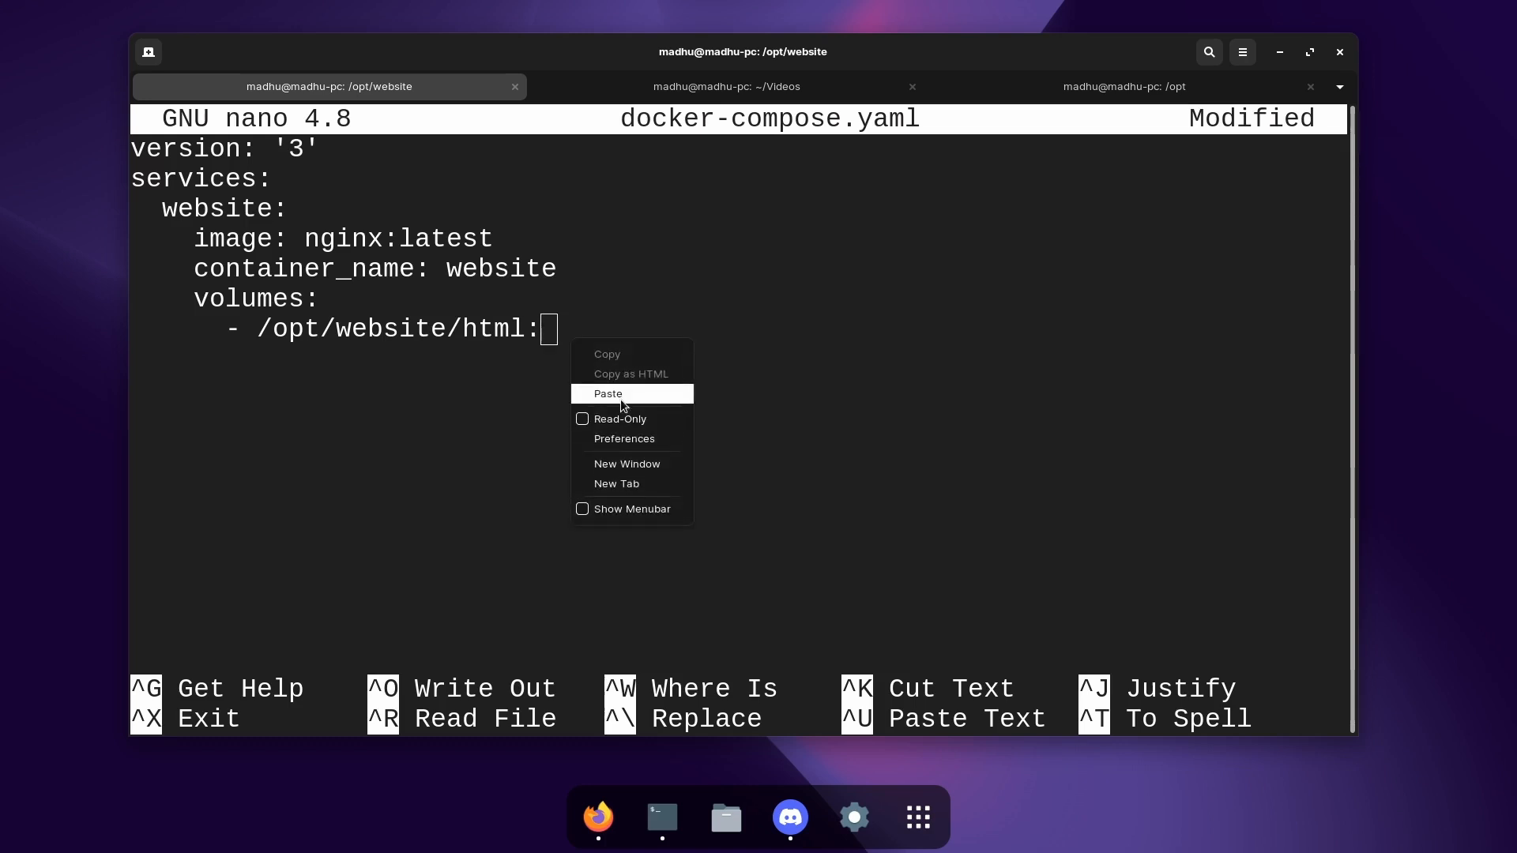
click(608, 394)
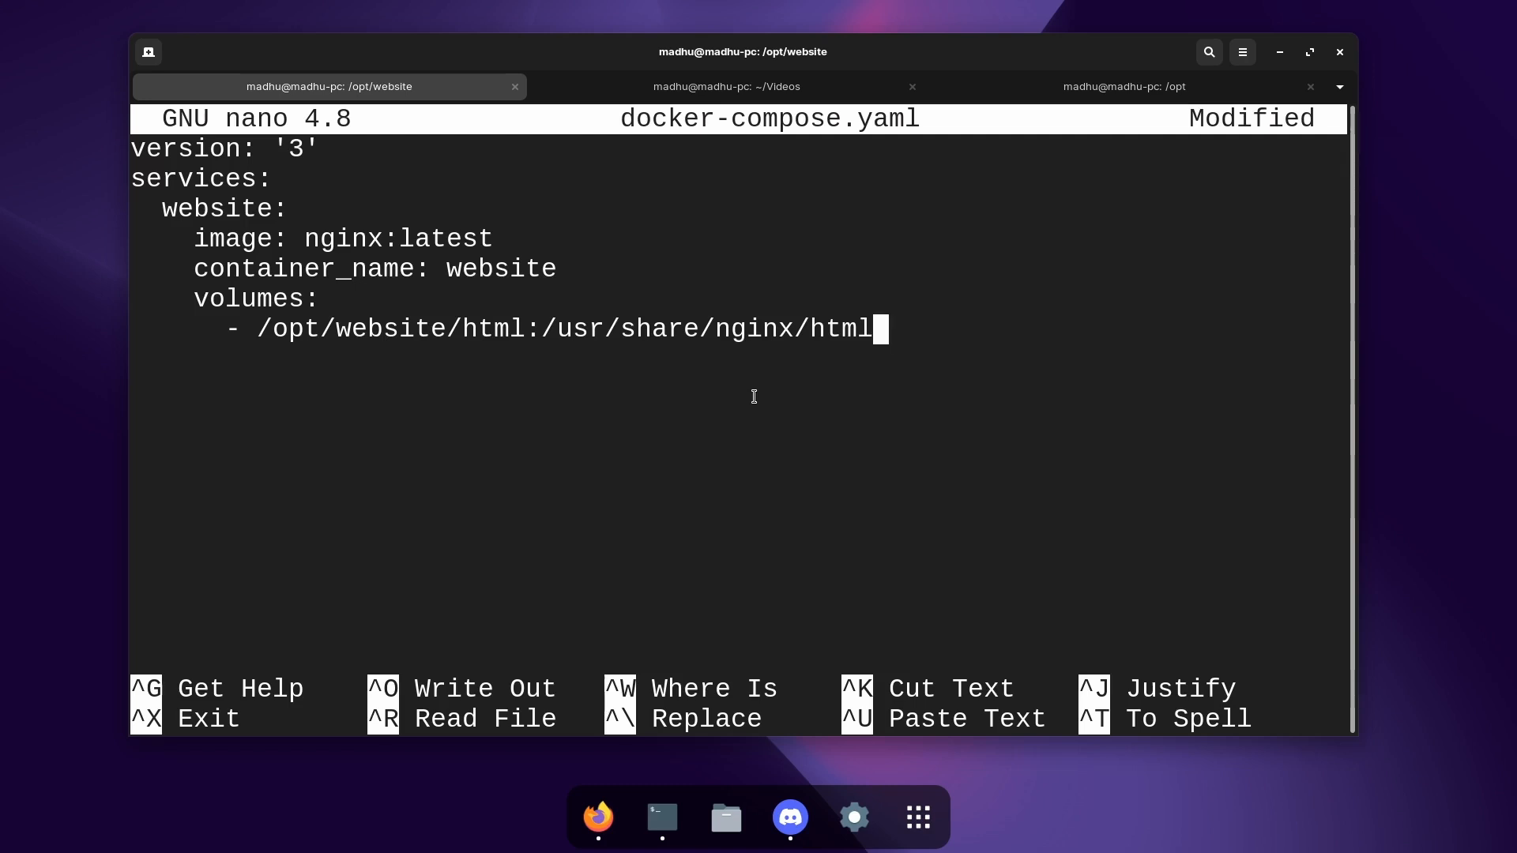
mouse_move(862, 395)
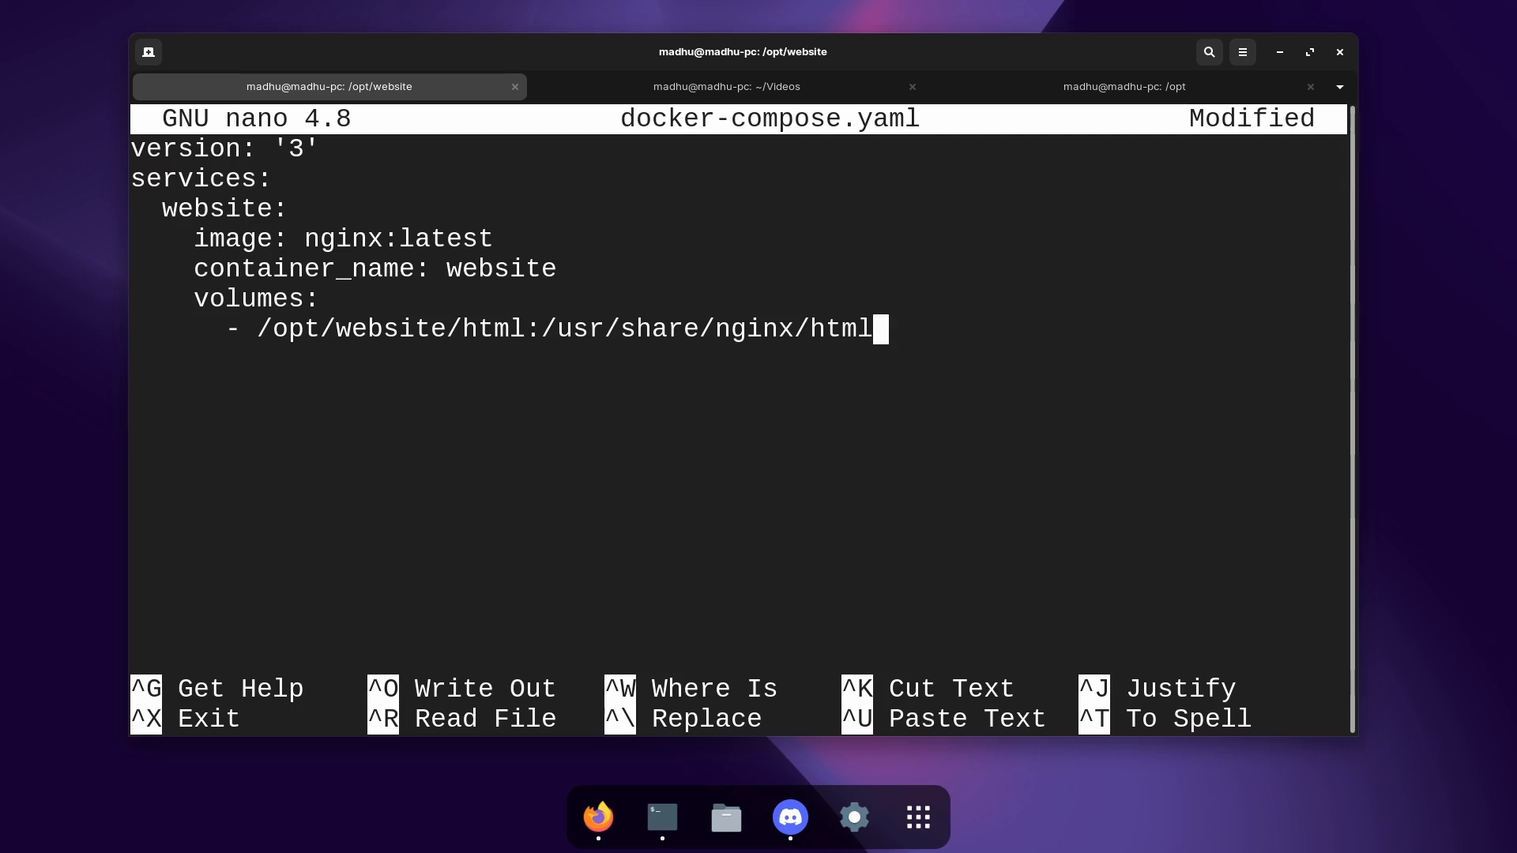
Step: Add a ports entry mapping 80:80 to the website service
key(Return)
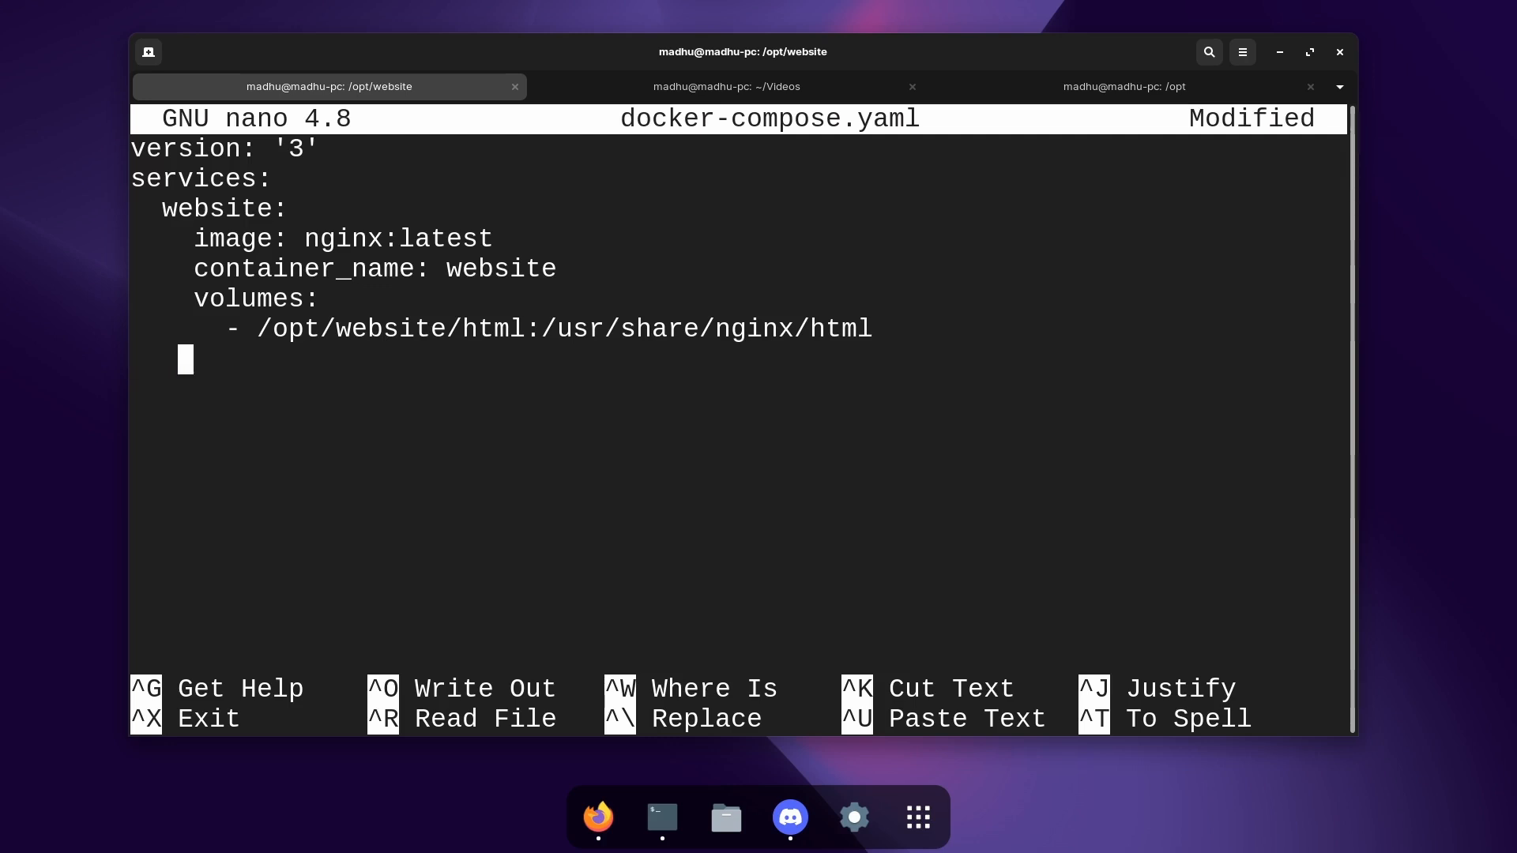
text(por)
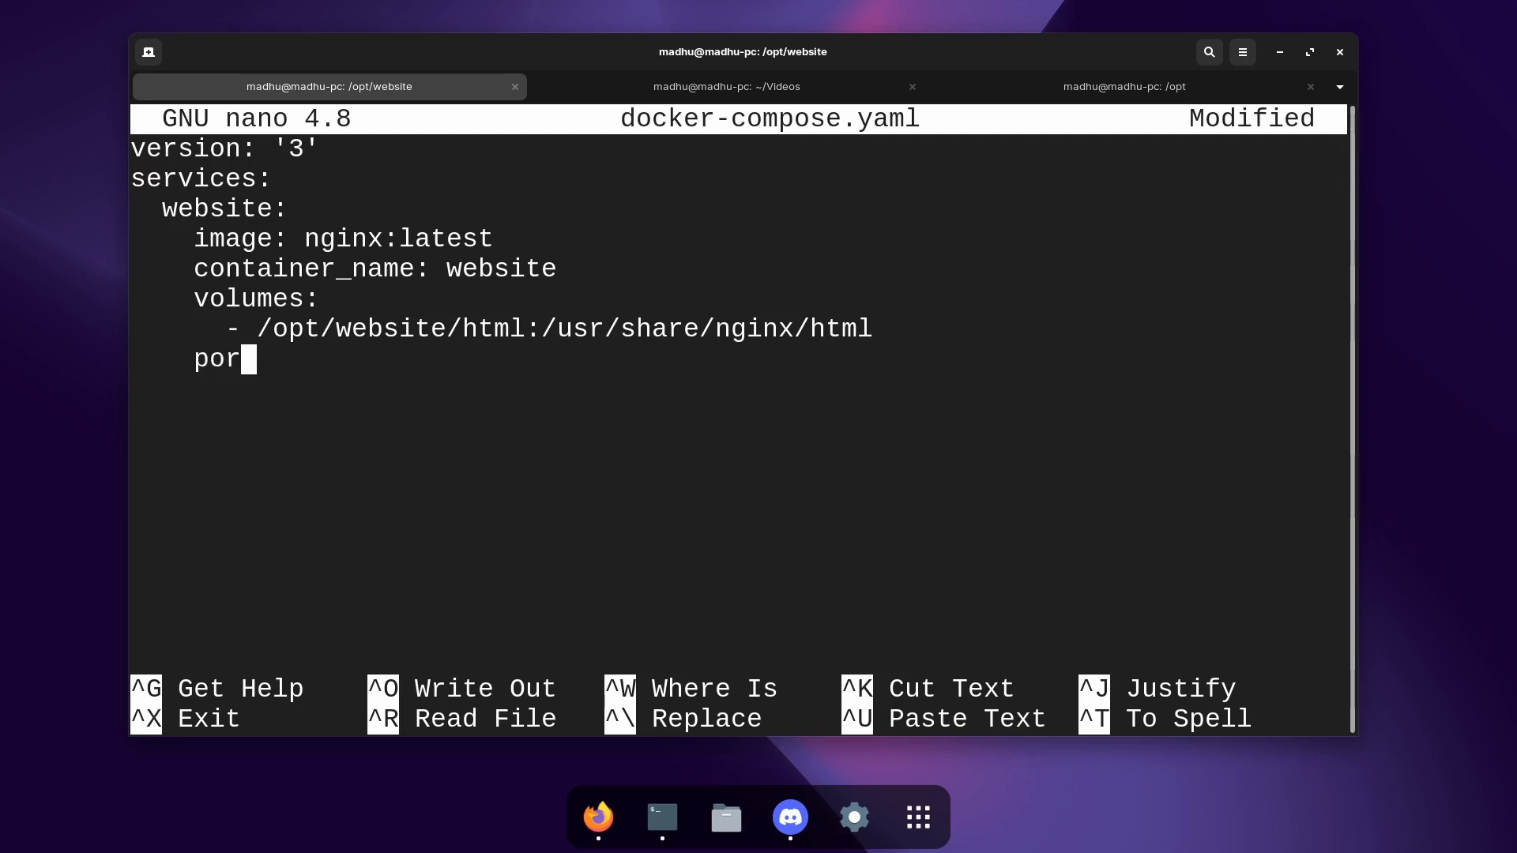
text(ts:)
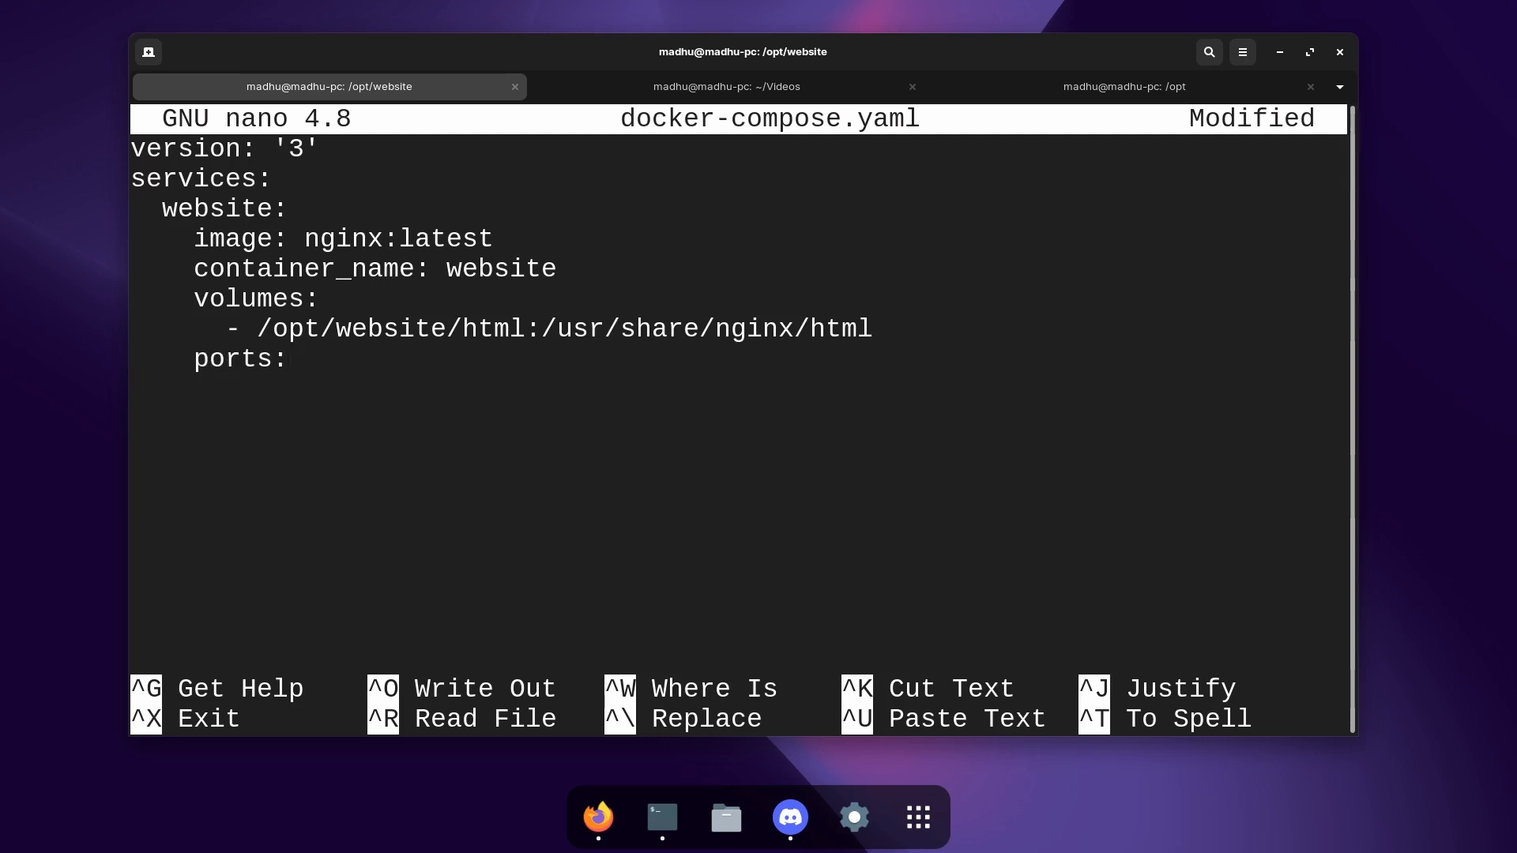
key(Return)
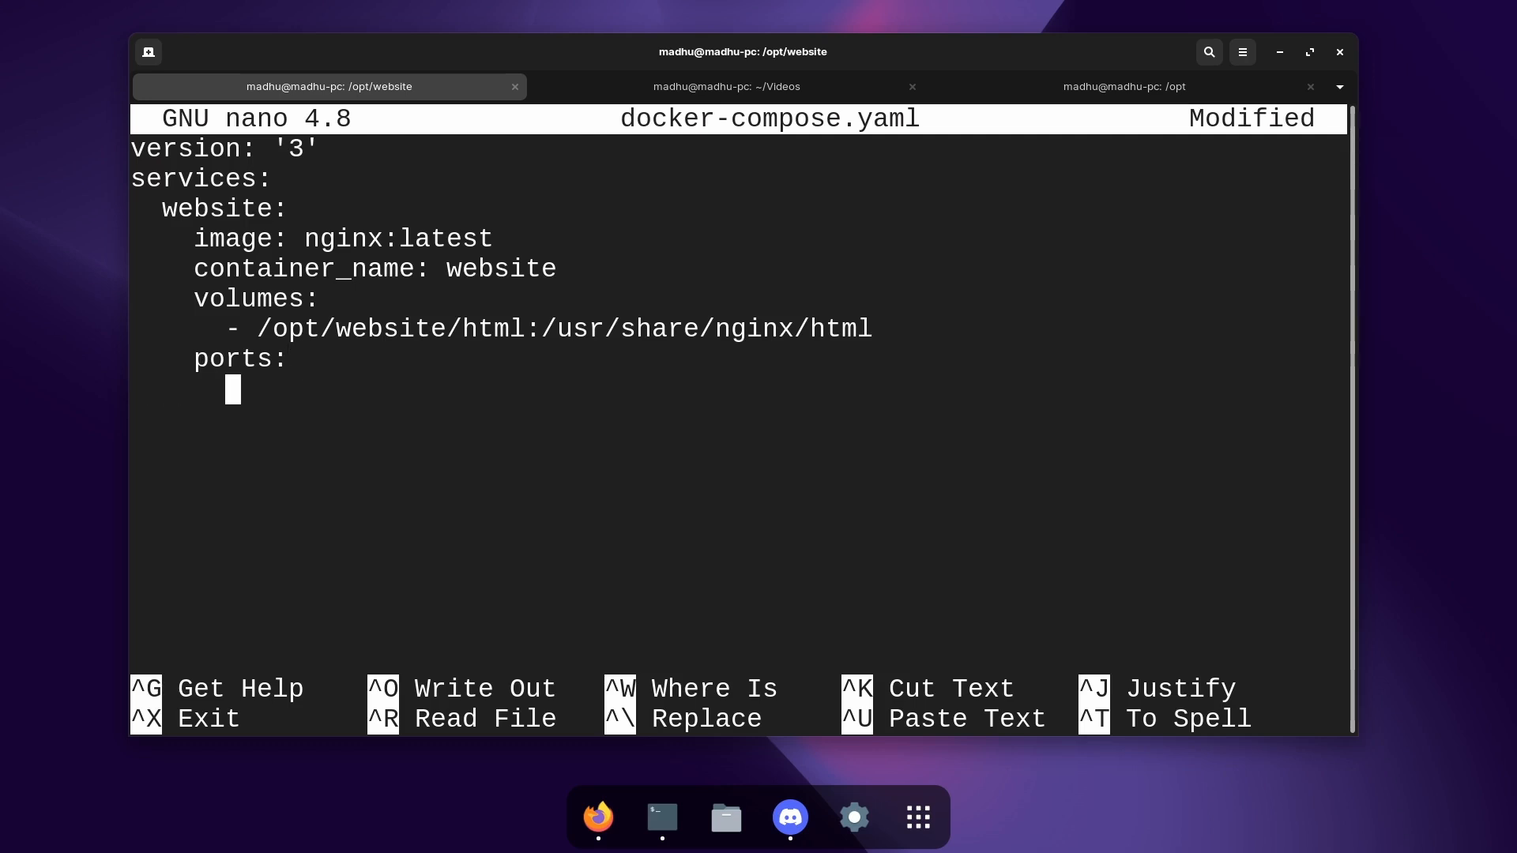
text(-)
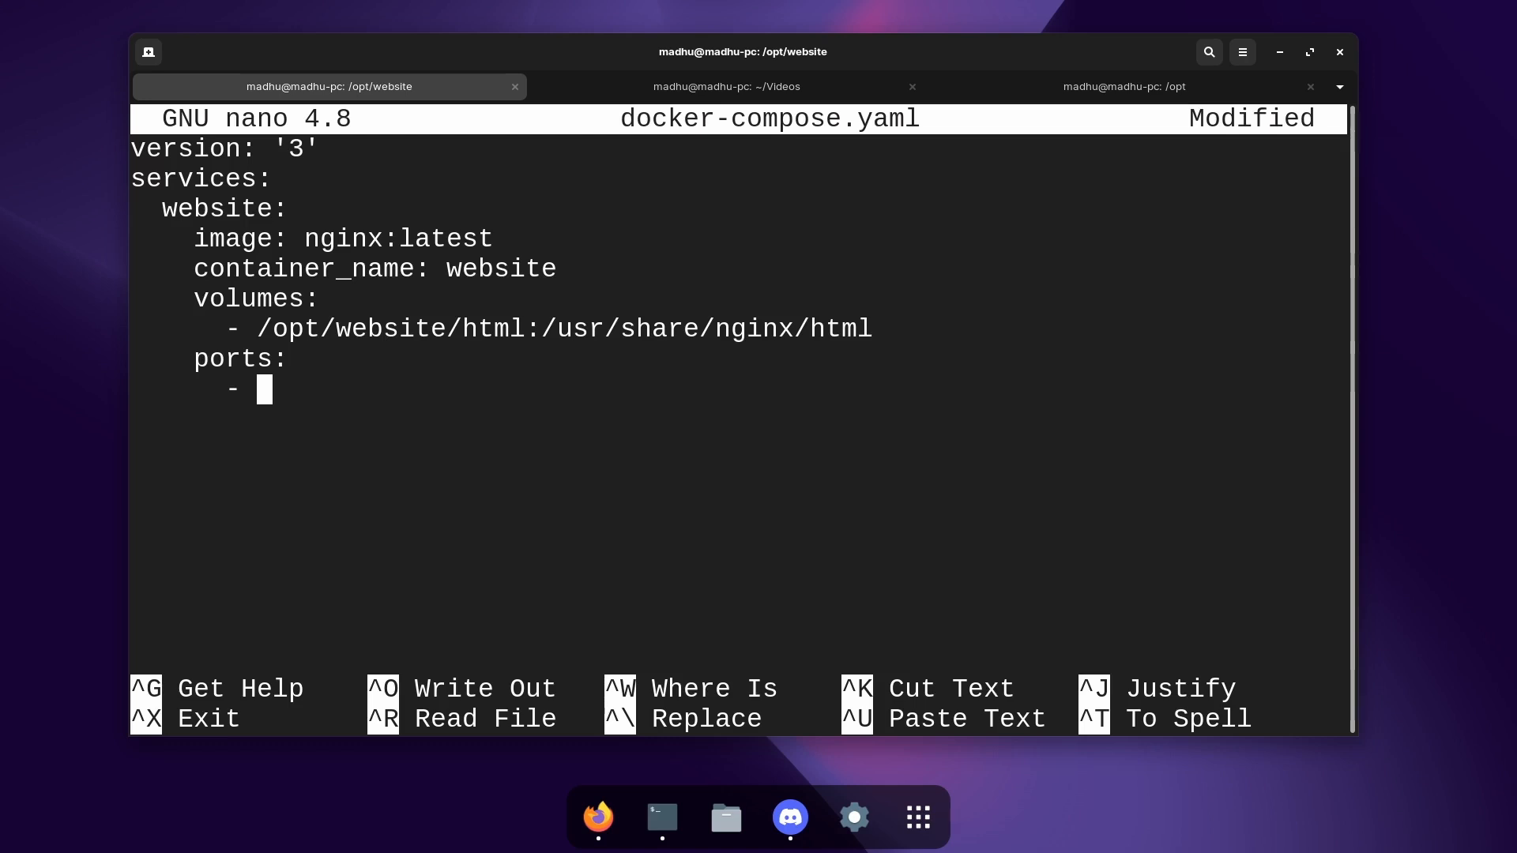
text(80)
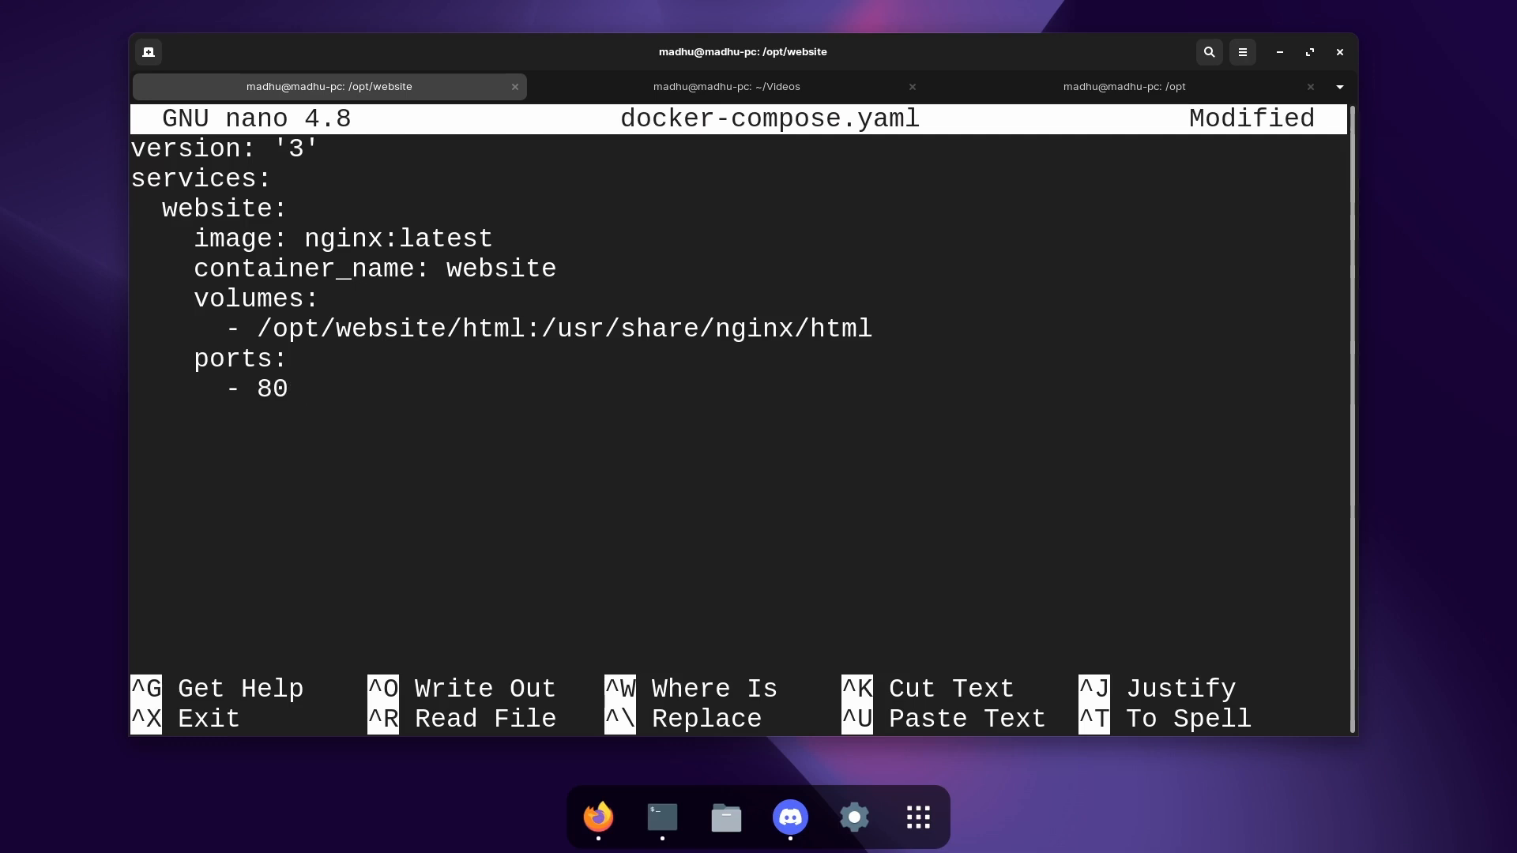
click(290, 387)
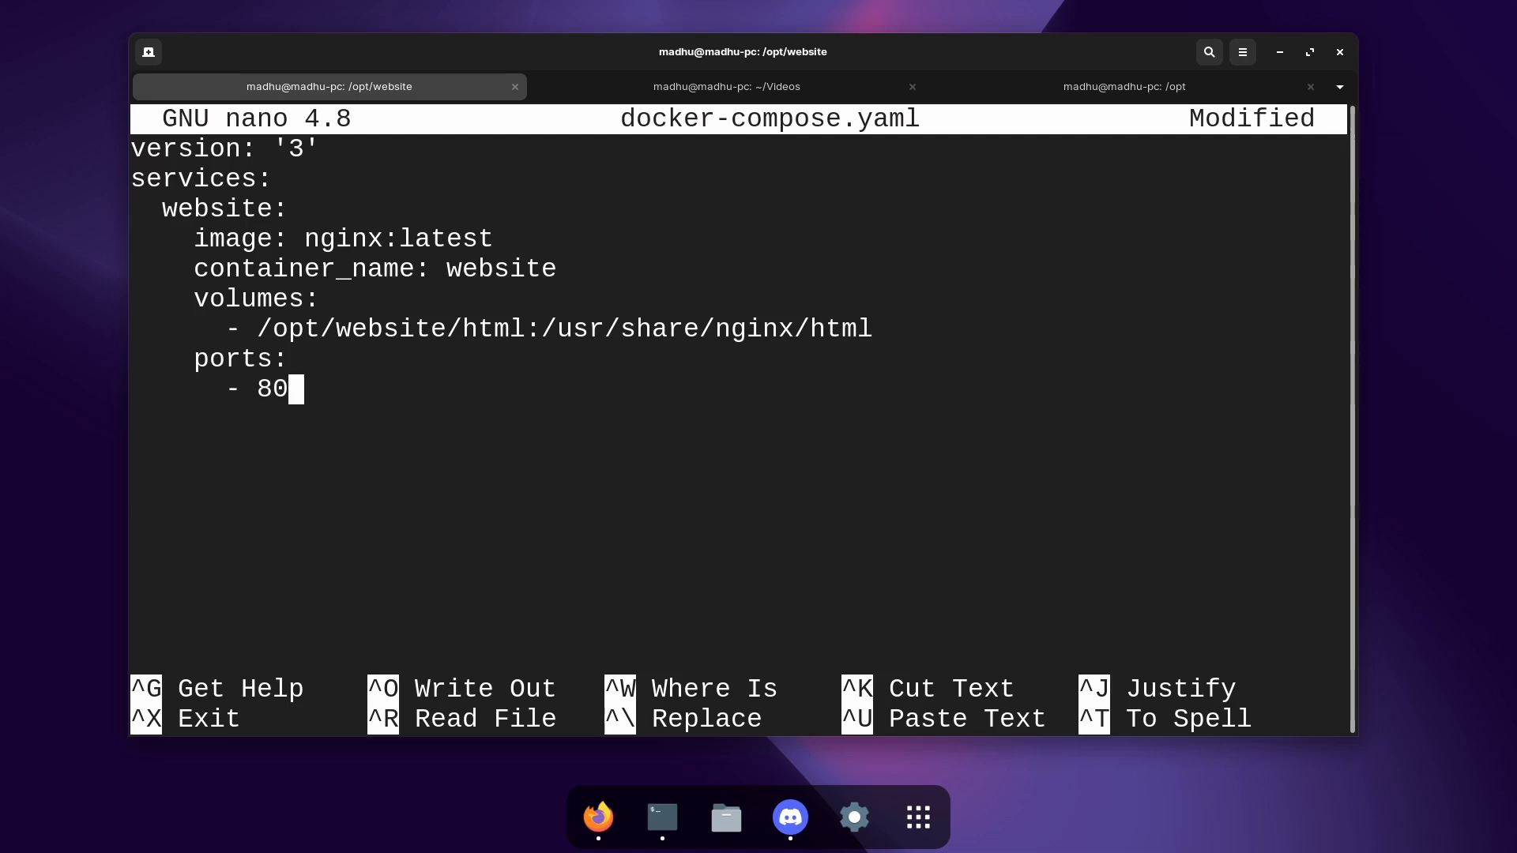
text(:)
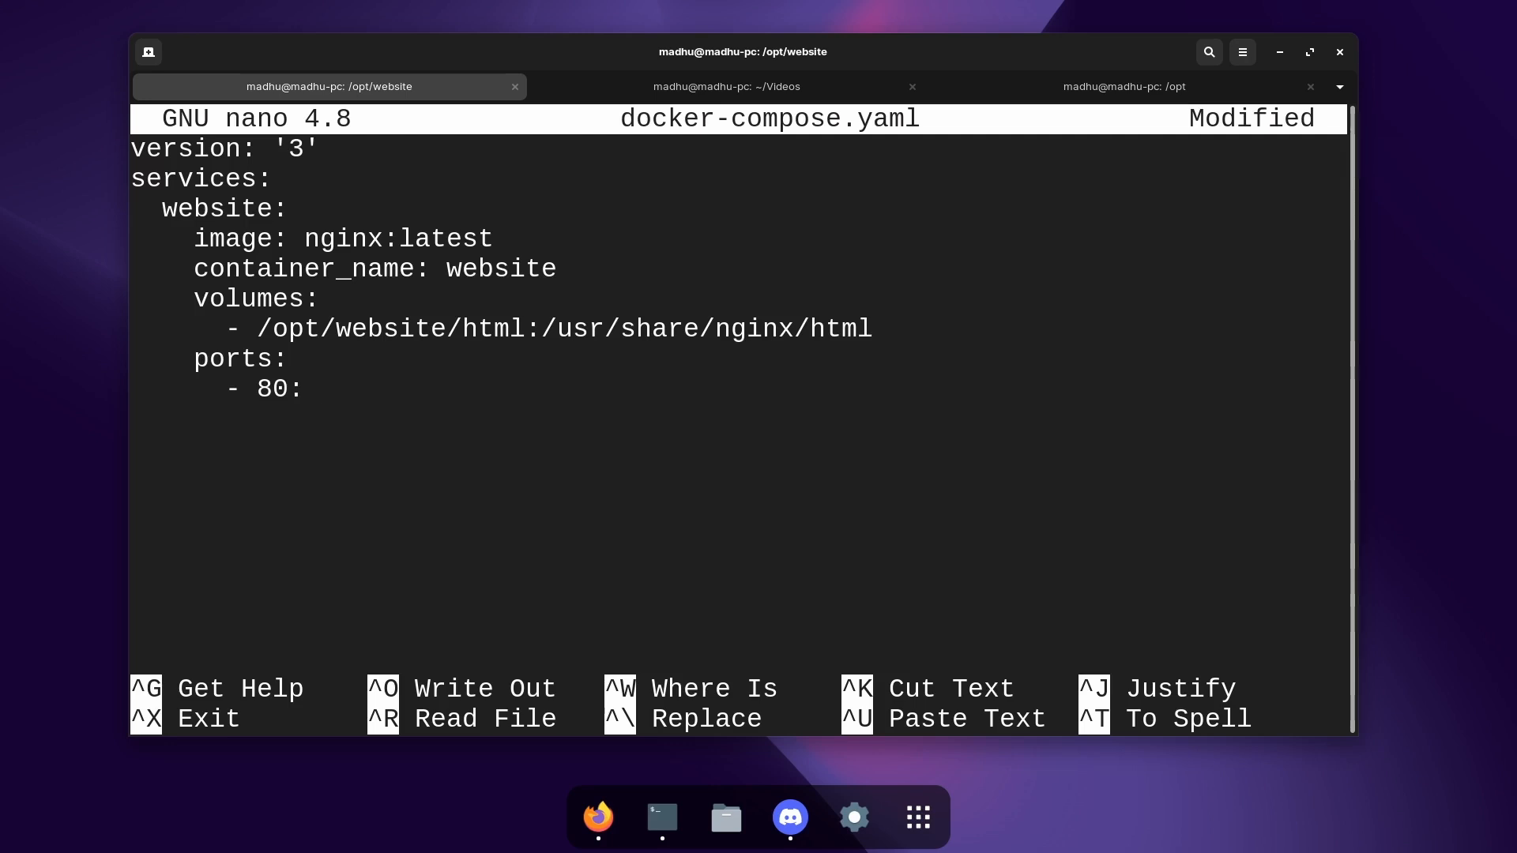
text(80)
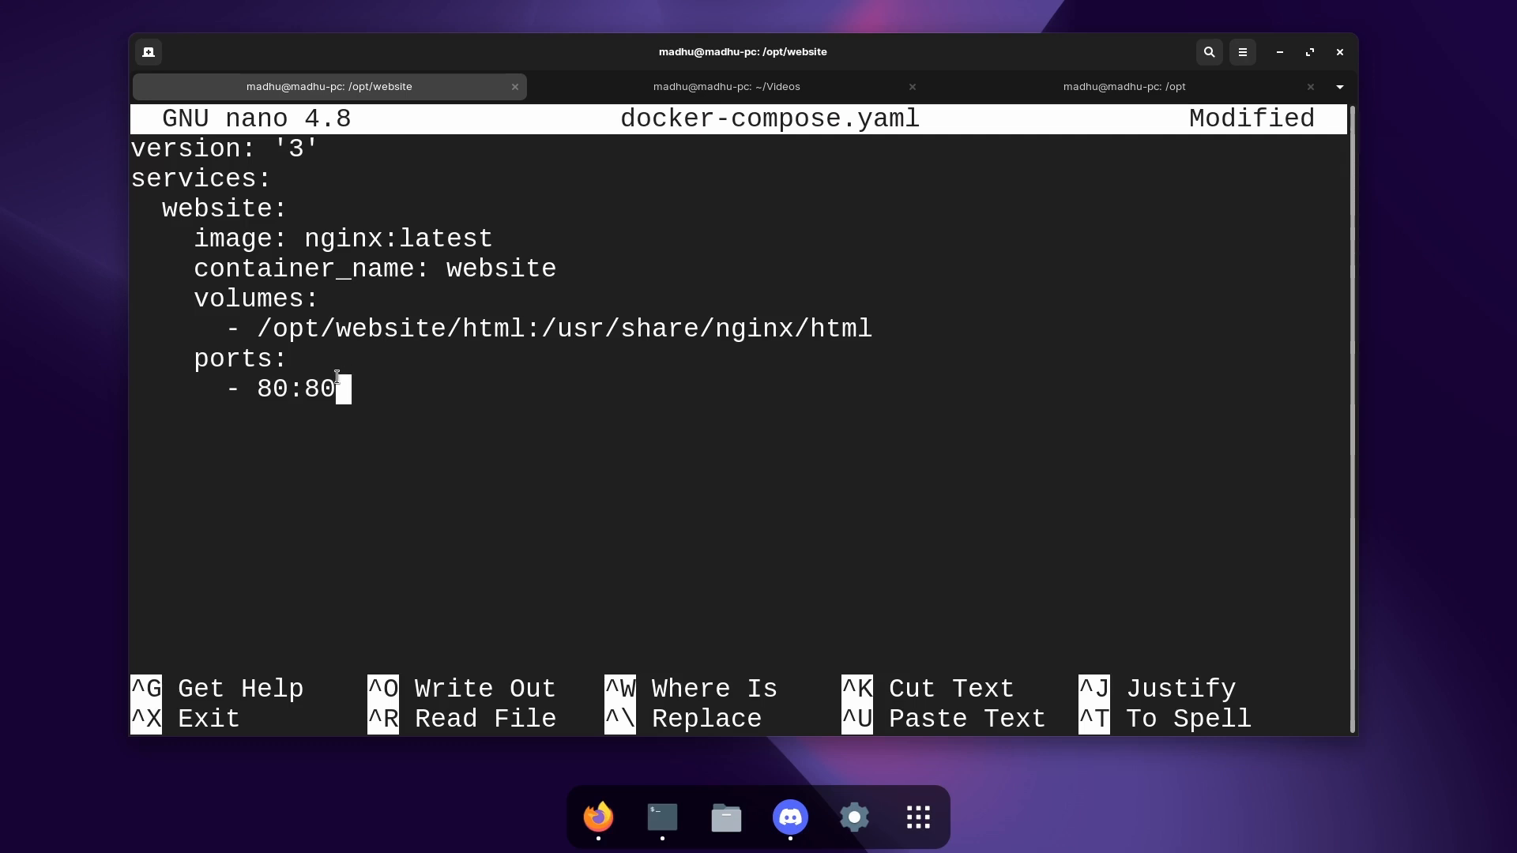
double_click(319, 389)
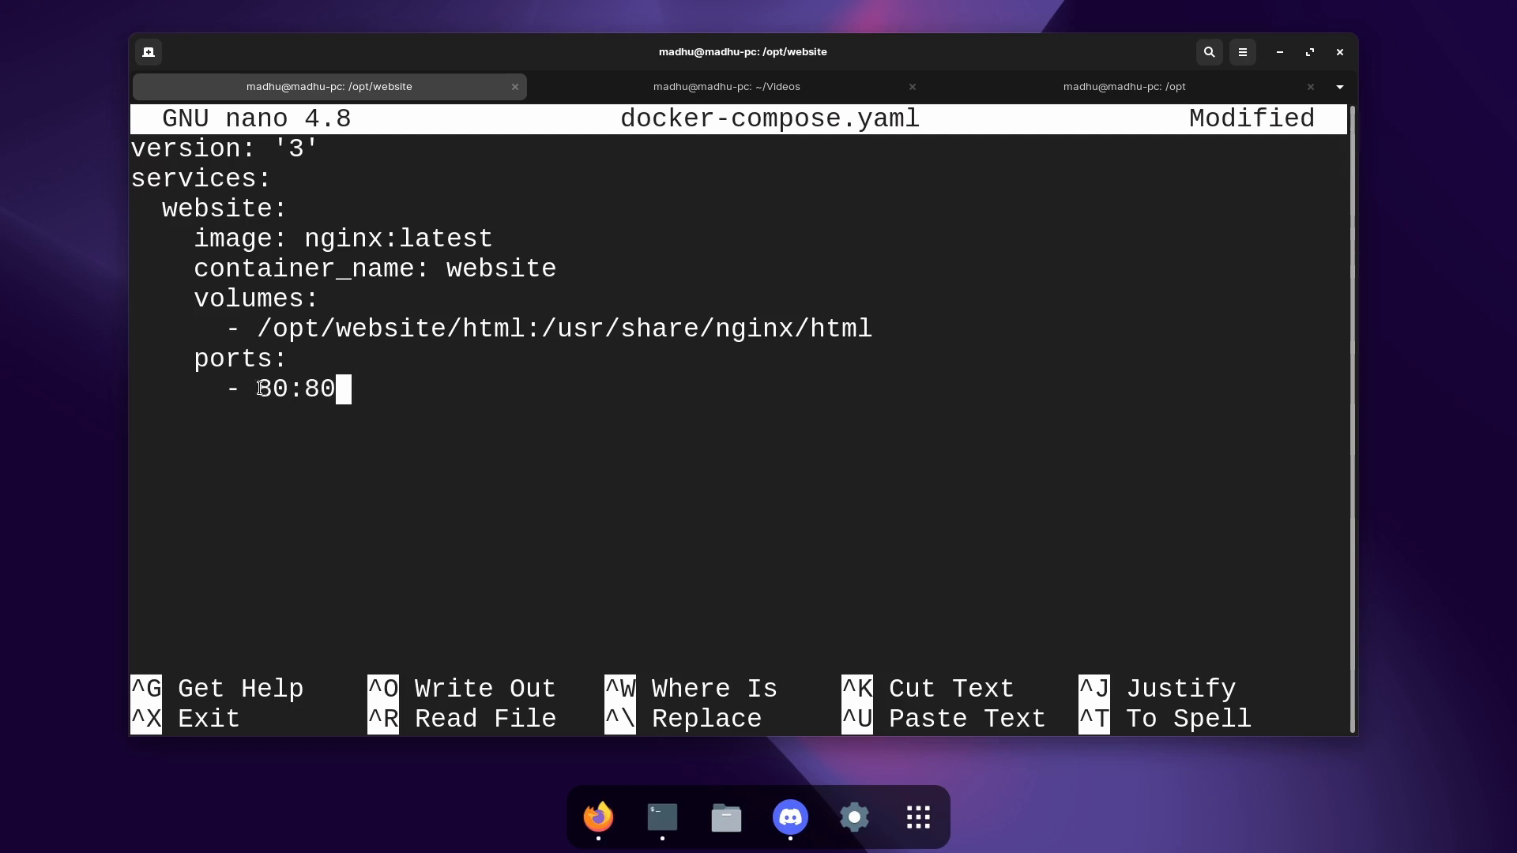
double_click(275, 389)
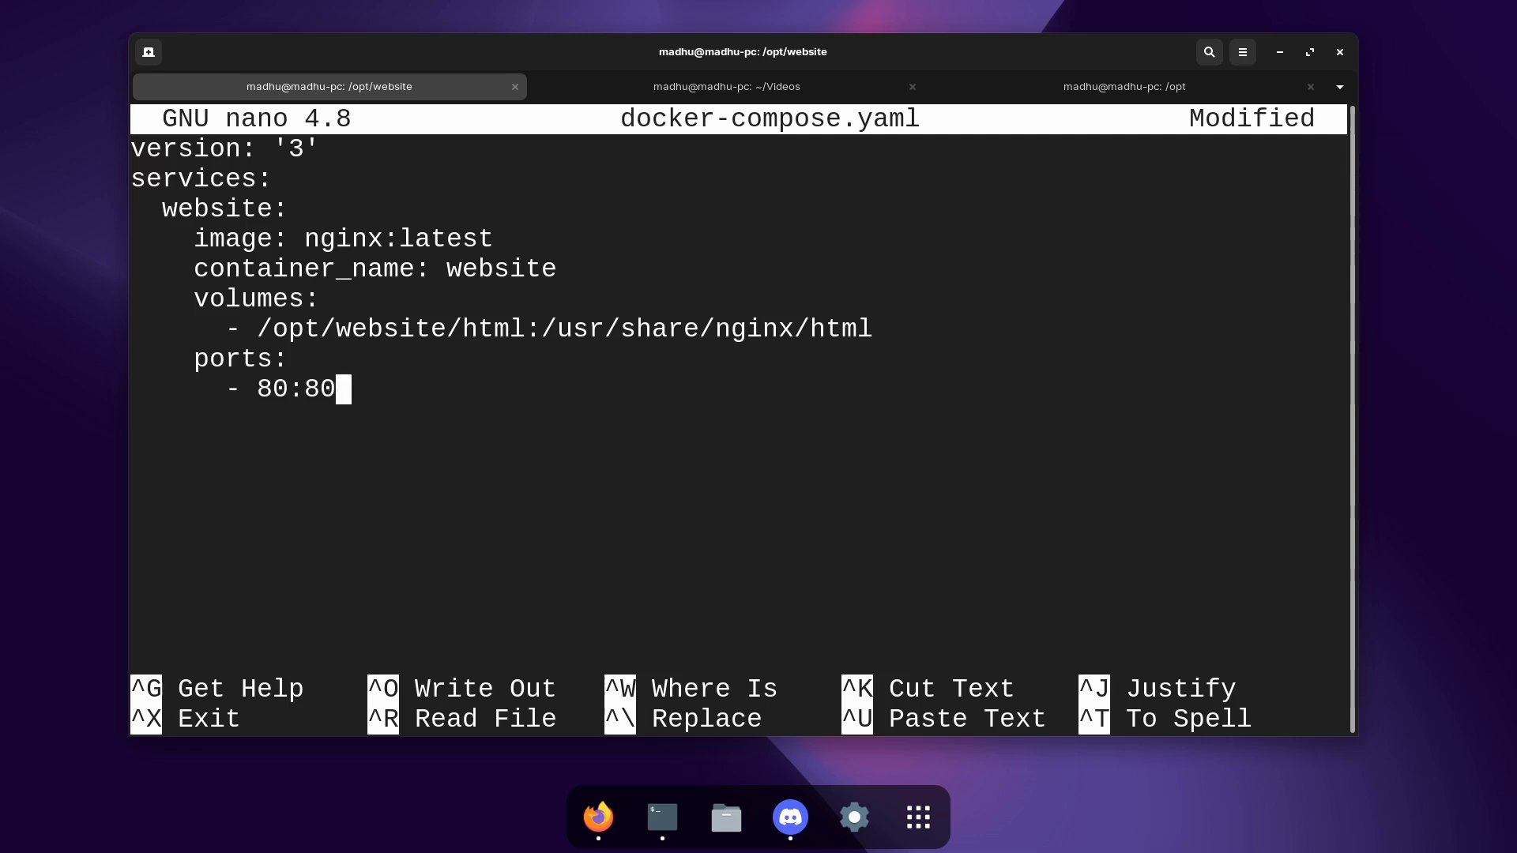
Step: Append restart: always and exit nano with Ctrl+X
key(Return)
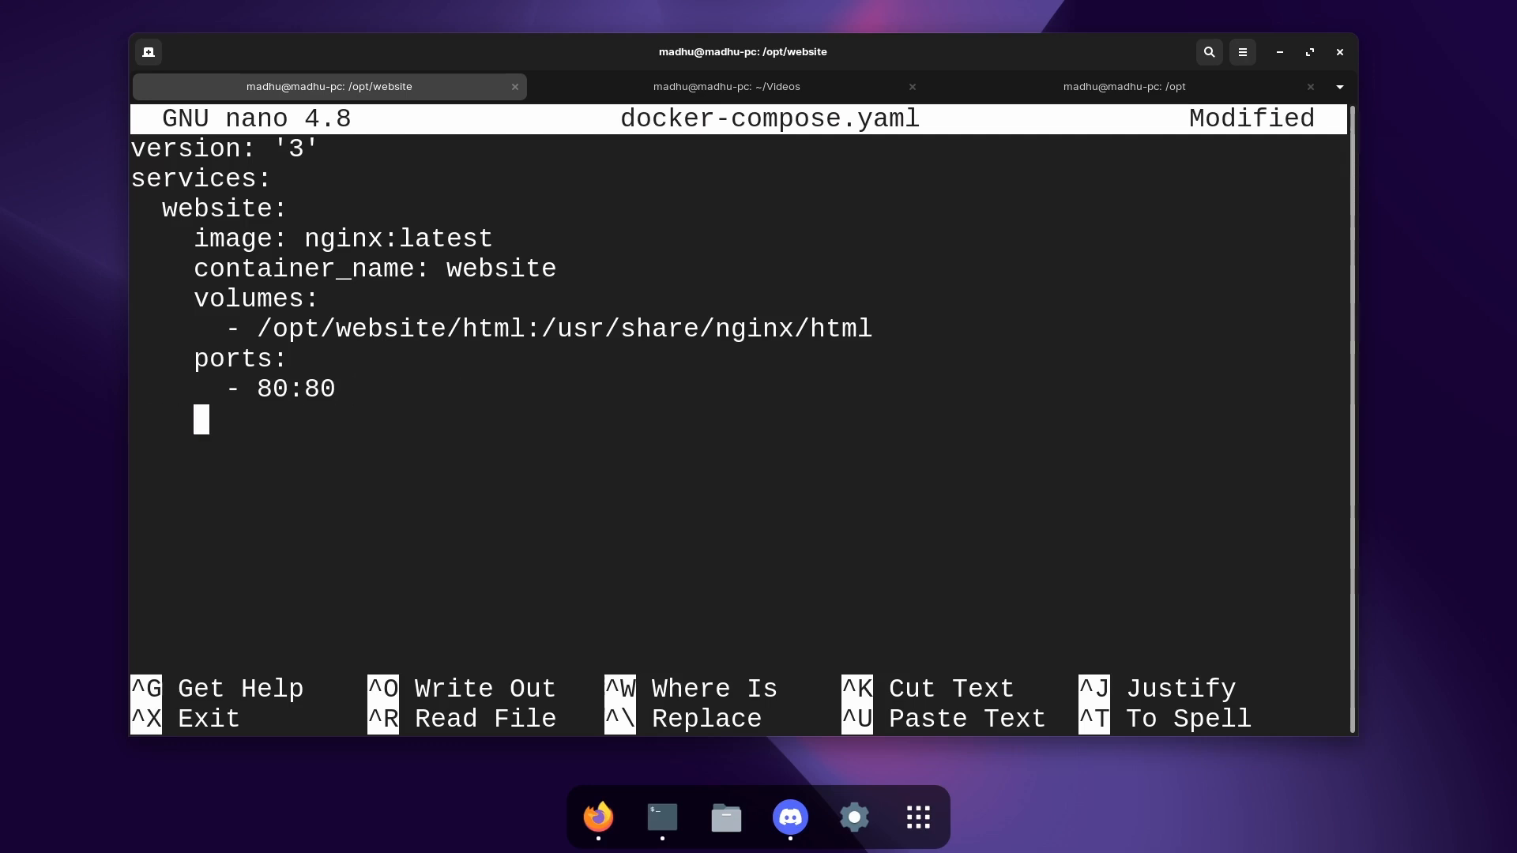
text(restart)
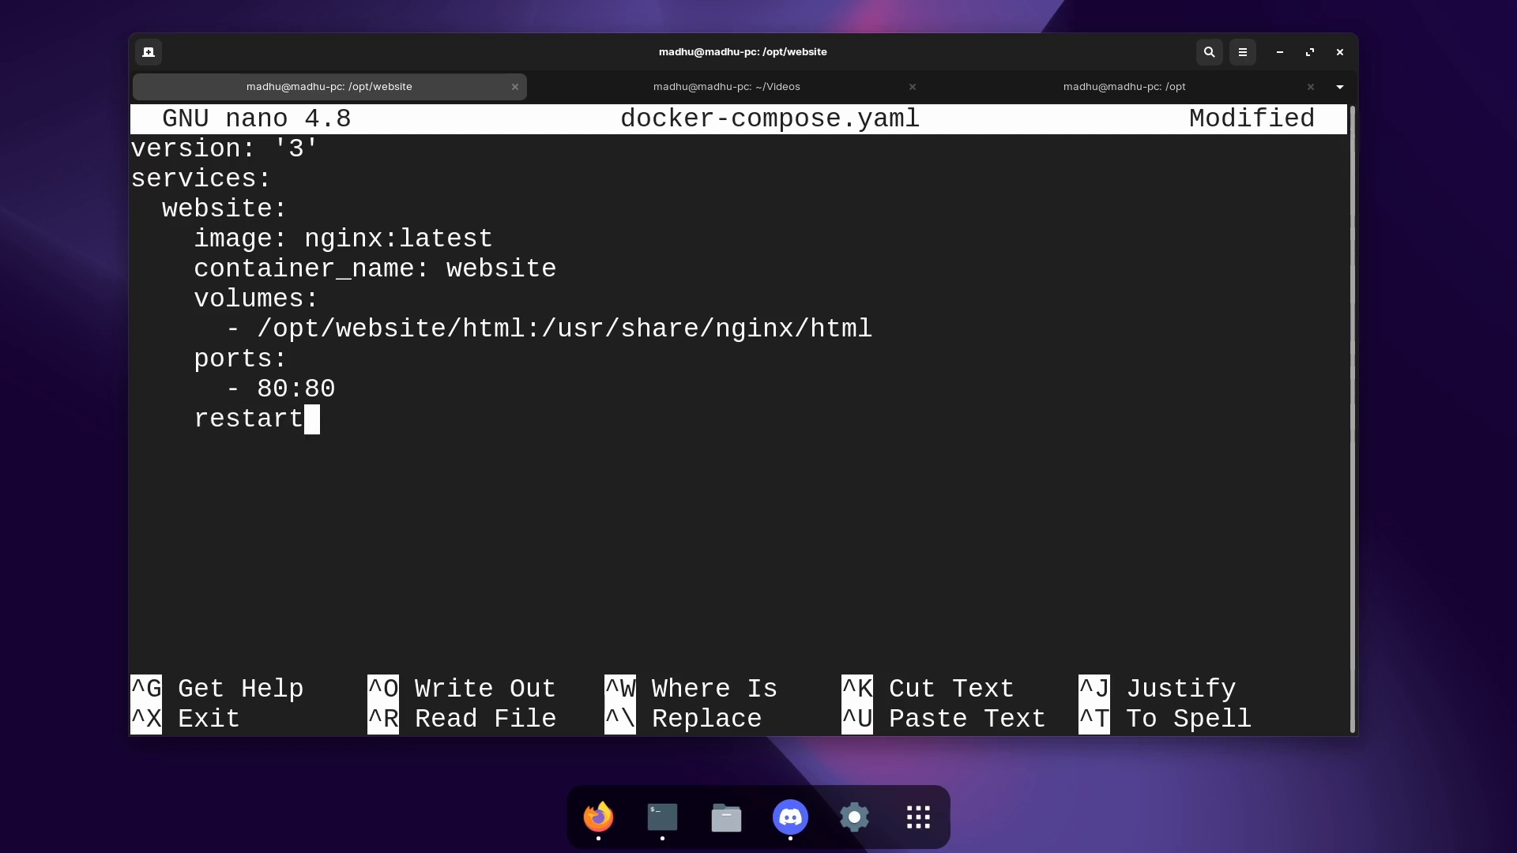
text(: always)
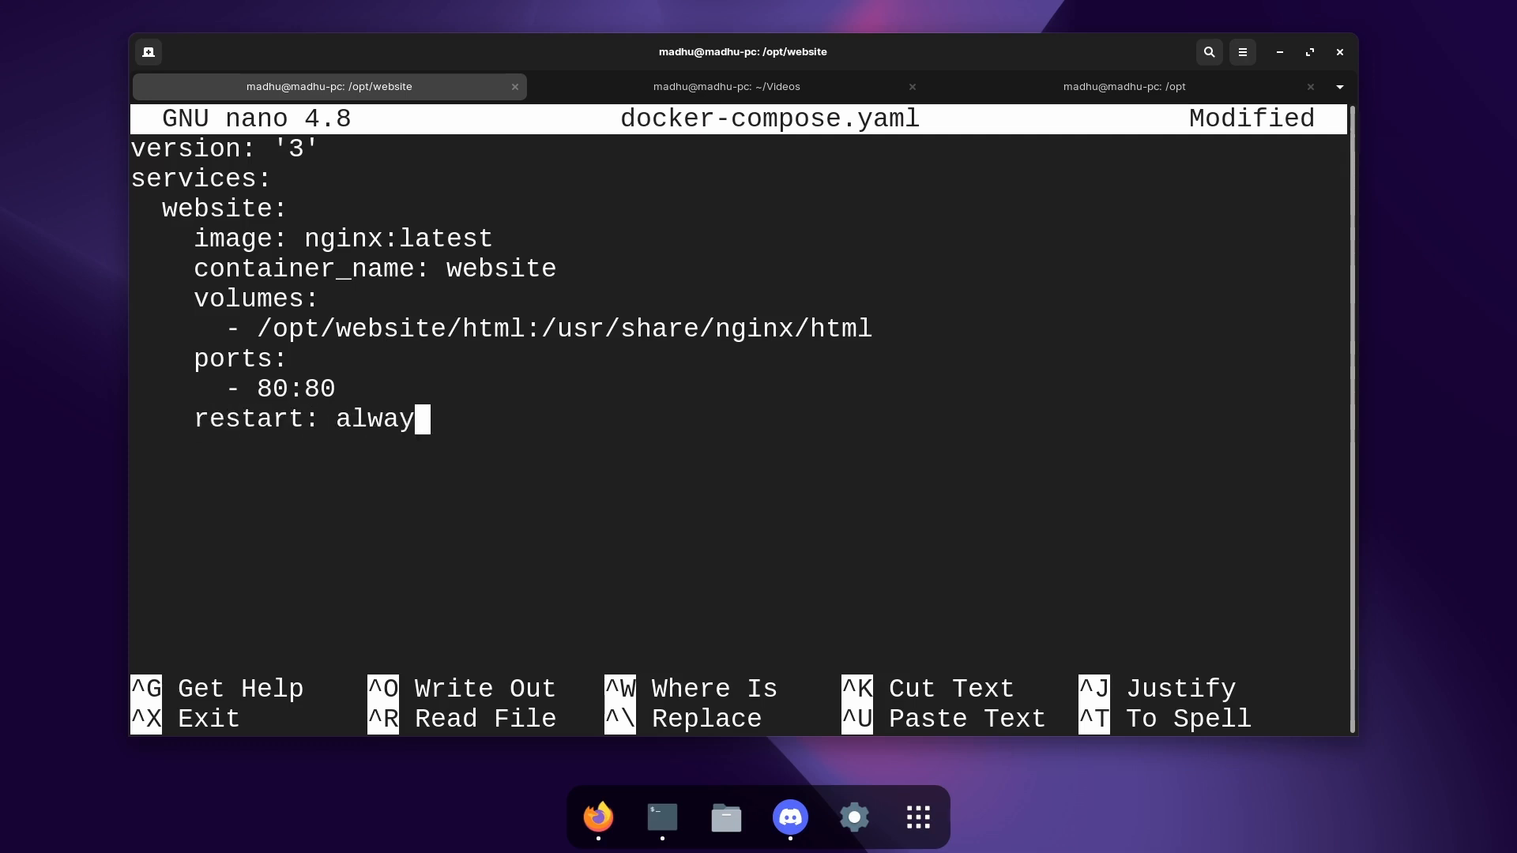
text(s)
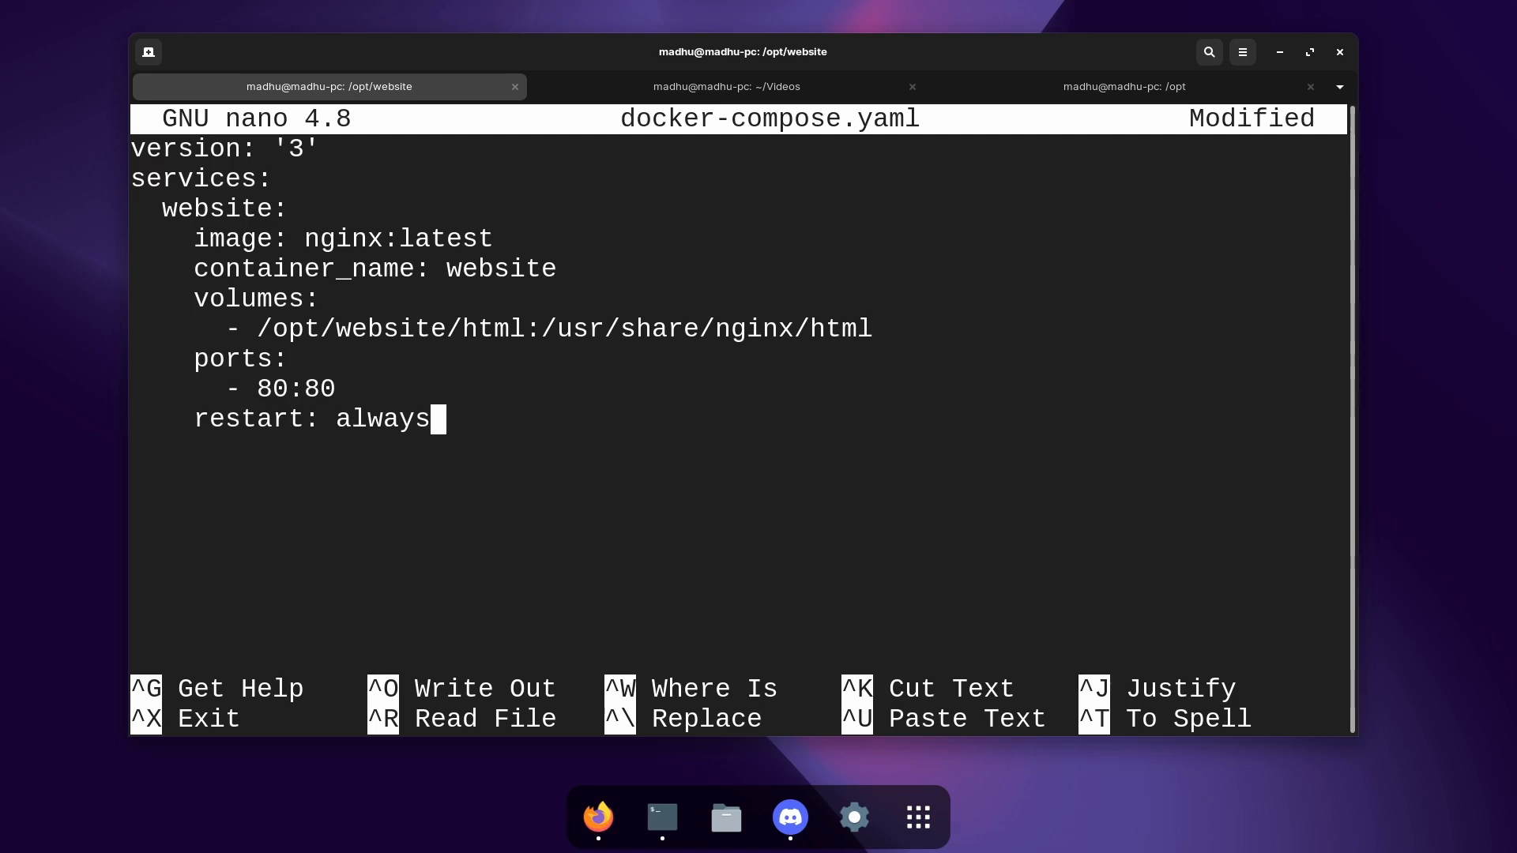
key(ctrl+x)
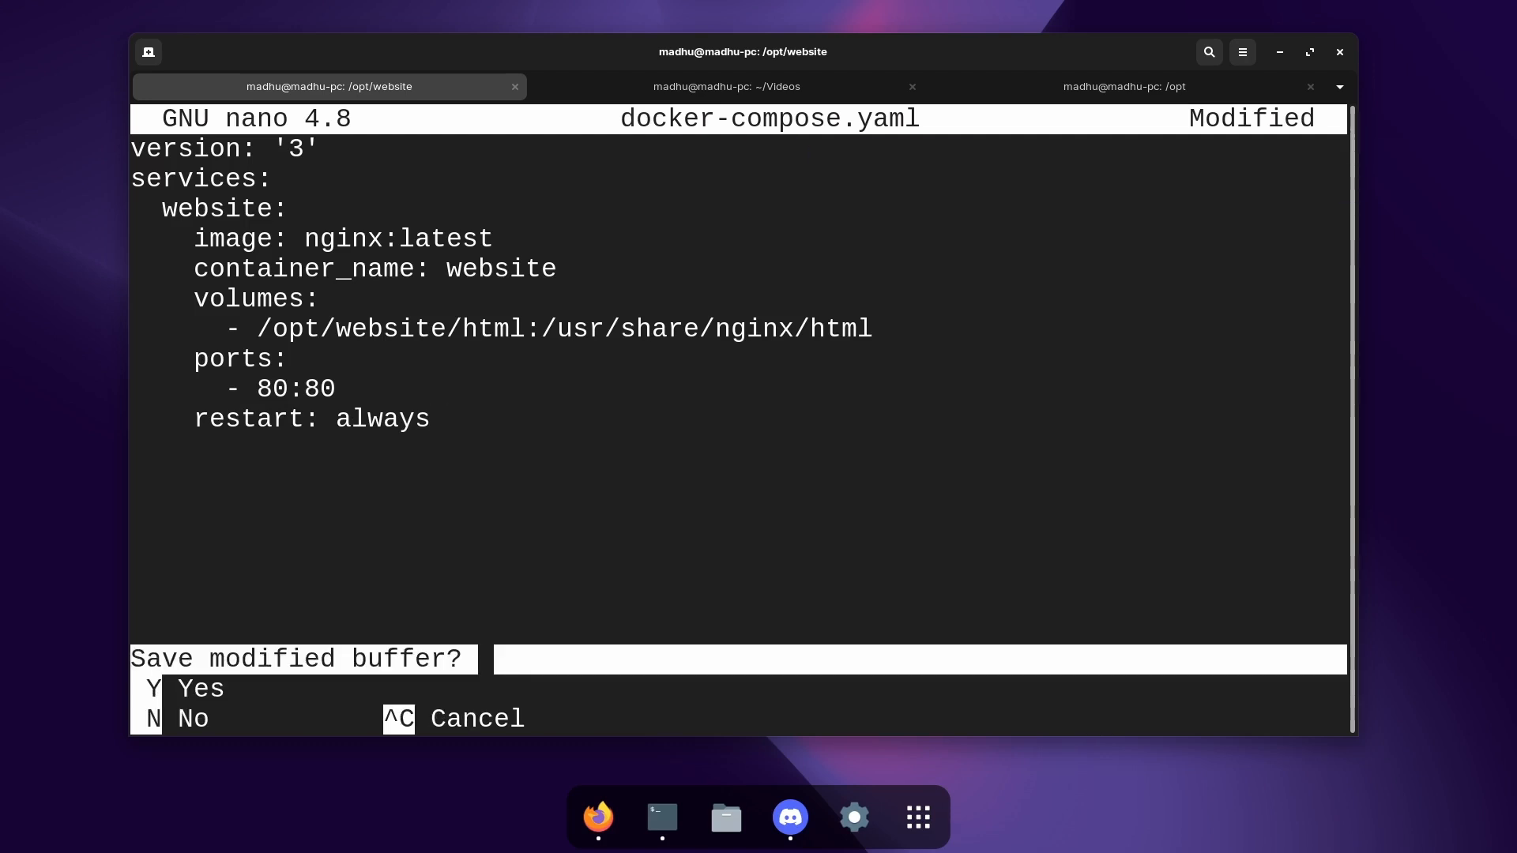
Step: Save the compose file, list the folder, and run docker-compose up -d --force-recreate
key(n)
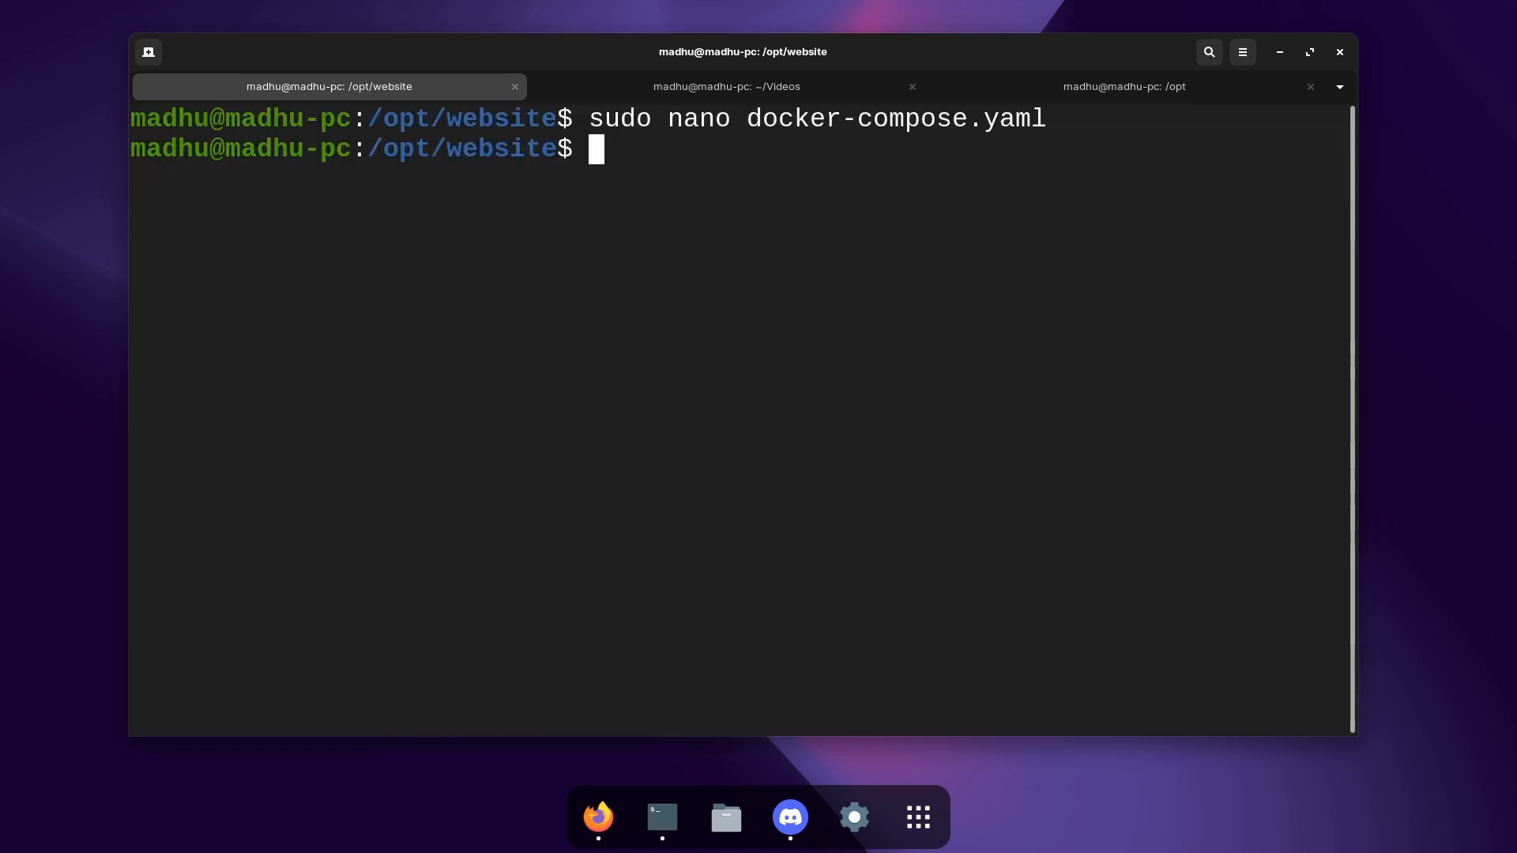
mouse_move(697, 418)
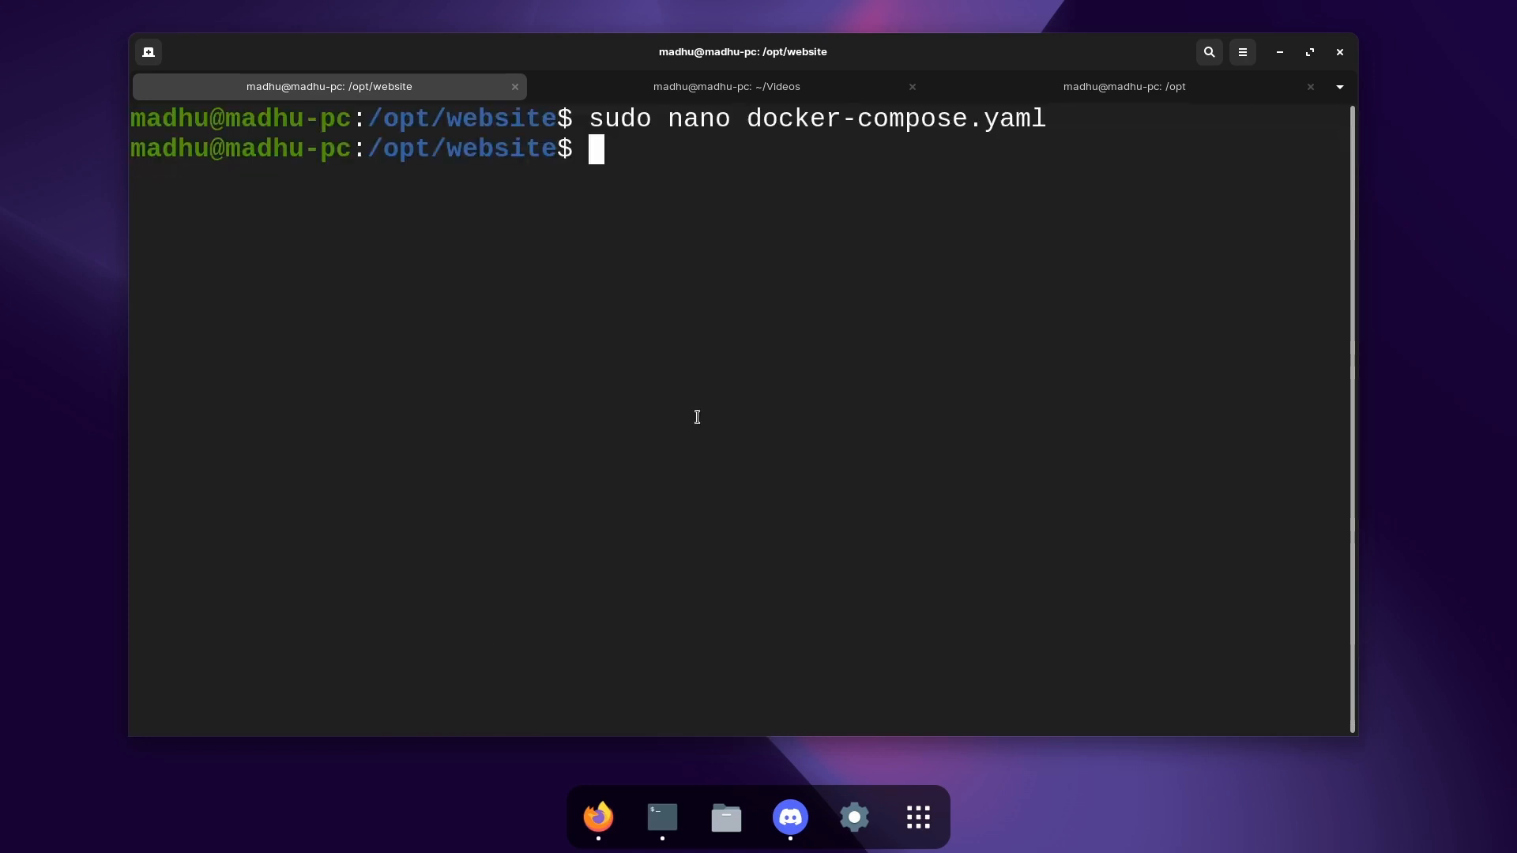
text(ls)
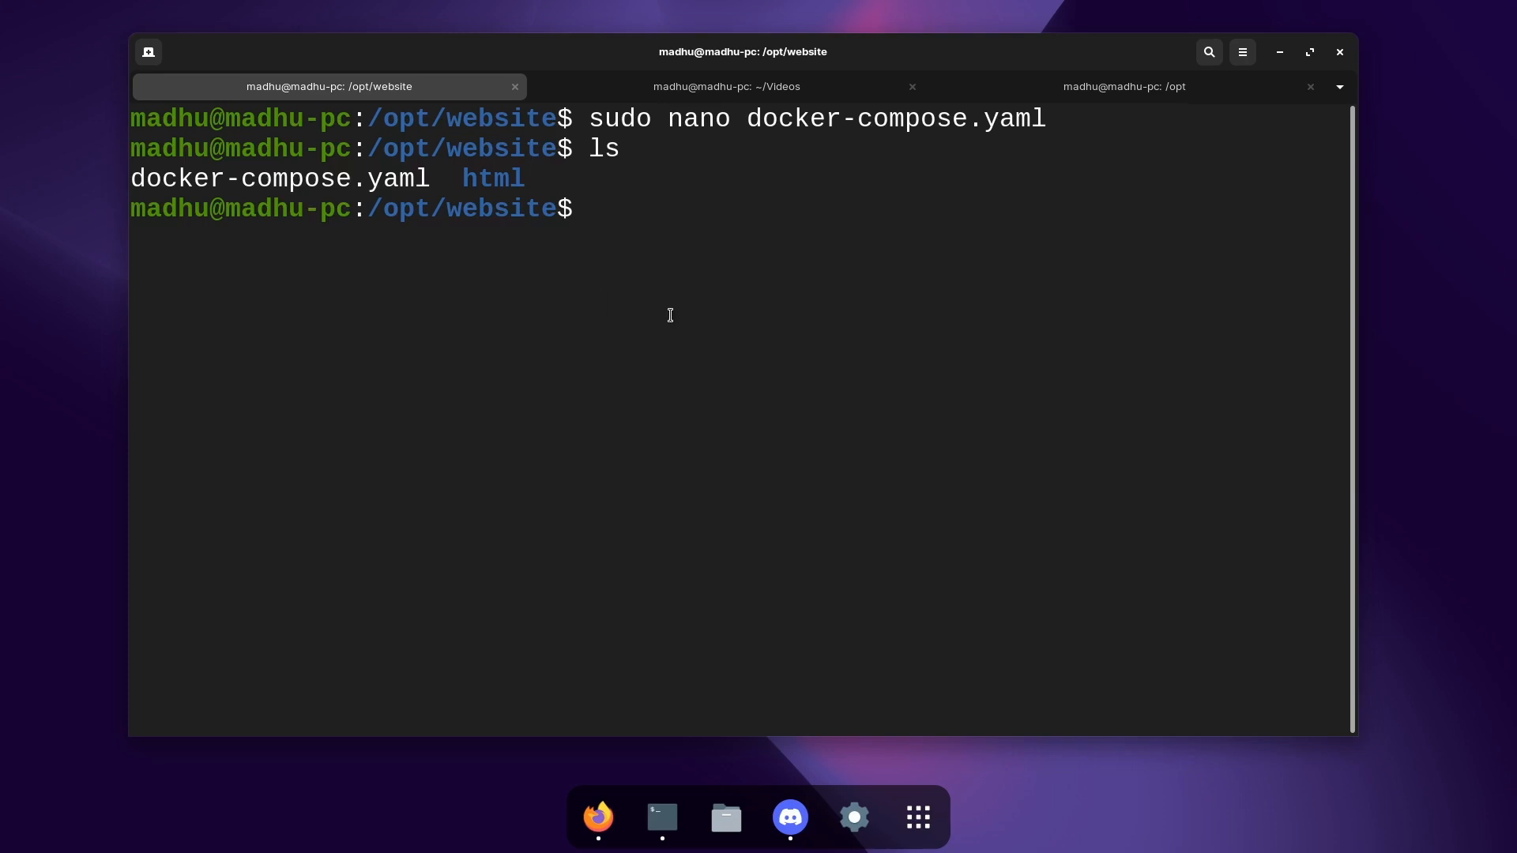
text(docker-compose up -d)
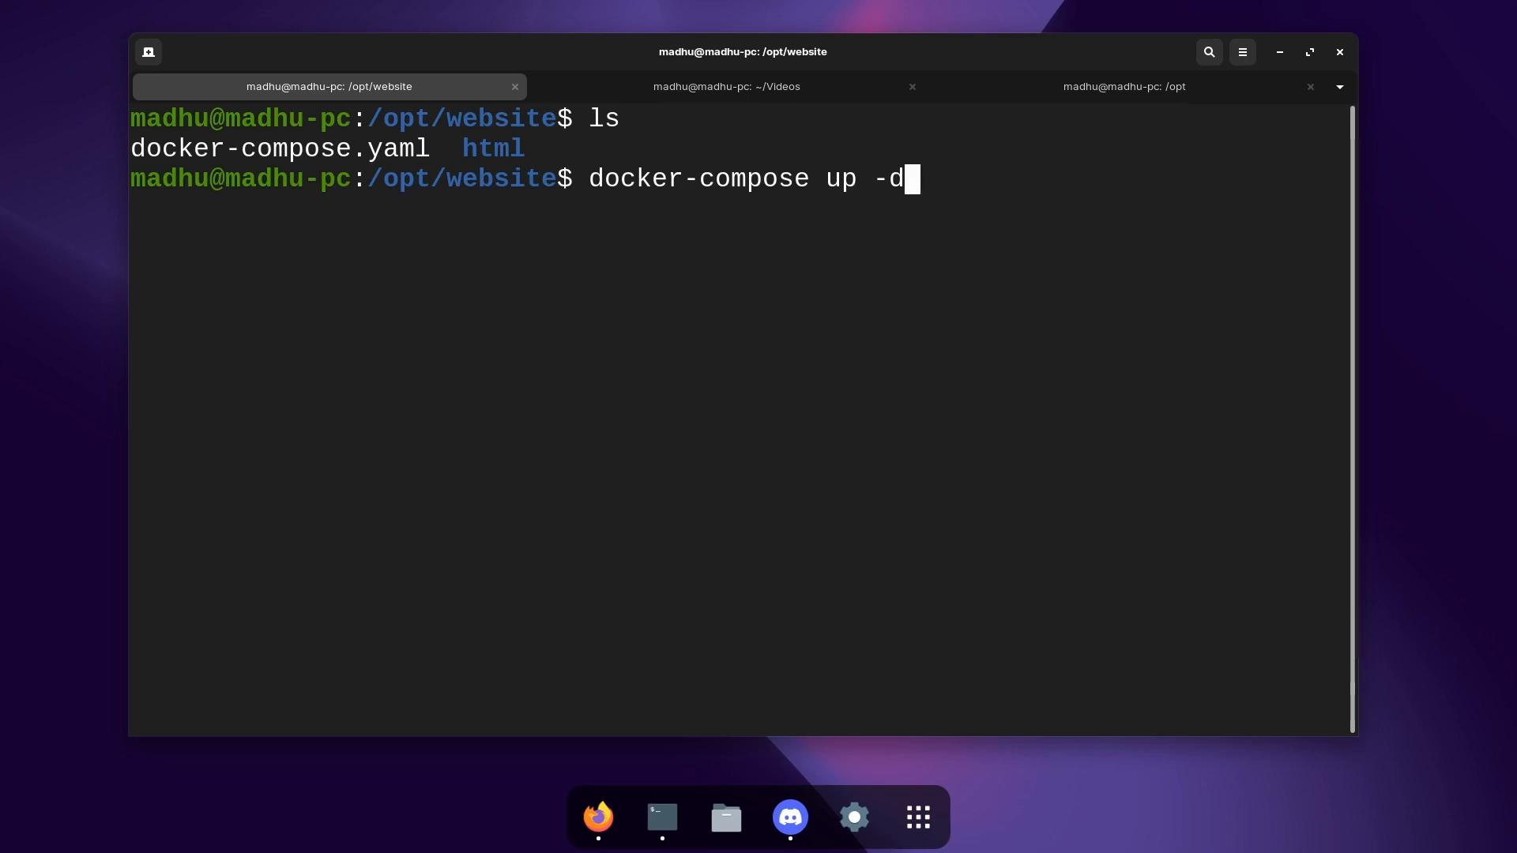
text(--for)
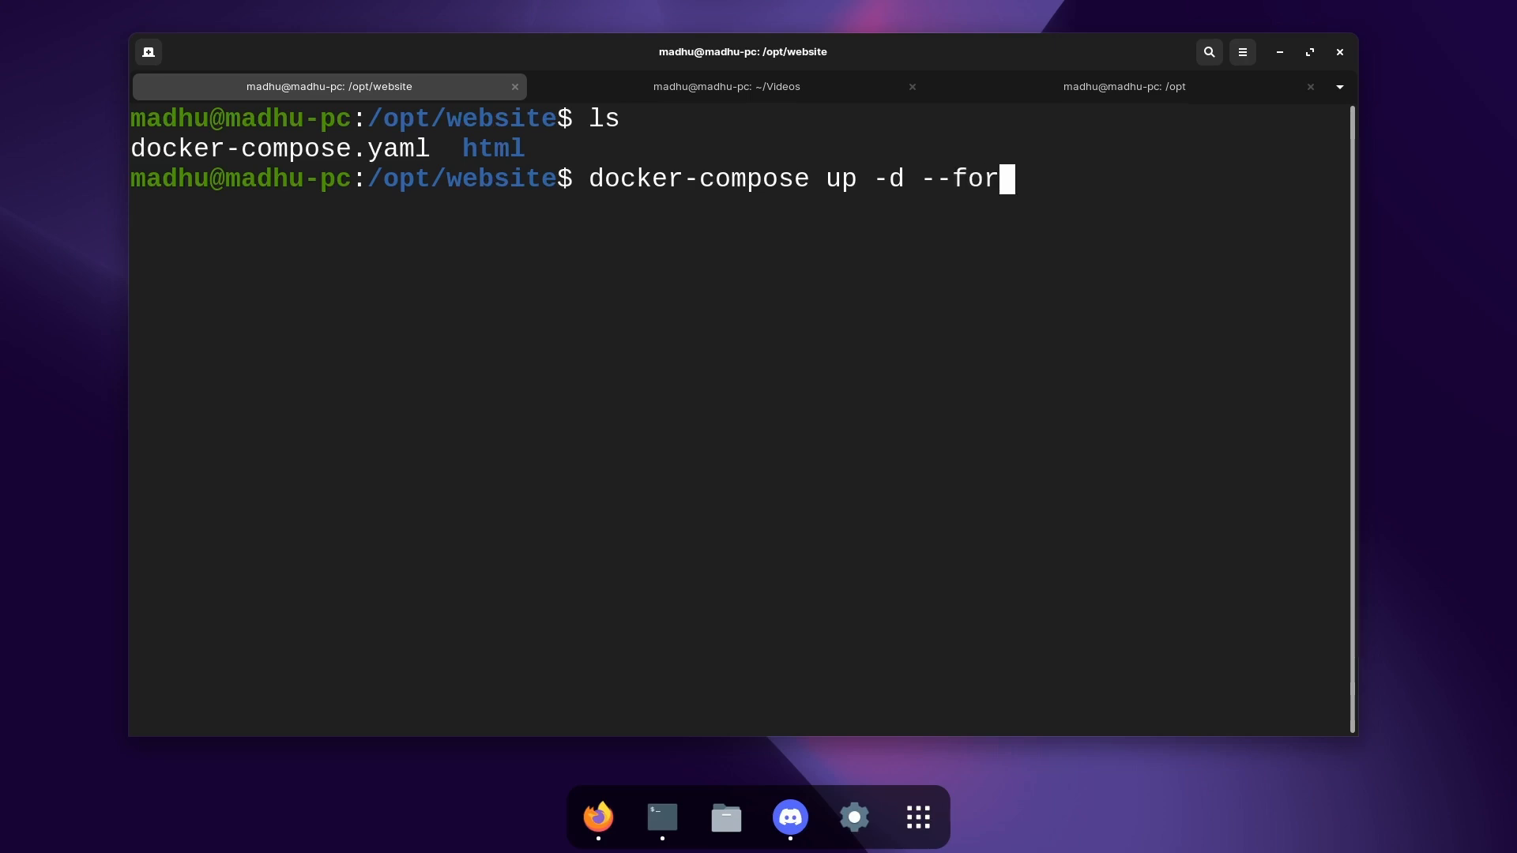
text(ce-recreate)
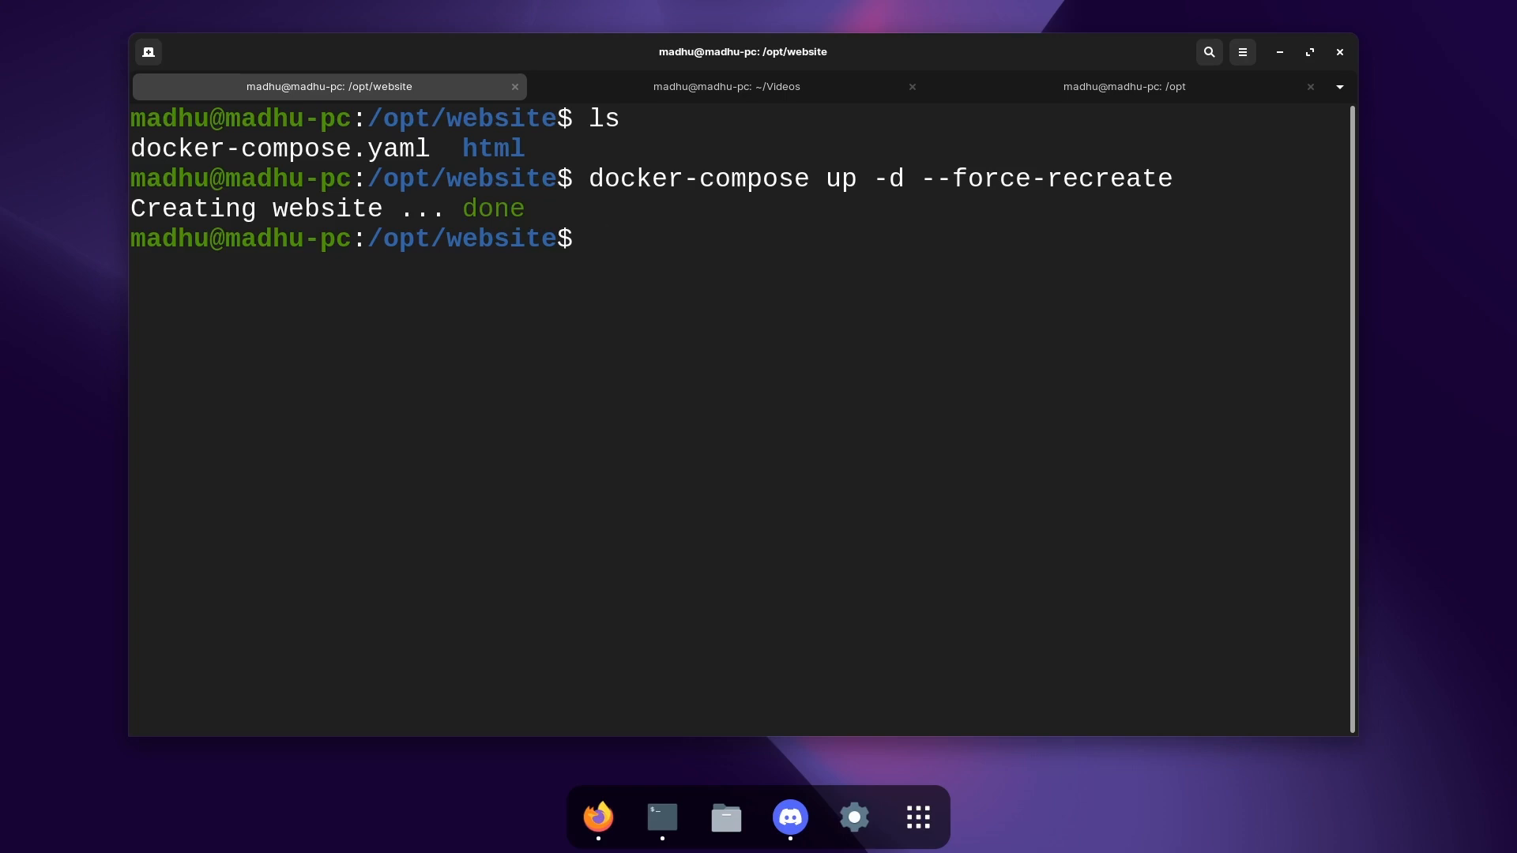
mouse_move(600, 319)
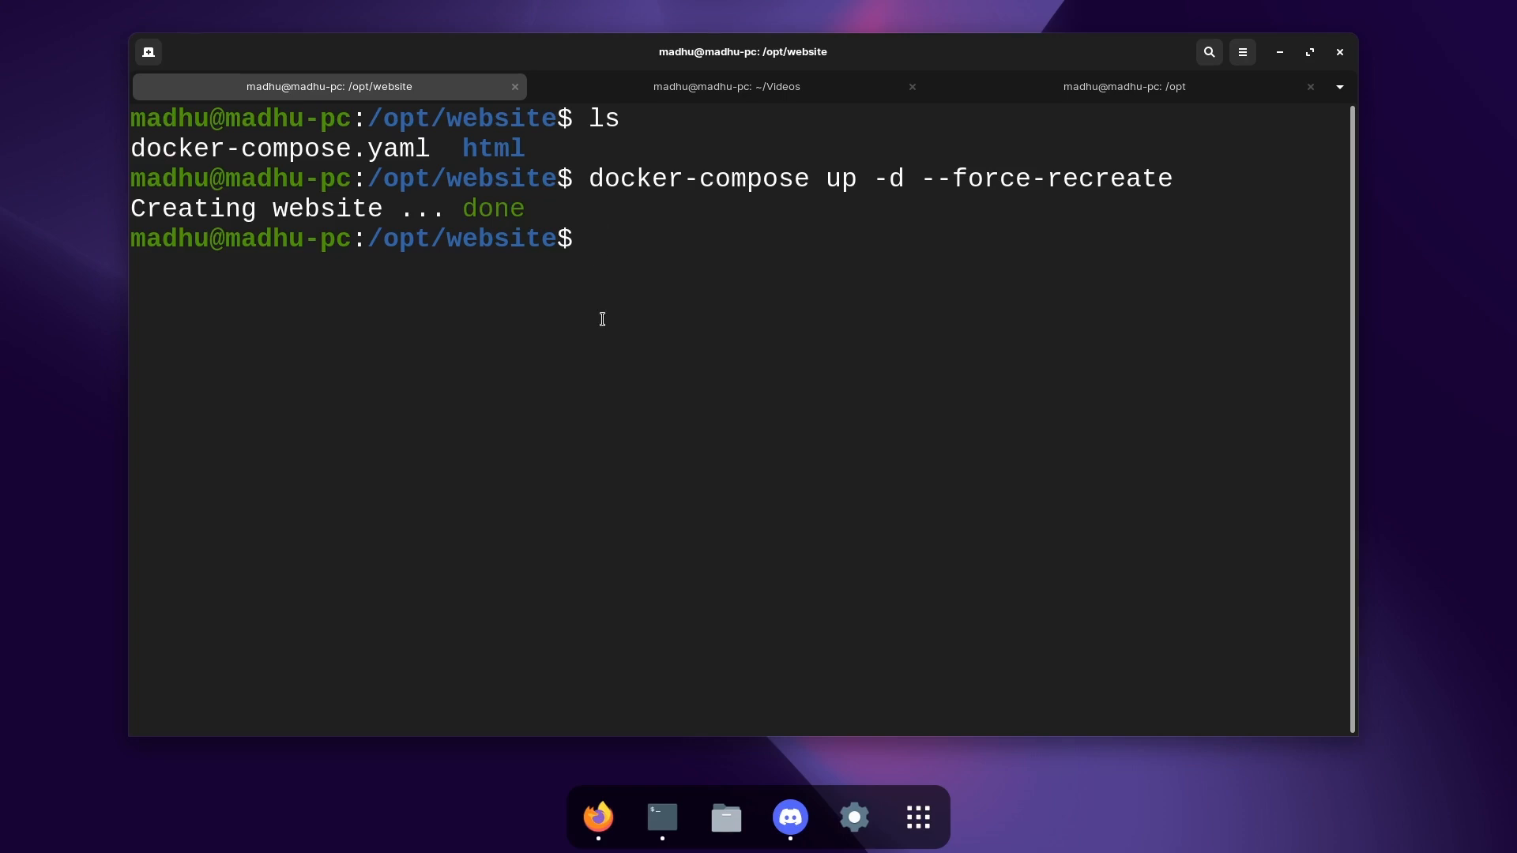
Step: Run docker ps and select the nginx:latest image name in the output
text(docker ps)
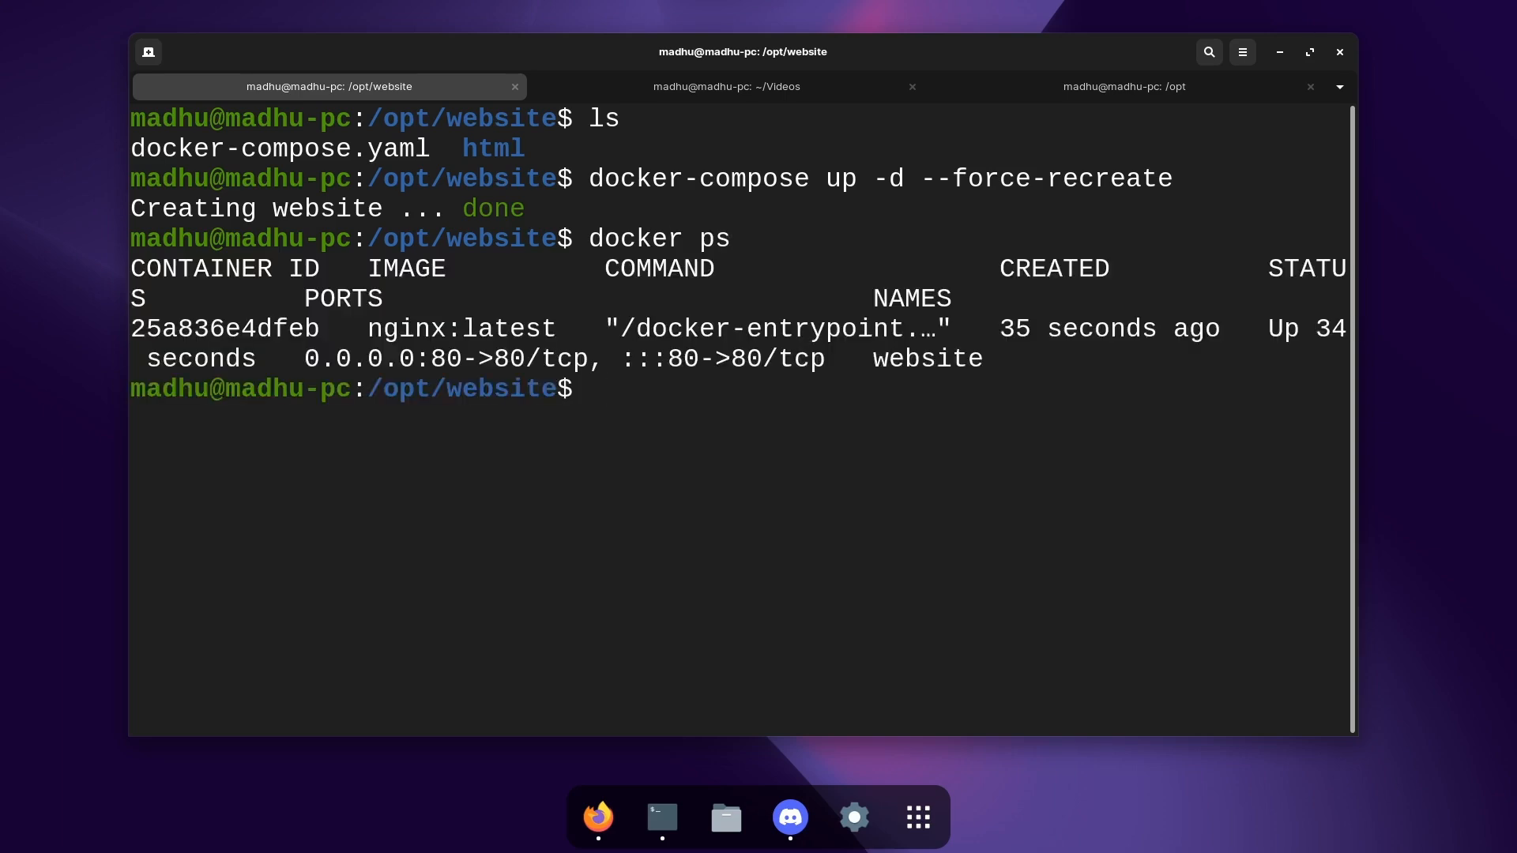
double_click(445, 329)
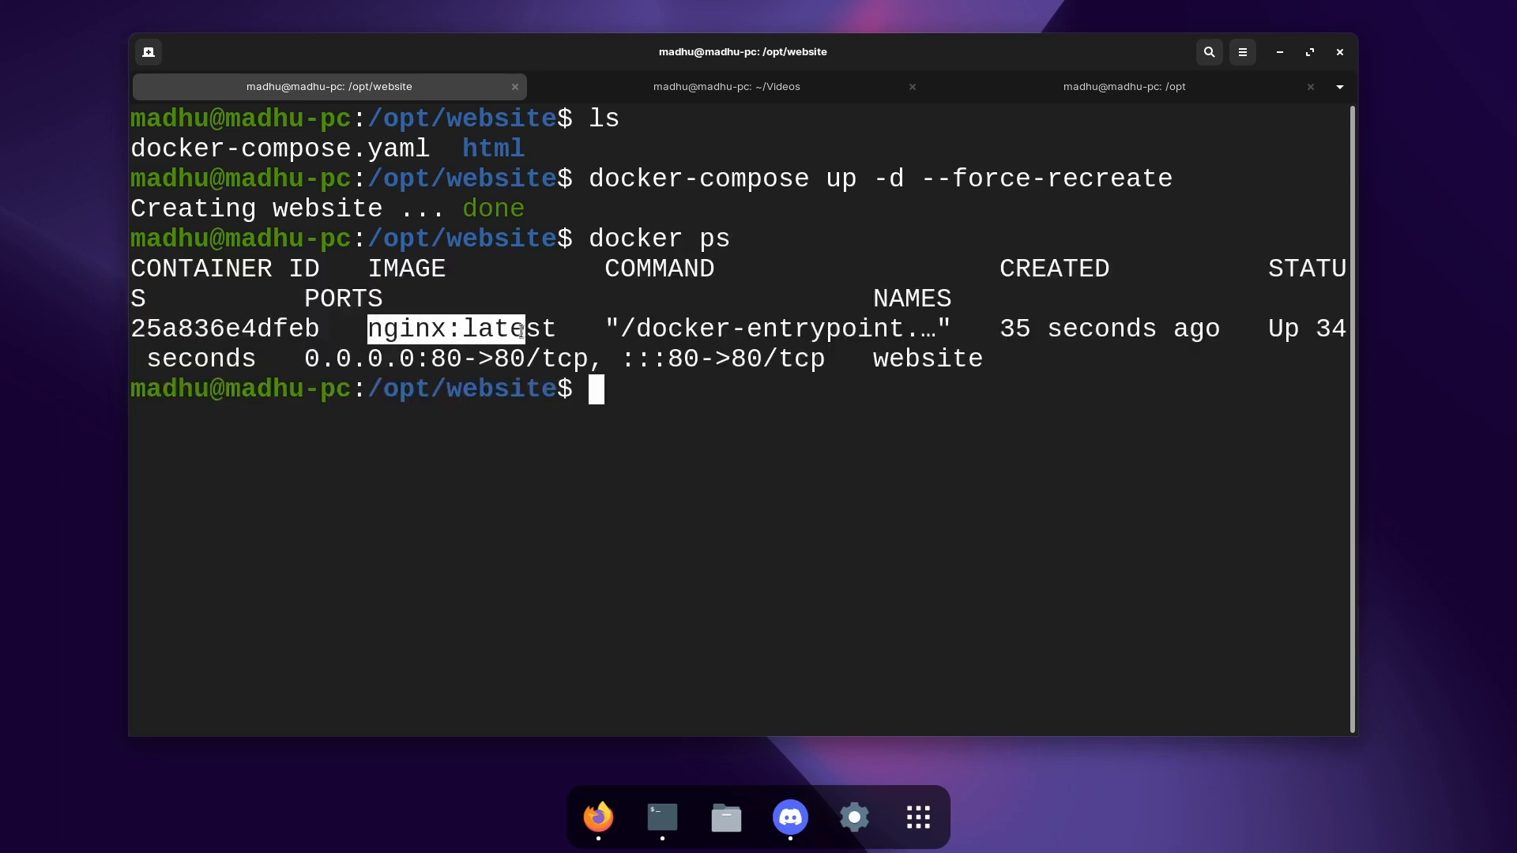
click(596, 816)
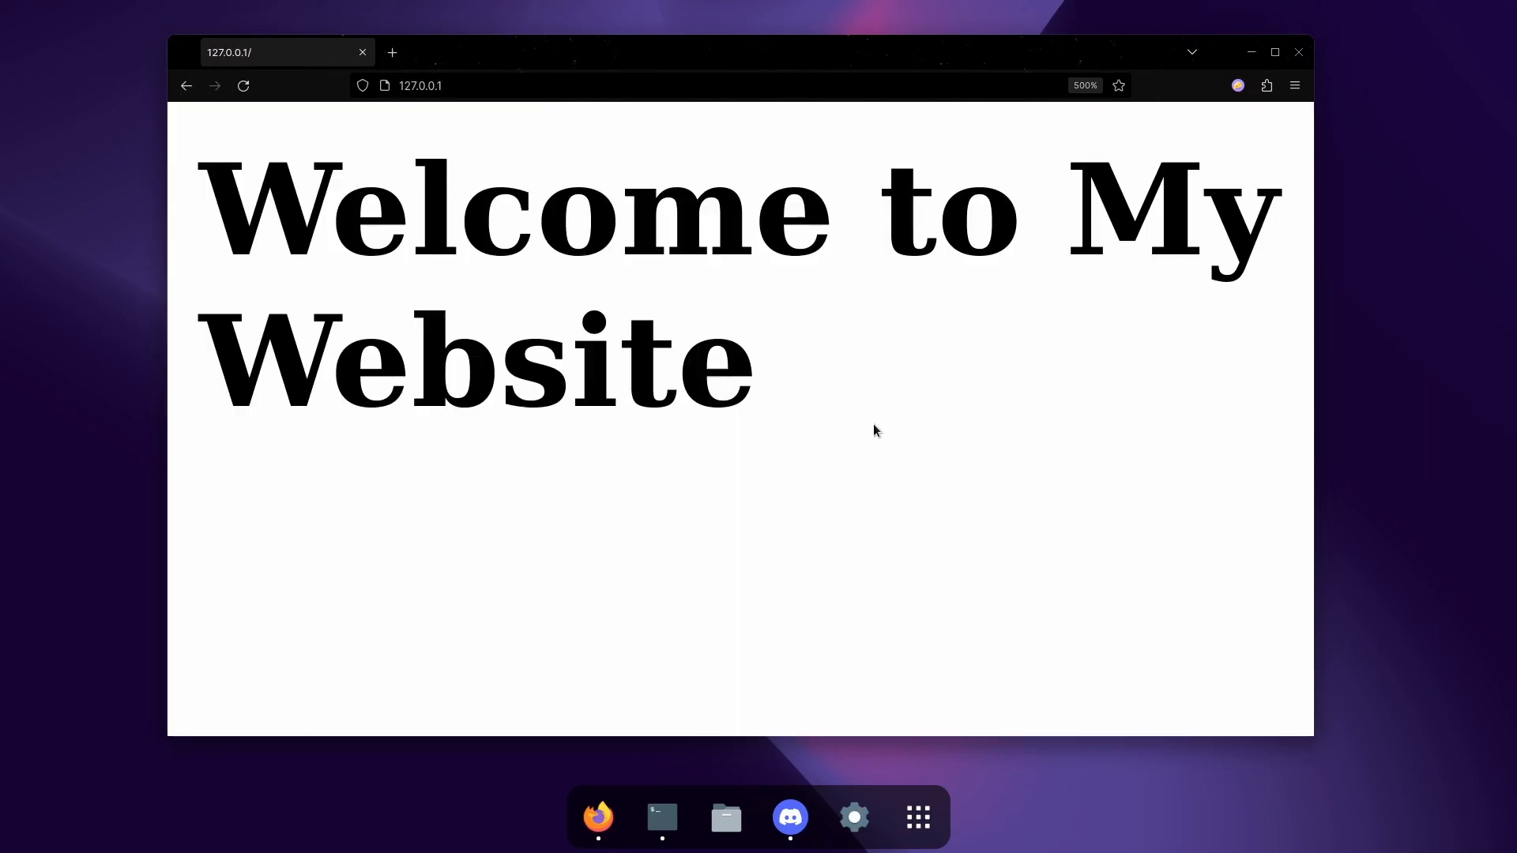
mouse_move(937, 449)
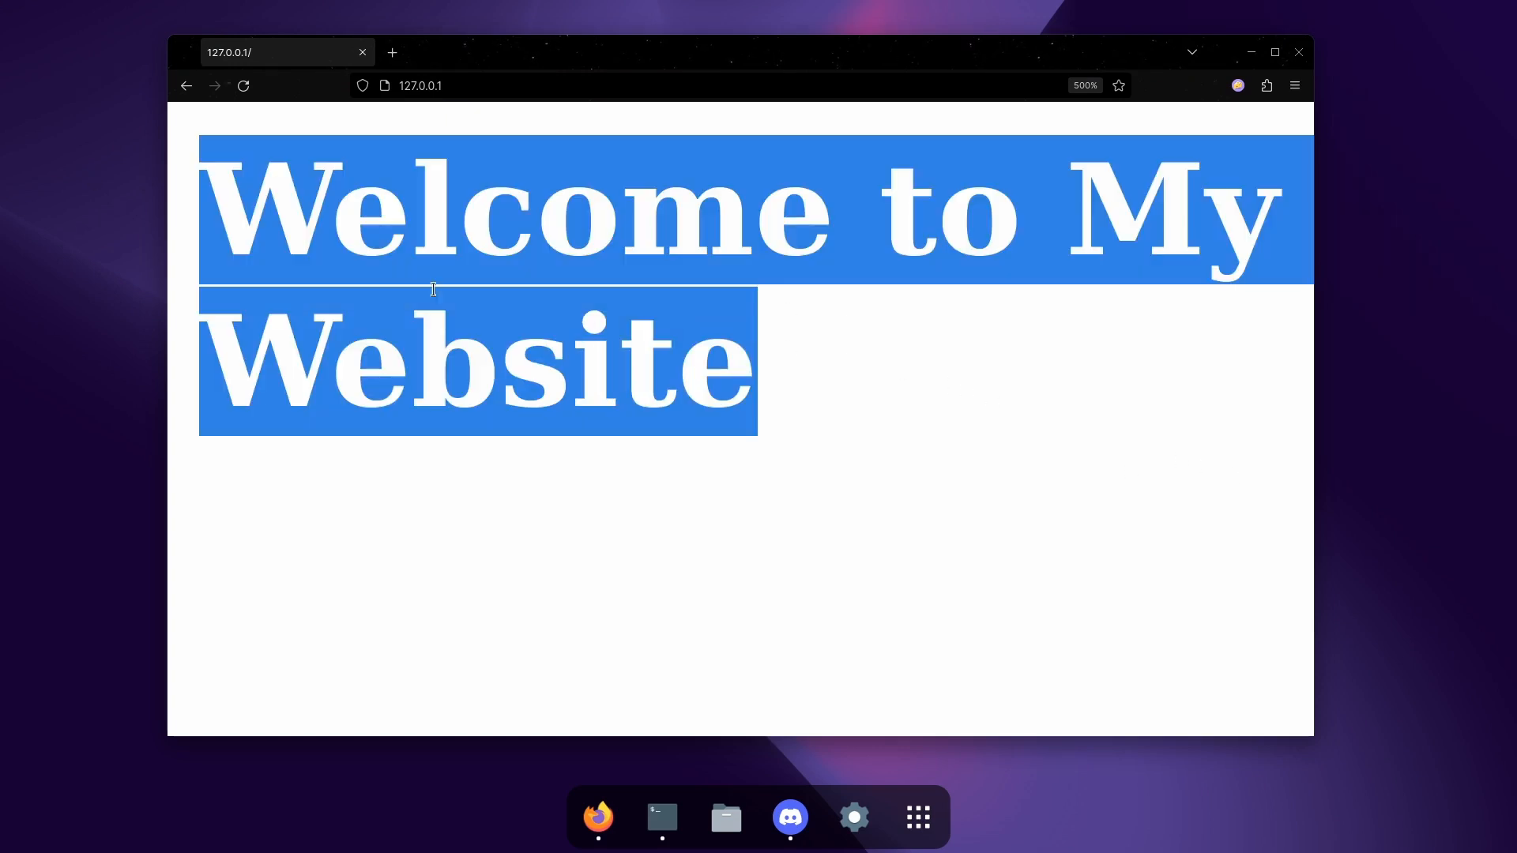
Step: Clear the selection on the Welcome to My Website page at 127.0.0.1
click(662, 818)
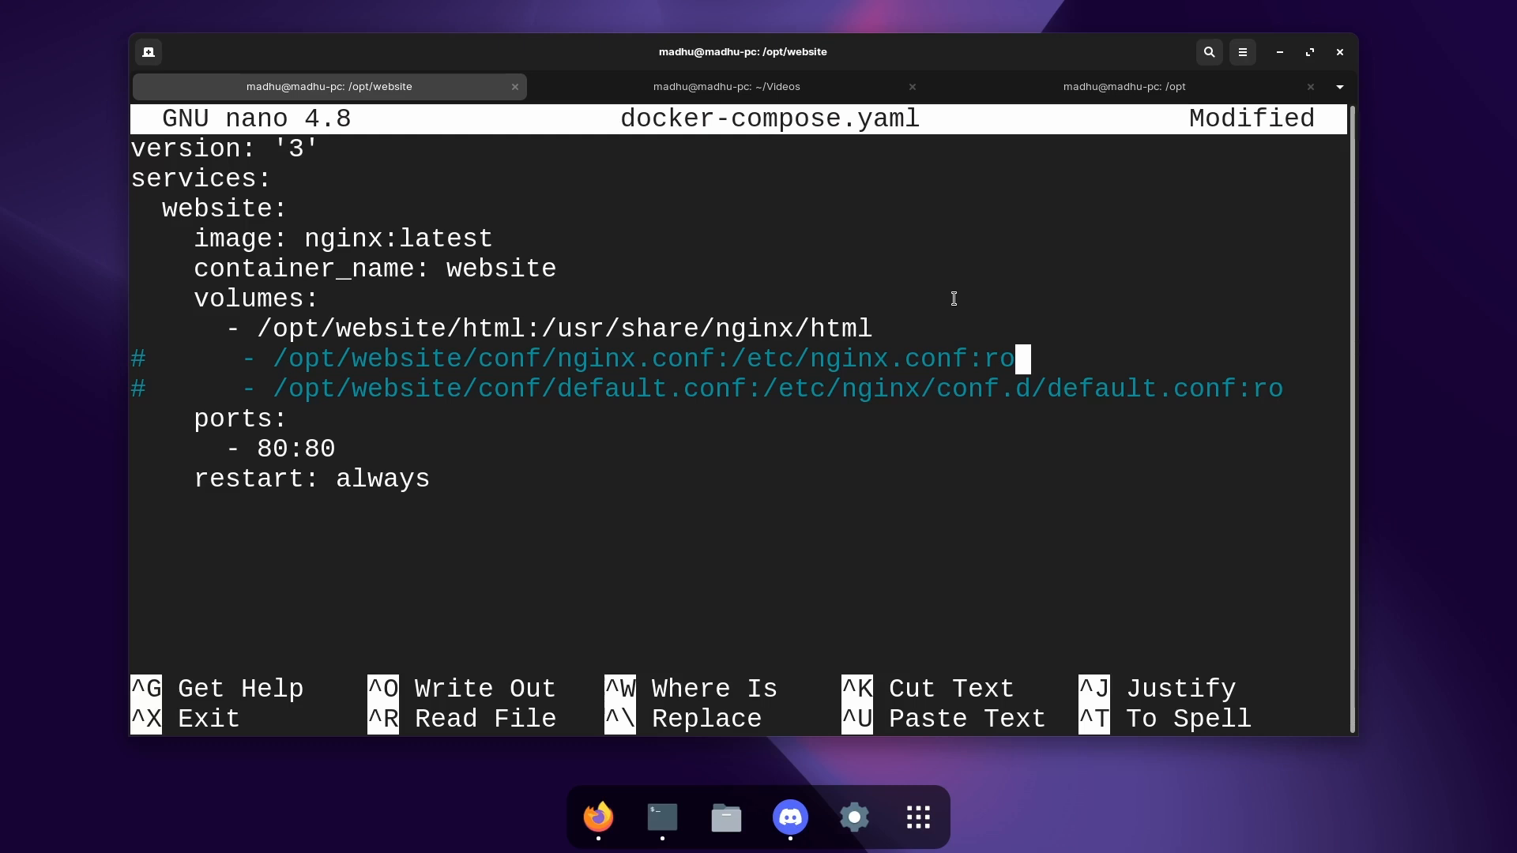
mouse_move(703, 298)
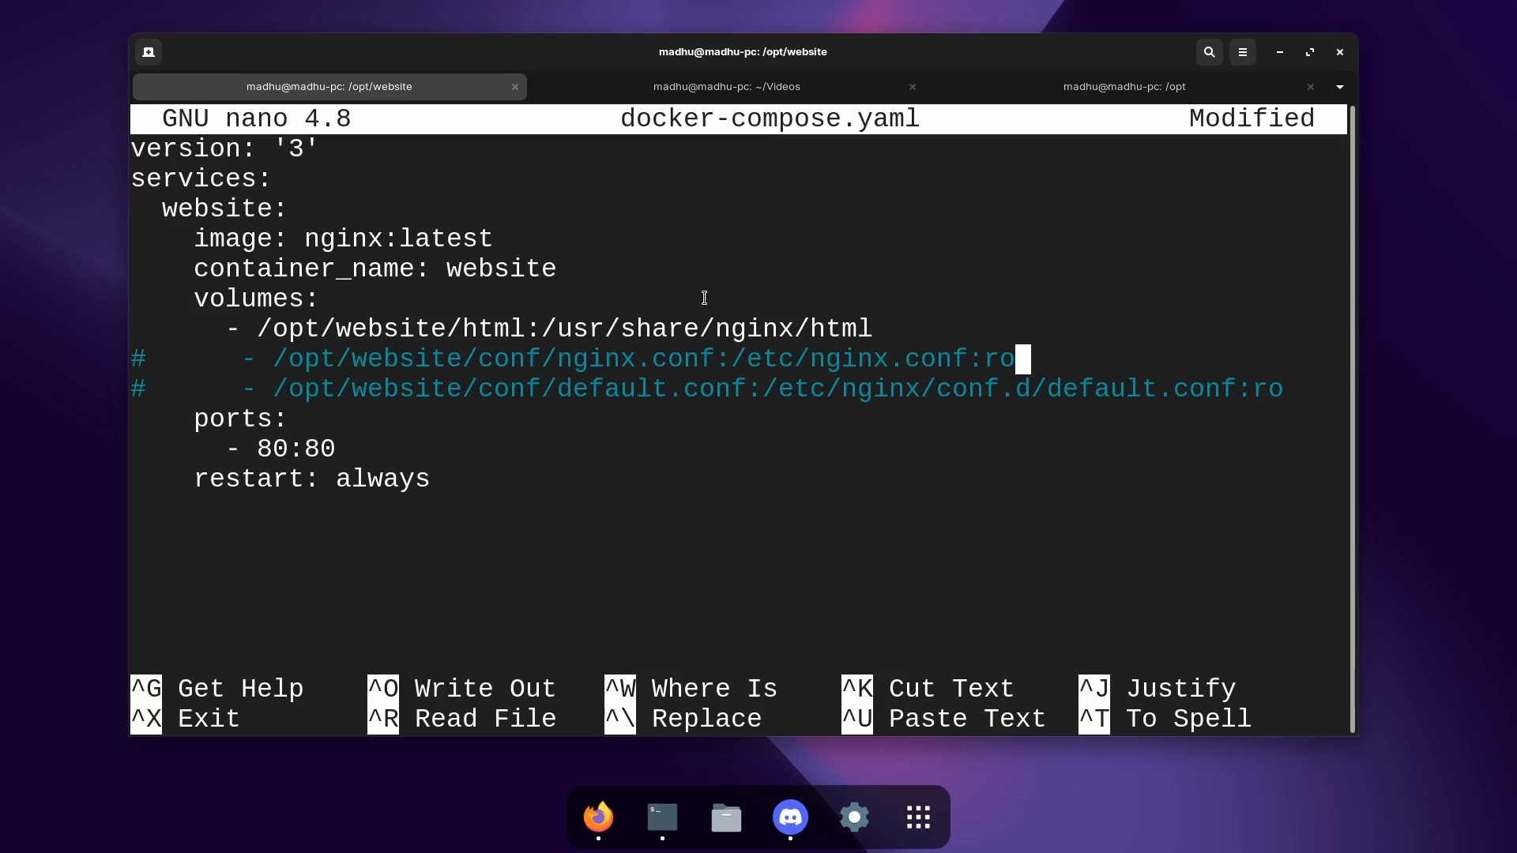
mouse_move(673, 293)
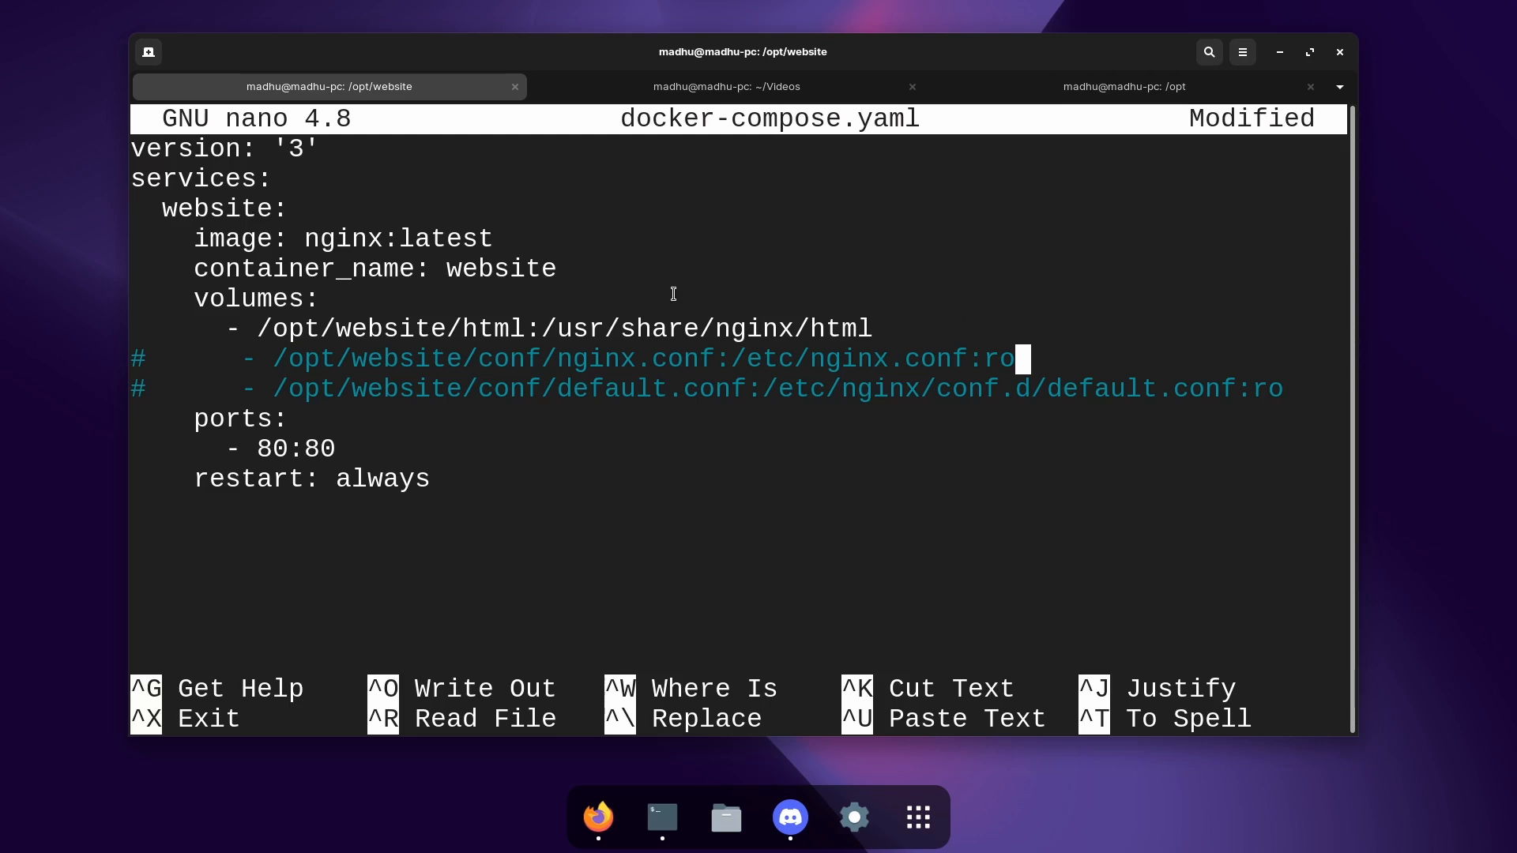
mouse_move(774, 281)
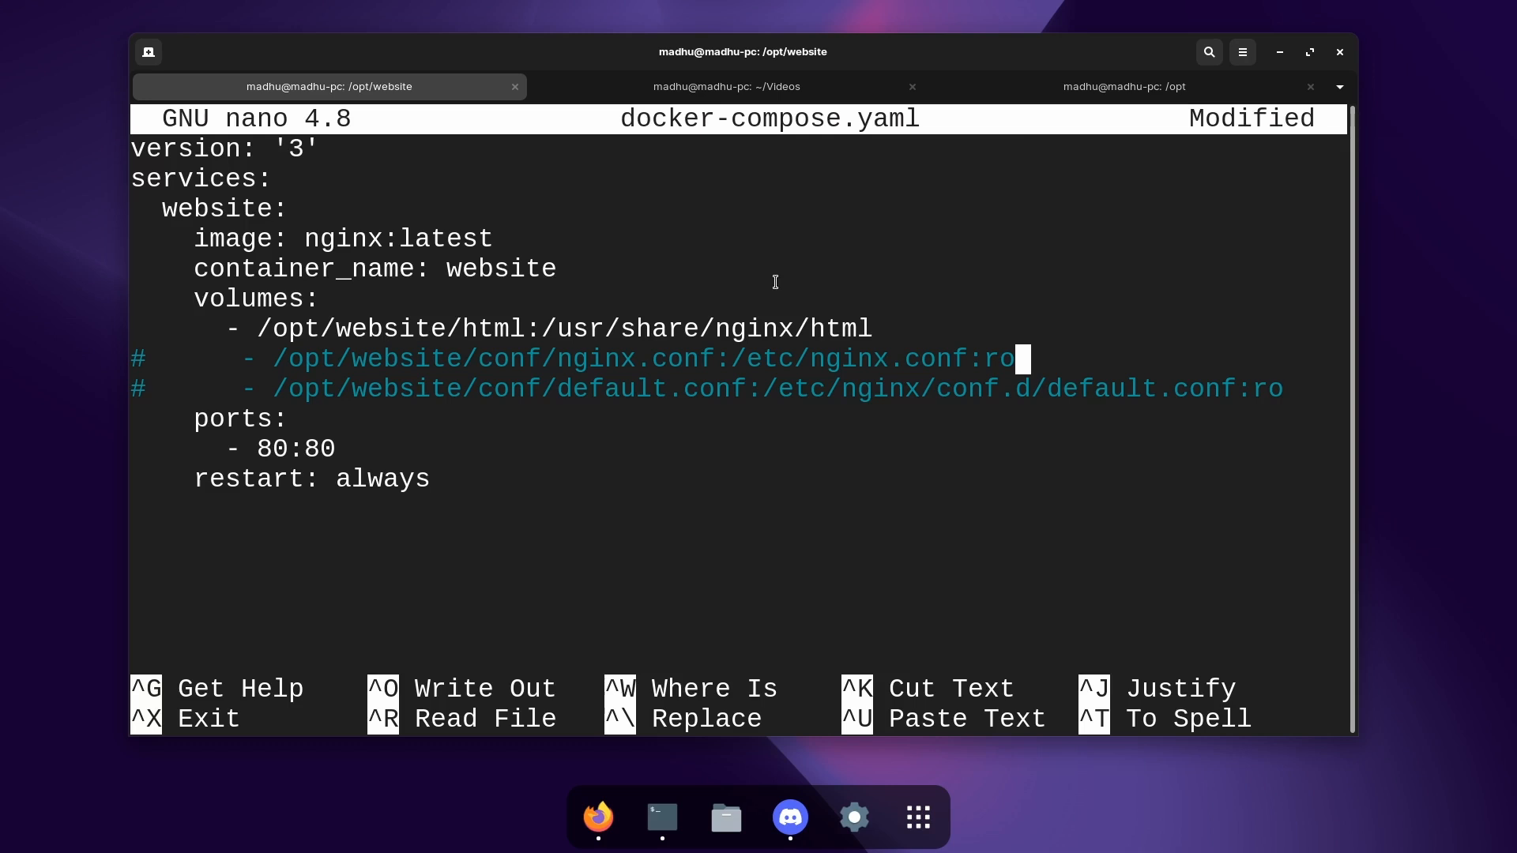
mouse_move(779, 281)
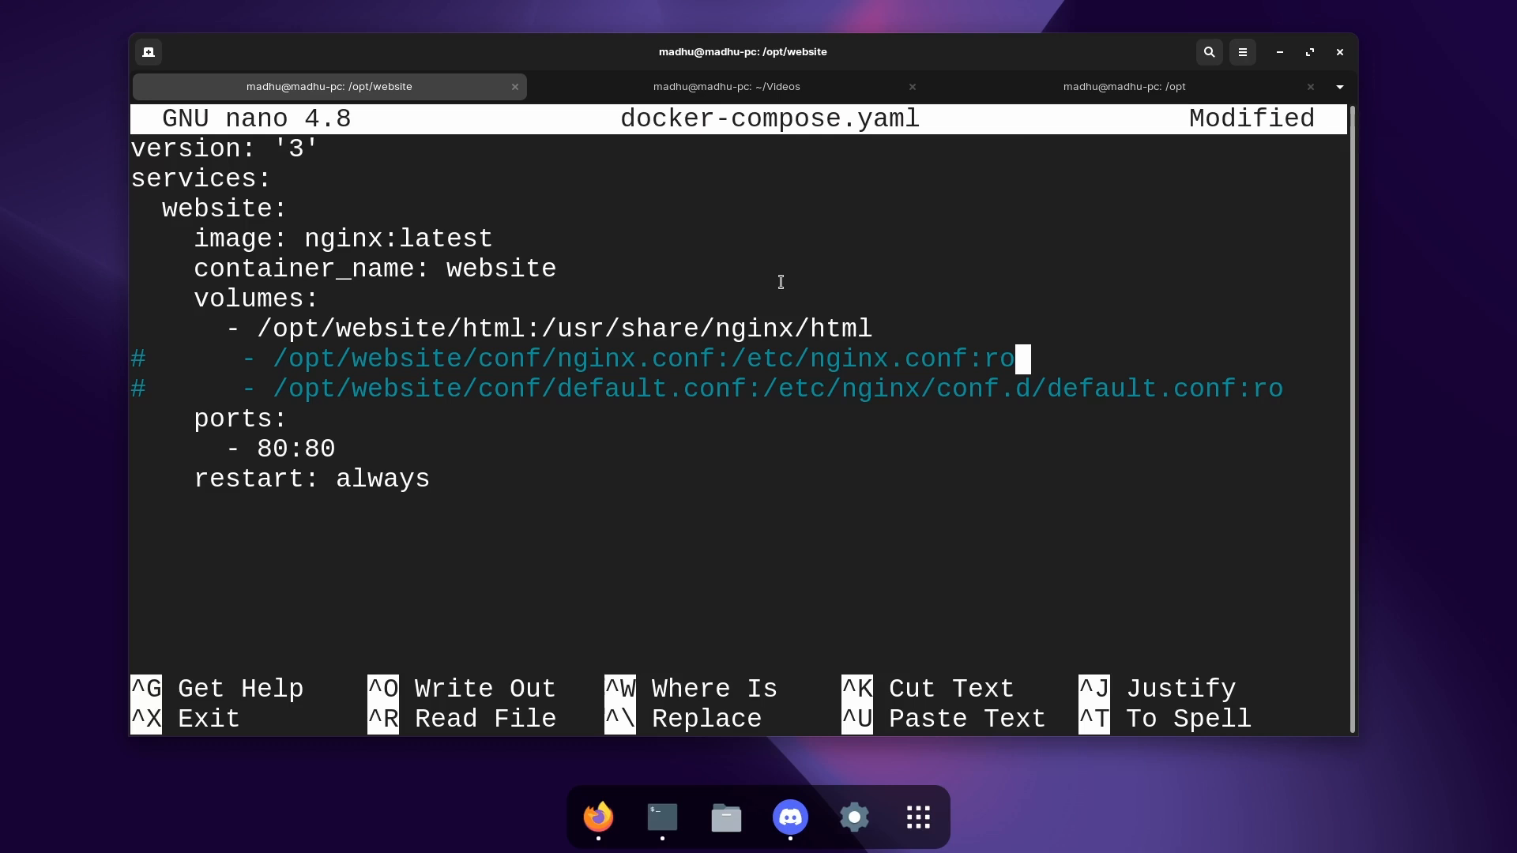